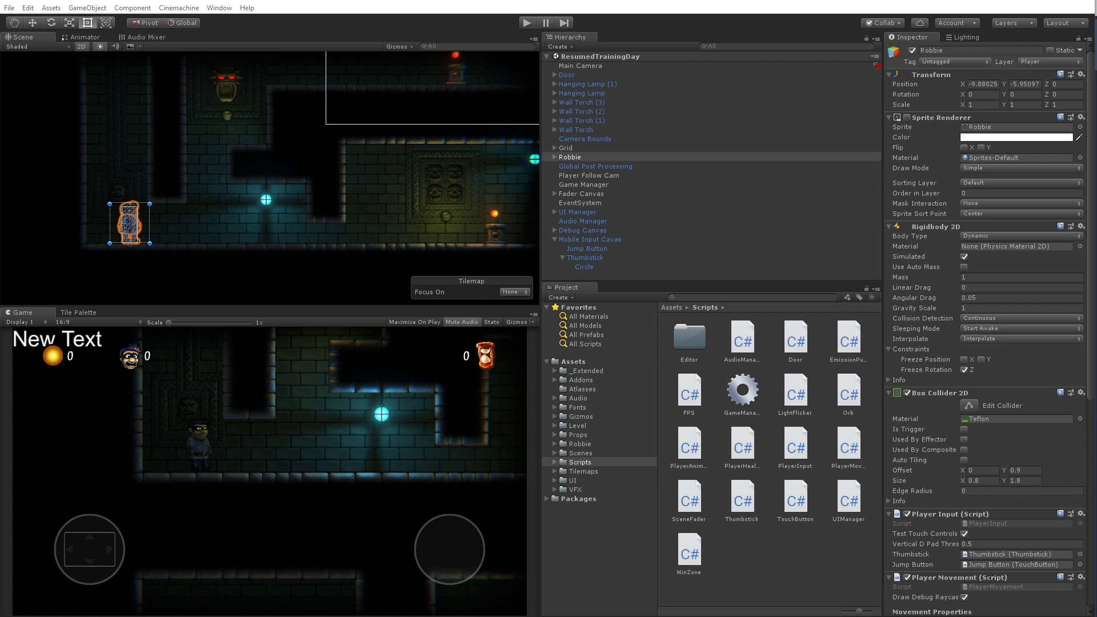
# Deactivate the Debug Canvas and Mobile Input Canvas objects in the Hierarchy.
pyautogui.click(590, 240)
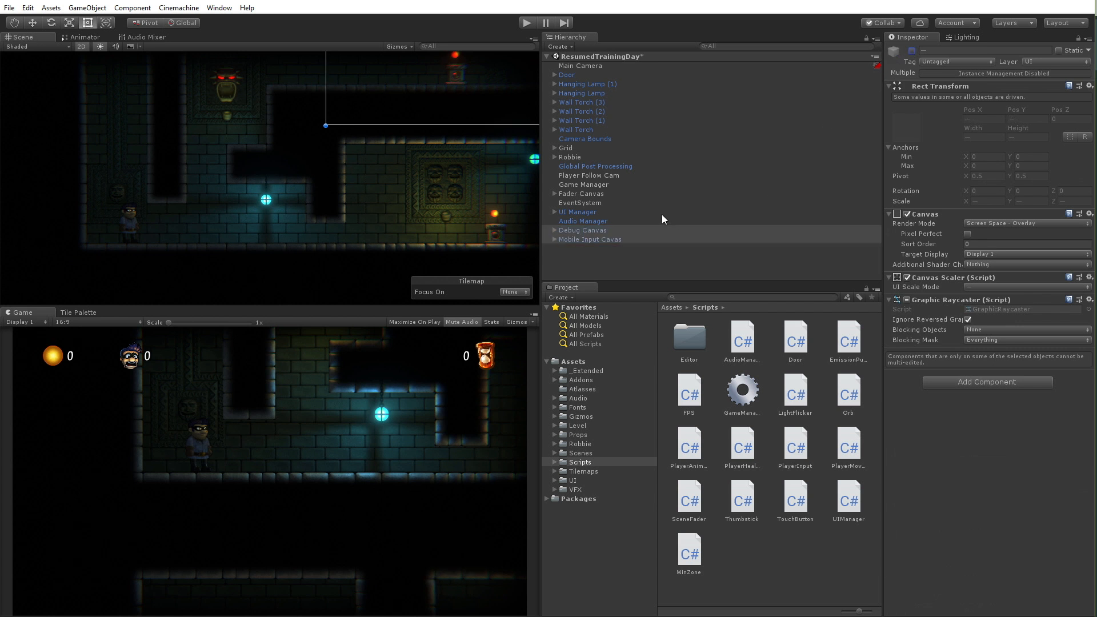
pyautogui.moveTo(595, 259)
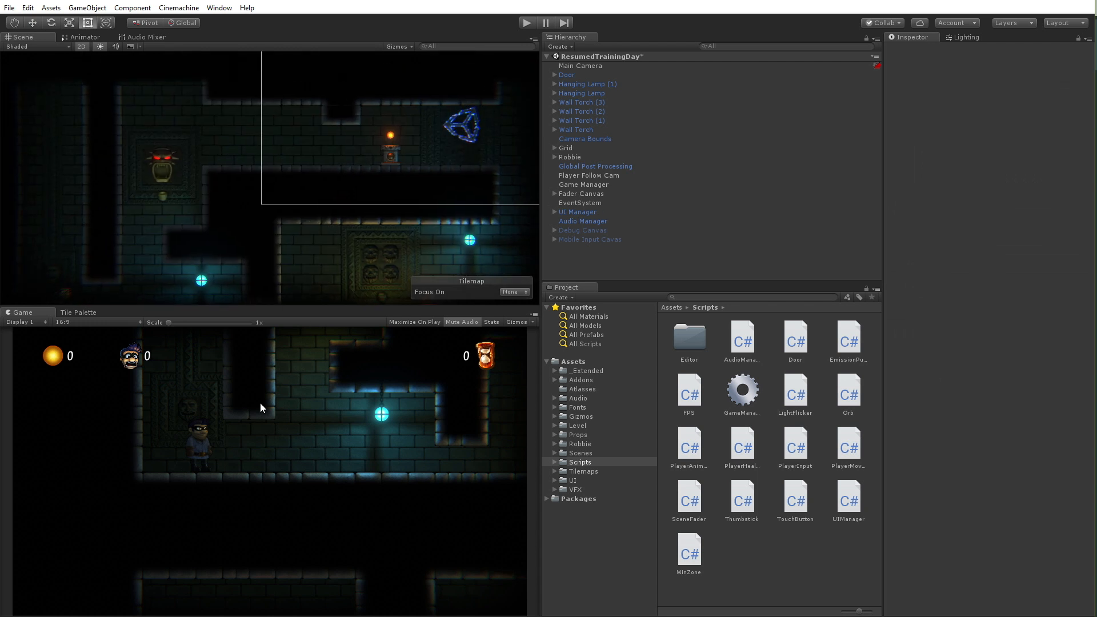
pyautogui.moveTo(460, 329)
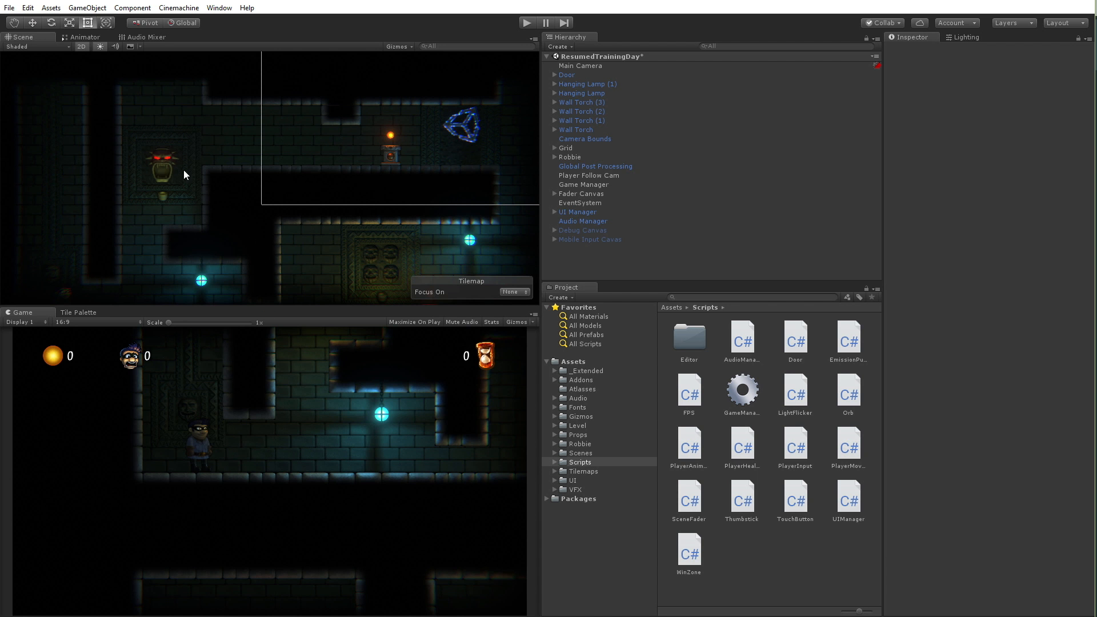
# Open Build Settings from the File menu and select Android as the platform.
pyautogui.click(9, 7)
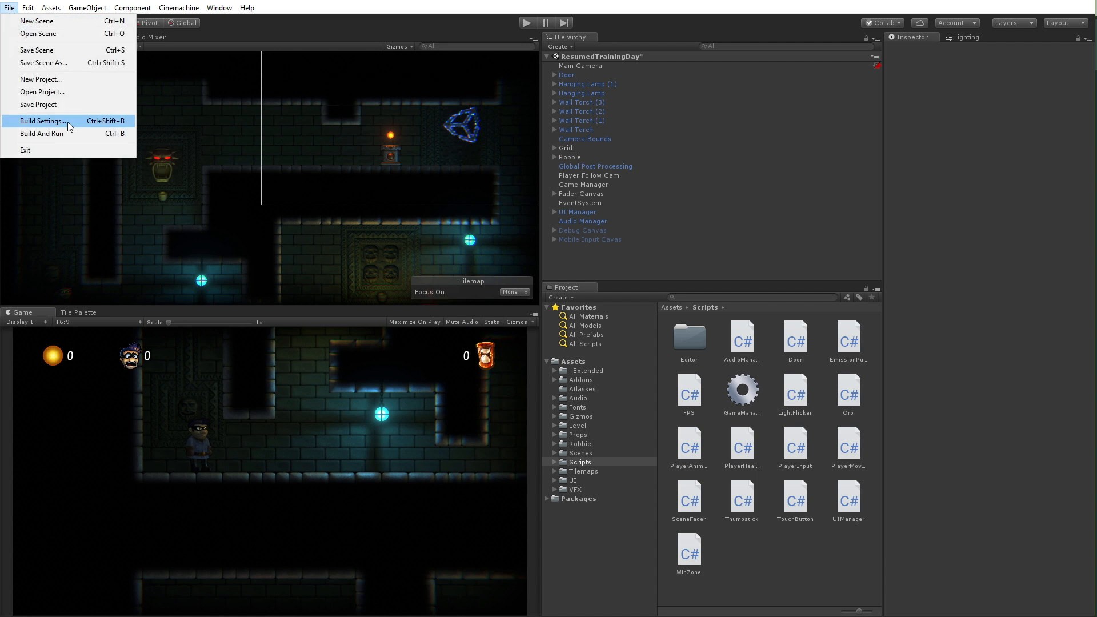
pyautogui.click(42, 121)
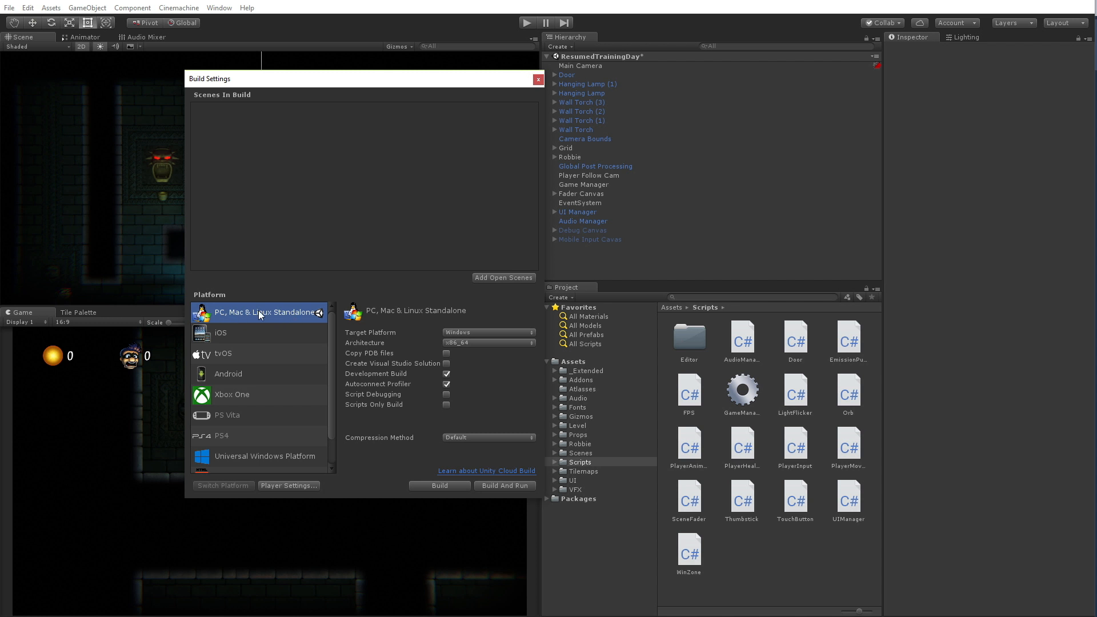
pyautogui.moveTo(301, 328)
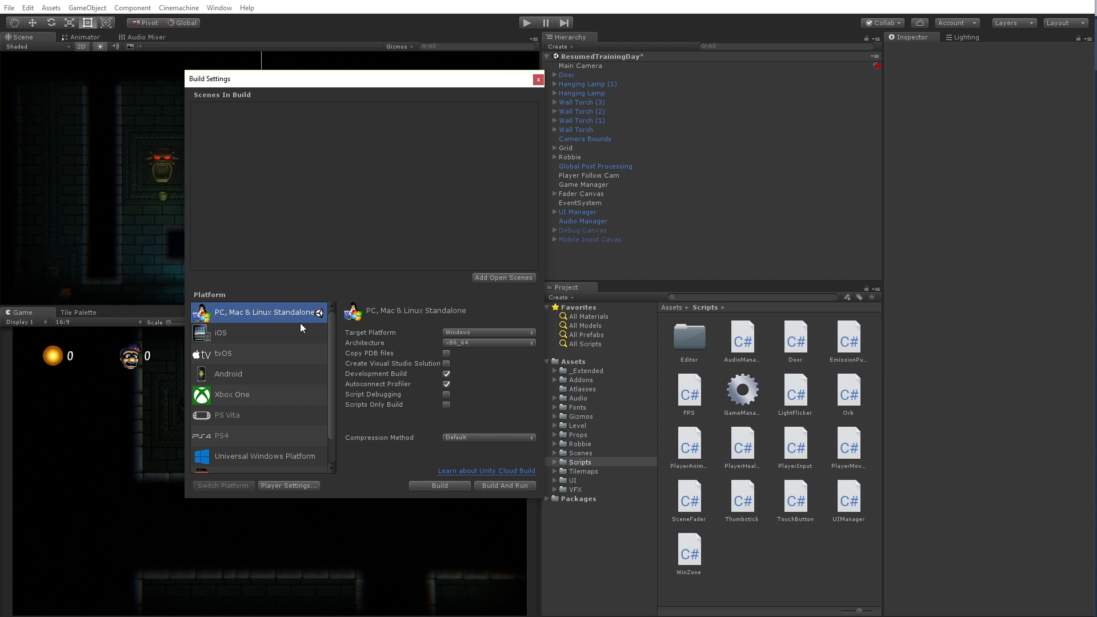
pyautogui.moveTo(343, 398)
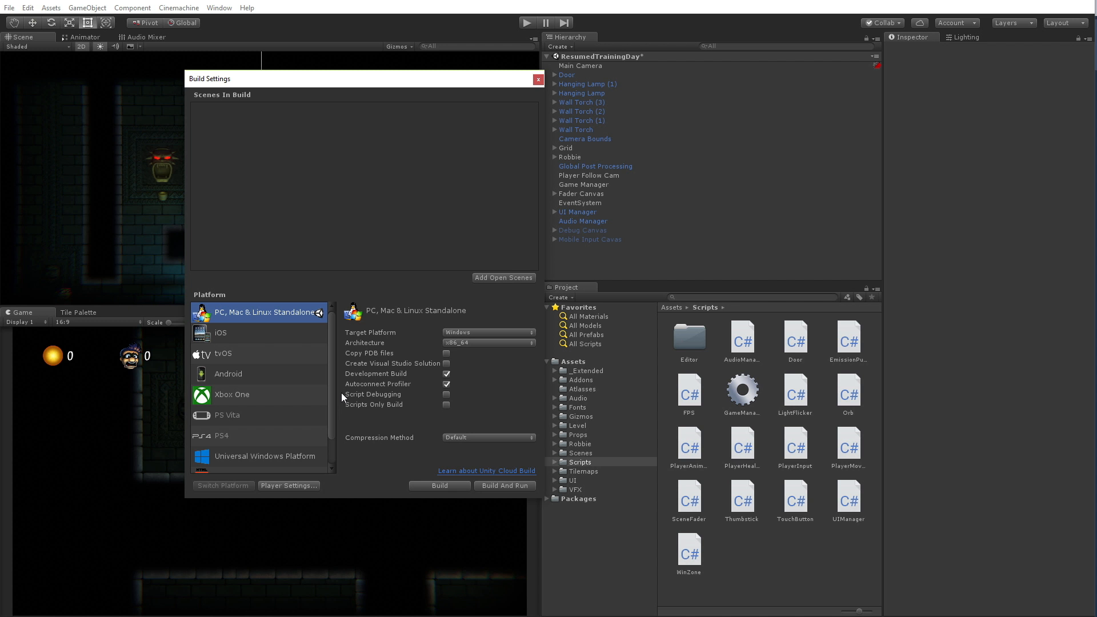
pyautogui.click(228, 373)
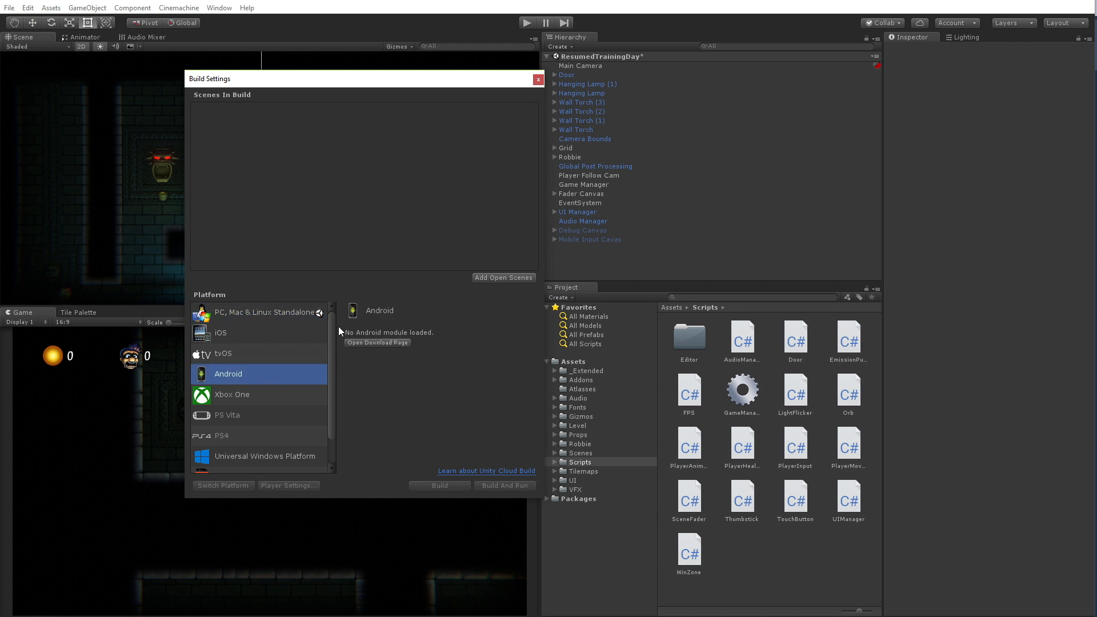
pyautogui.moveTo(395, 354)
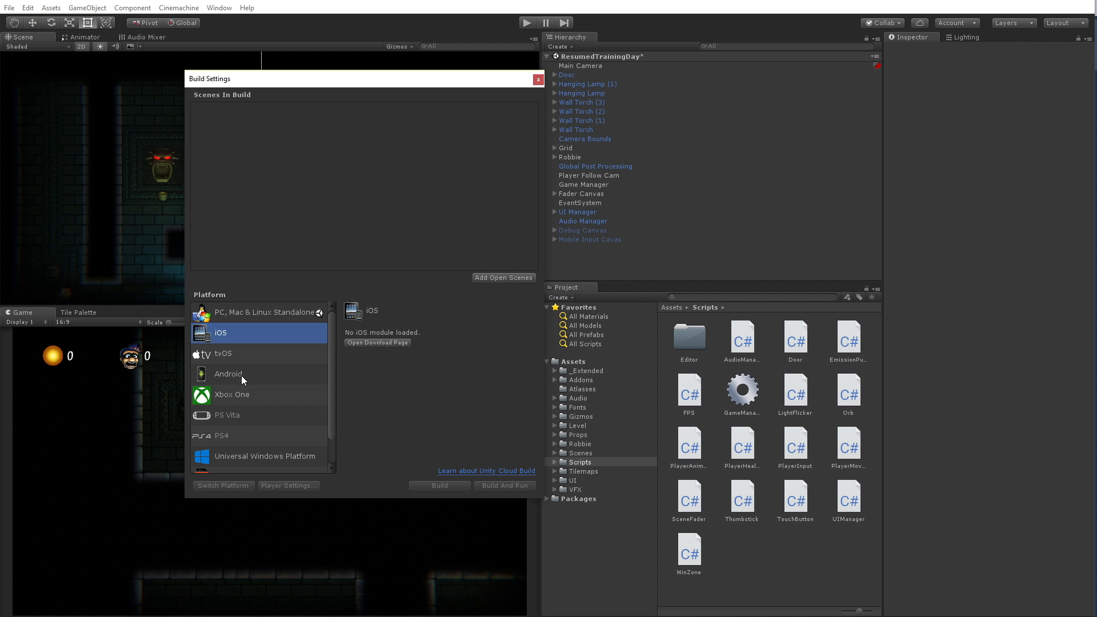
pyautogui.click(228, 374)
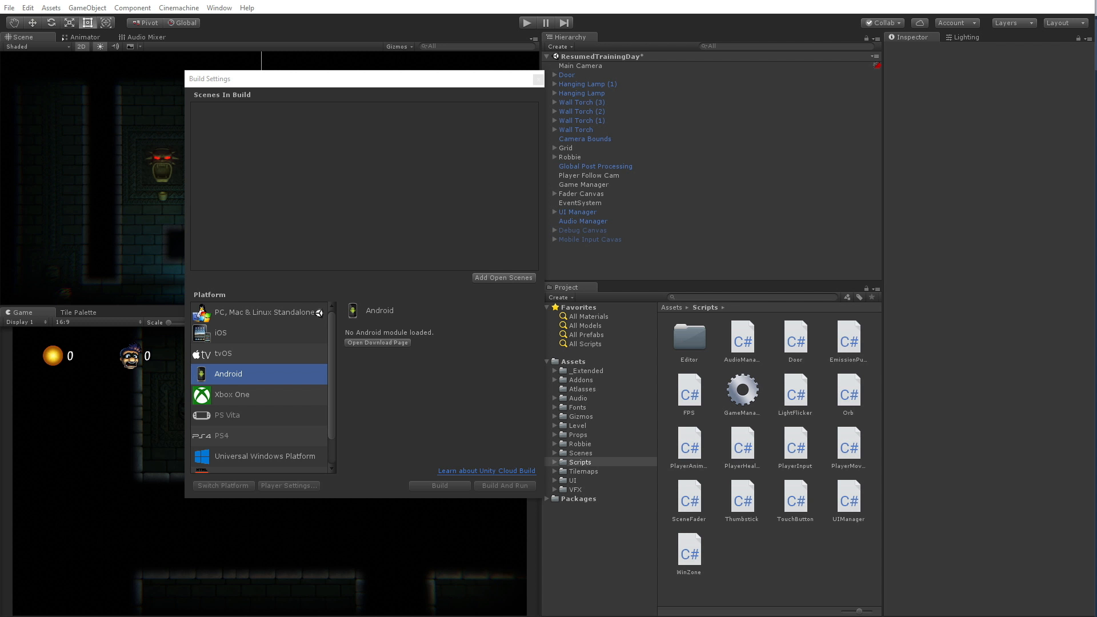
pyautogui.moveTo(408, 289)
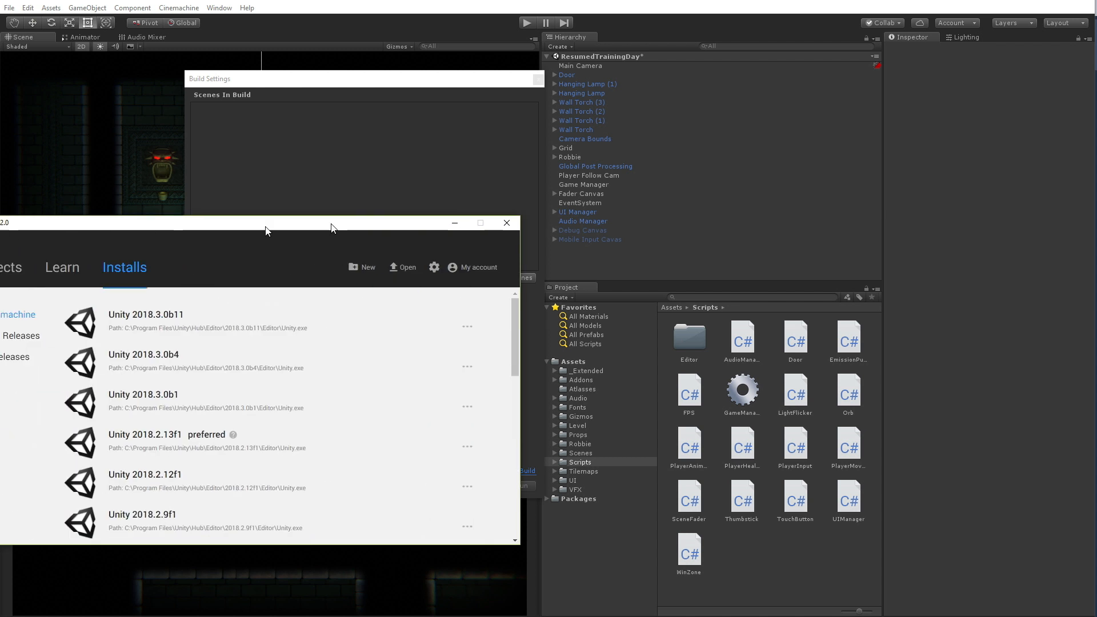
# Tick Android Build Support for the Unity 2018.2.9f1 install in Unity Hub, then close Hub.
pyautogui.moveTo(264, 222); pyautogui.dragTo(567, 215)
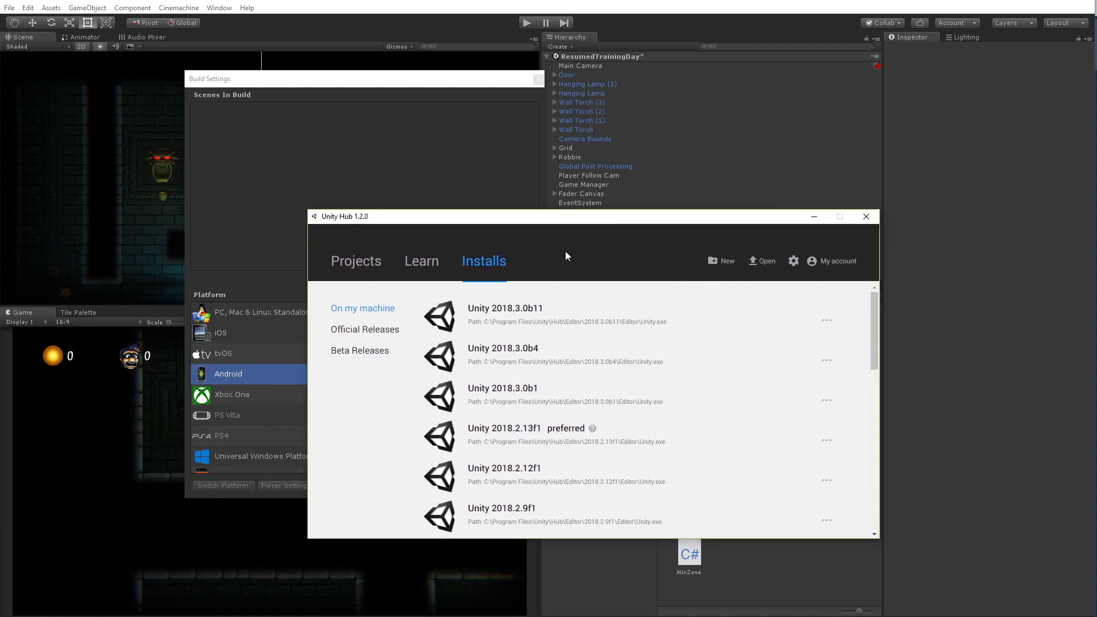
pyautogui.moveTo(520, 519)
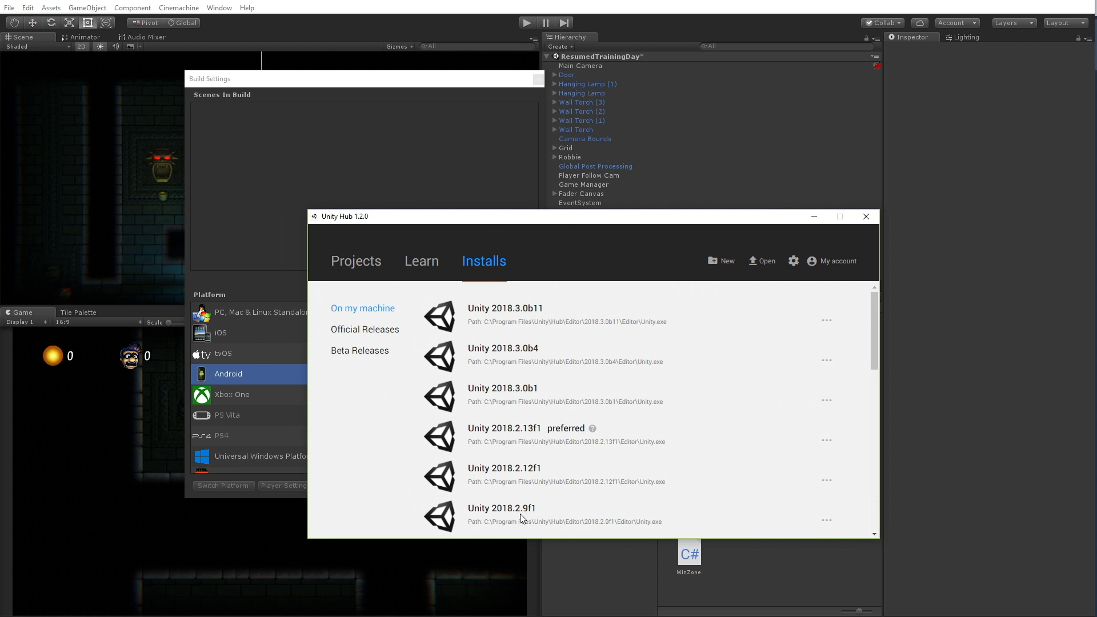
pyautogui.moveTo(826, 521)
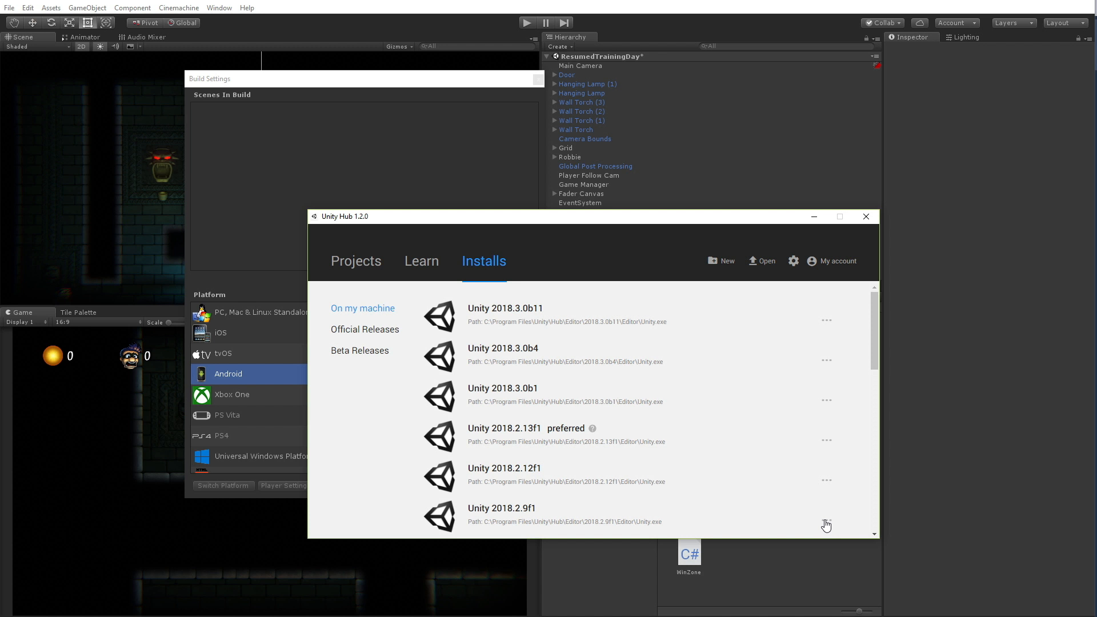
pyautogui.click(826, 350)
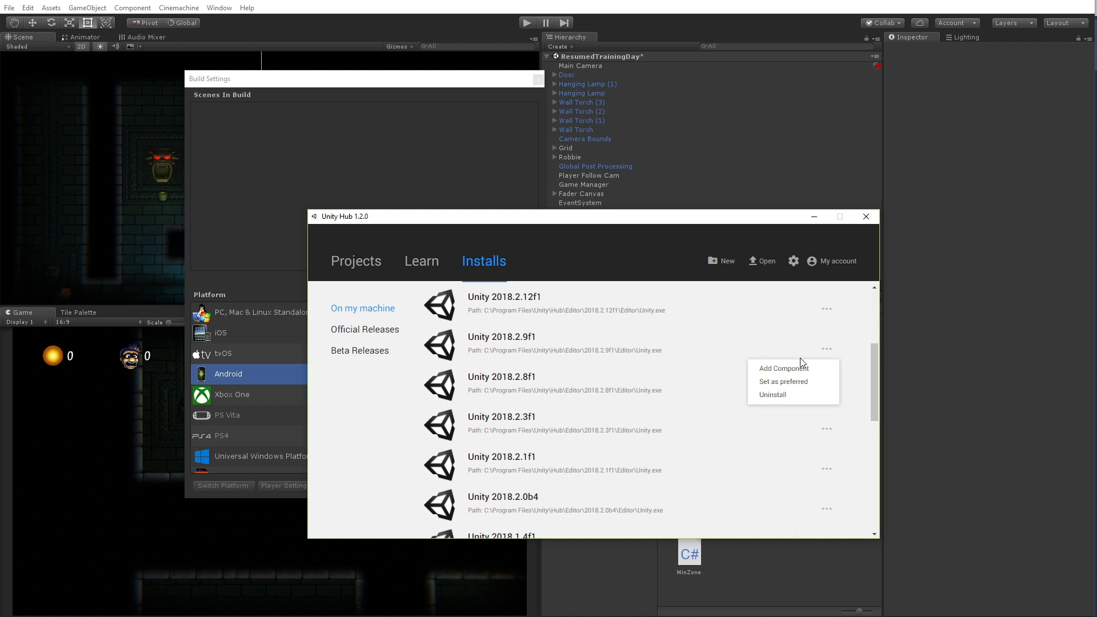
pyautogui.click(783, 368)
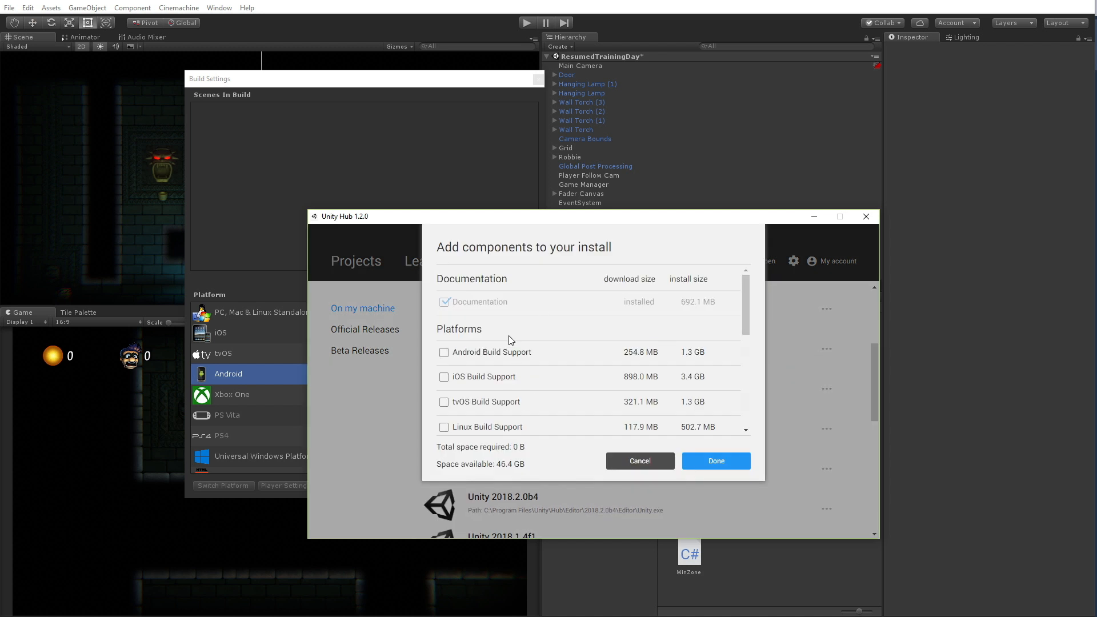
pyautogui.click(443, 352)
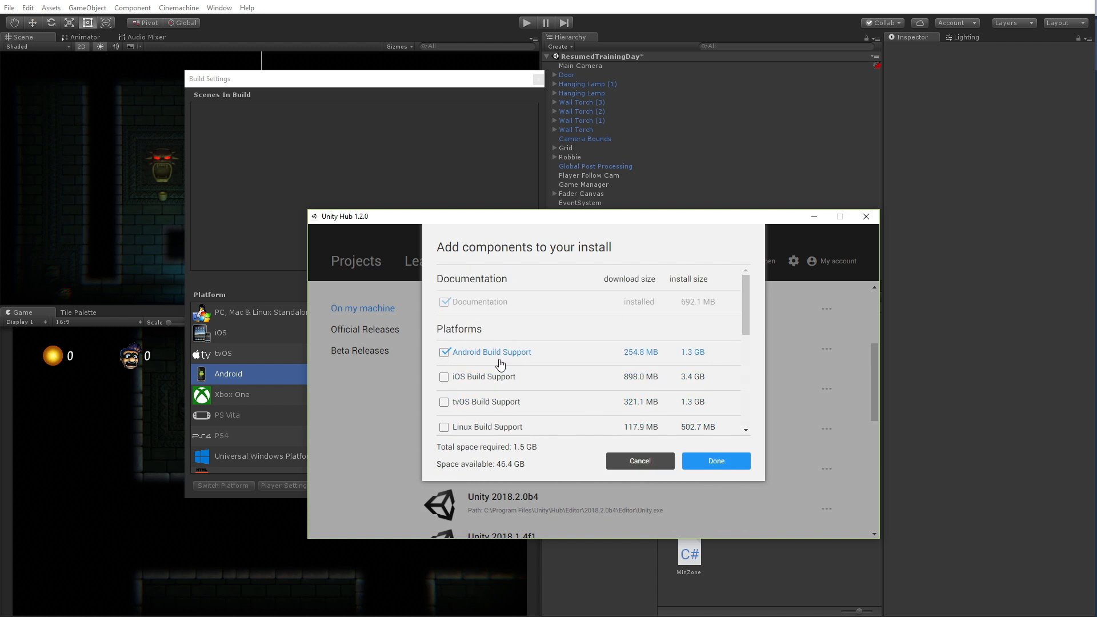
pyautogui.click(715, 461)
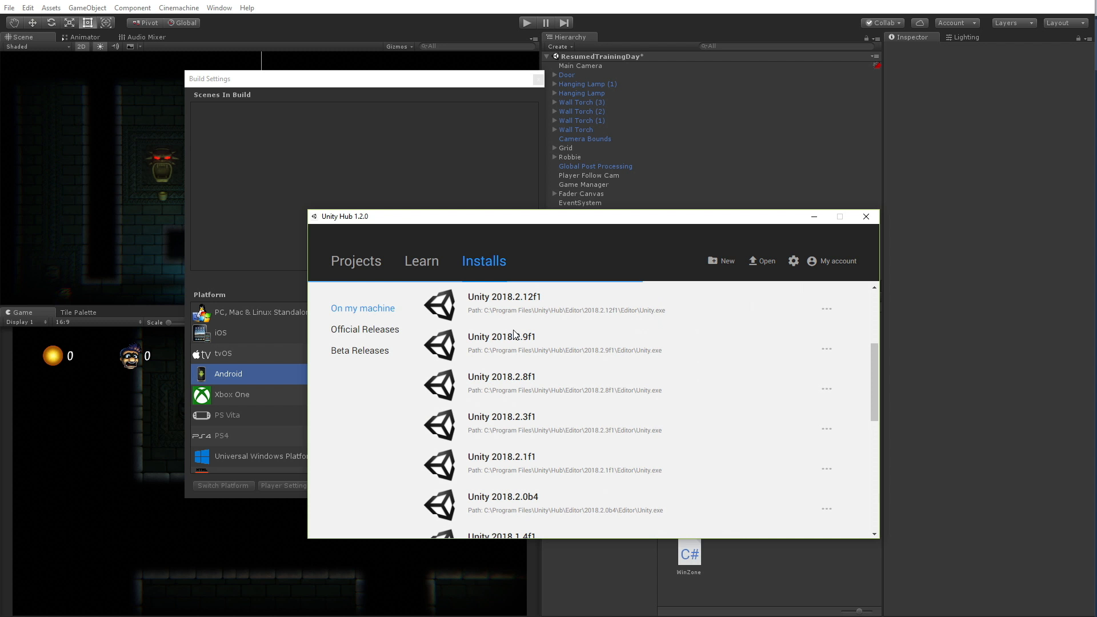
pyautogui.click(866, 216)
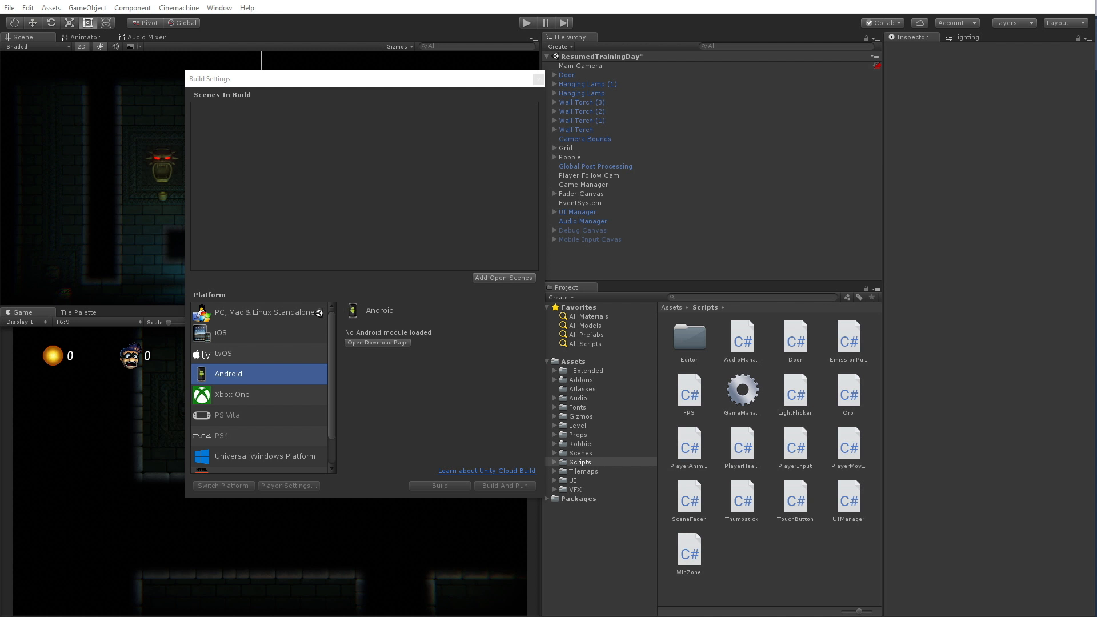
pyautogui.moveTo(242, 386)
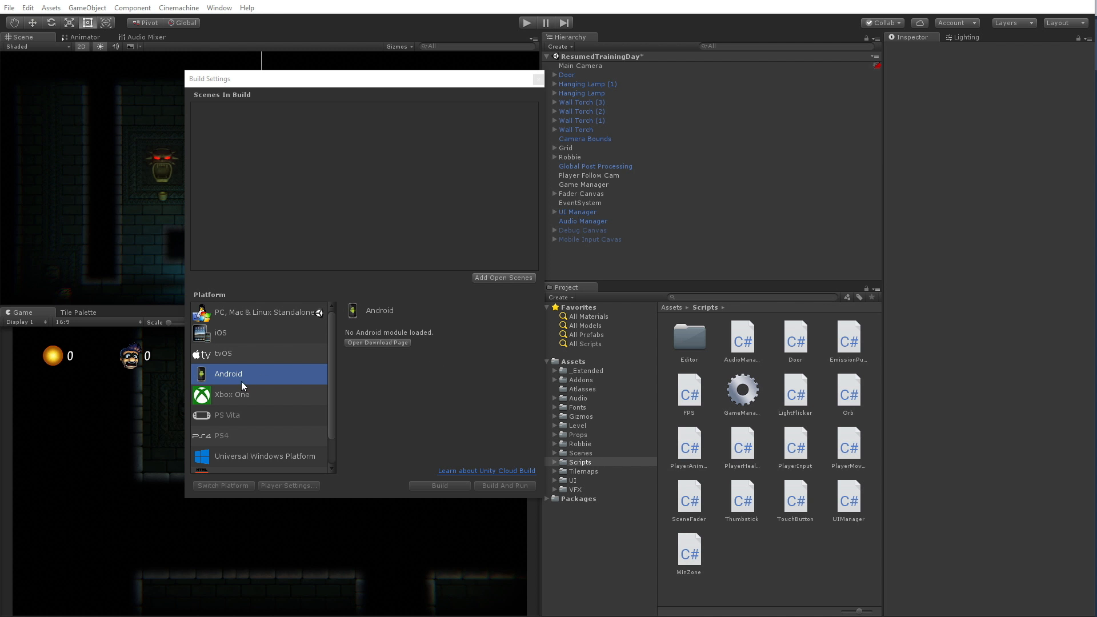
pyautogui.moveTo(329, 333)
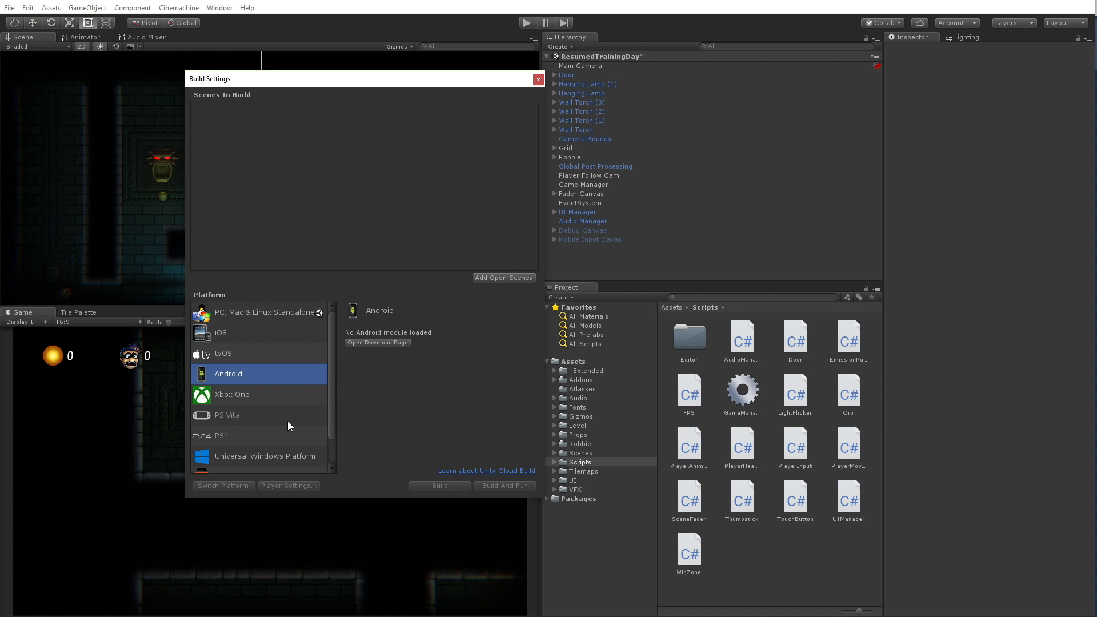
pyautogui.moveTo(304, 418)
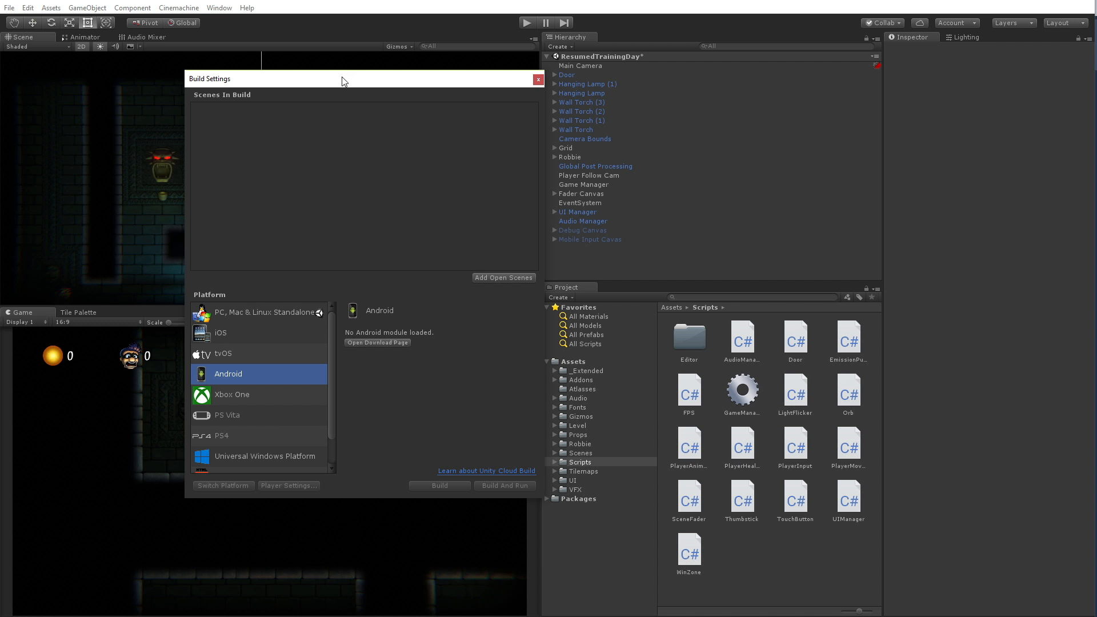
# Drag the Build Settings window over to the right side of the editor.
pyautogui.moveTo(343, 78); pyautogui.dragTo(635, 102)
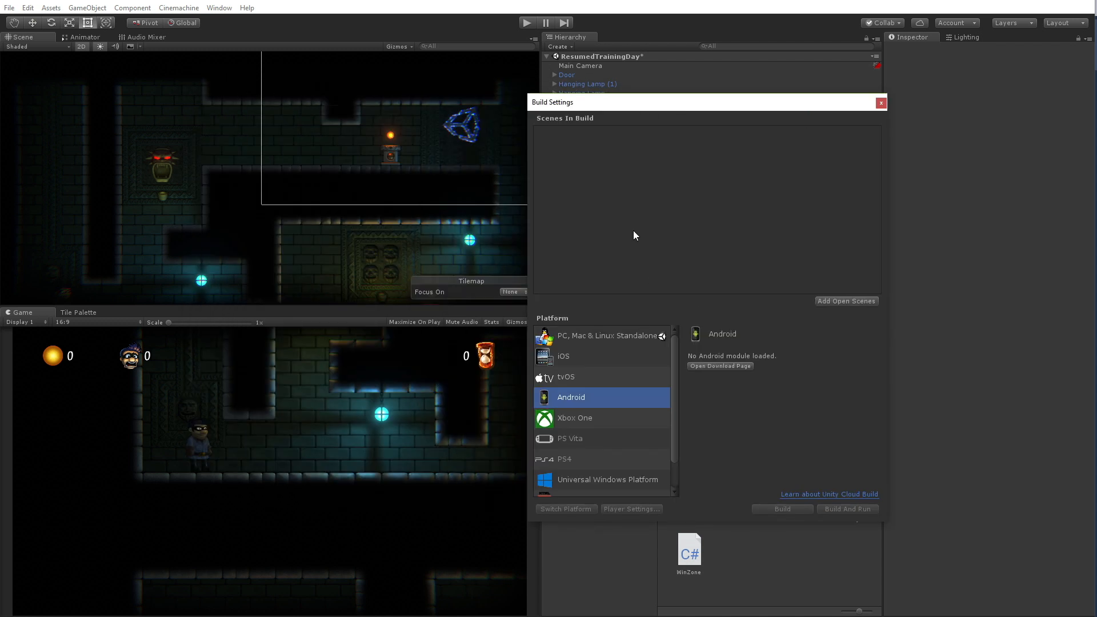
pyautogui.moveTo(616, 167)
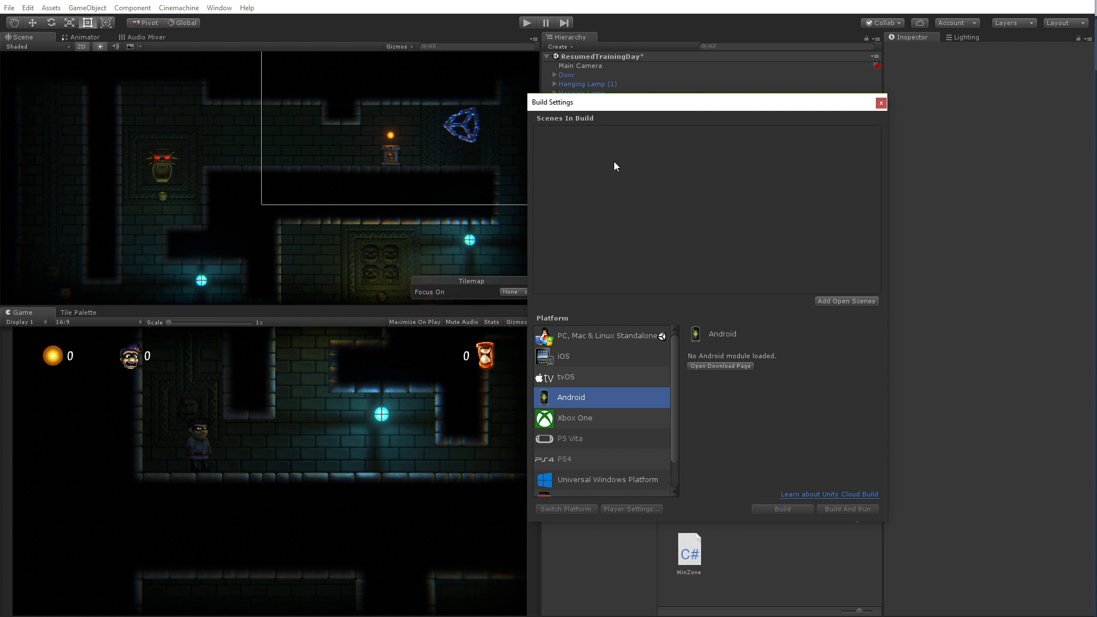
pyautogui.moveTo(574, 358)
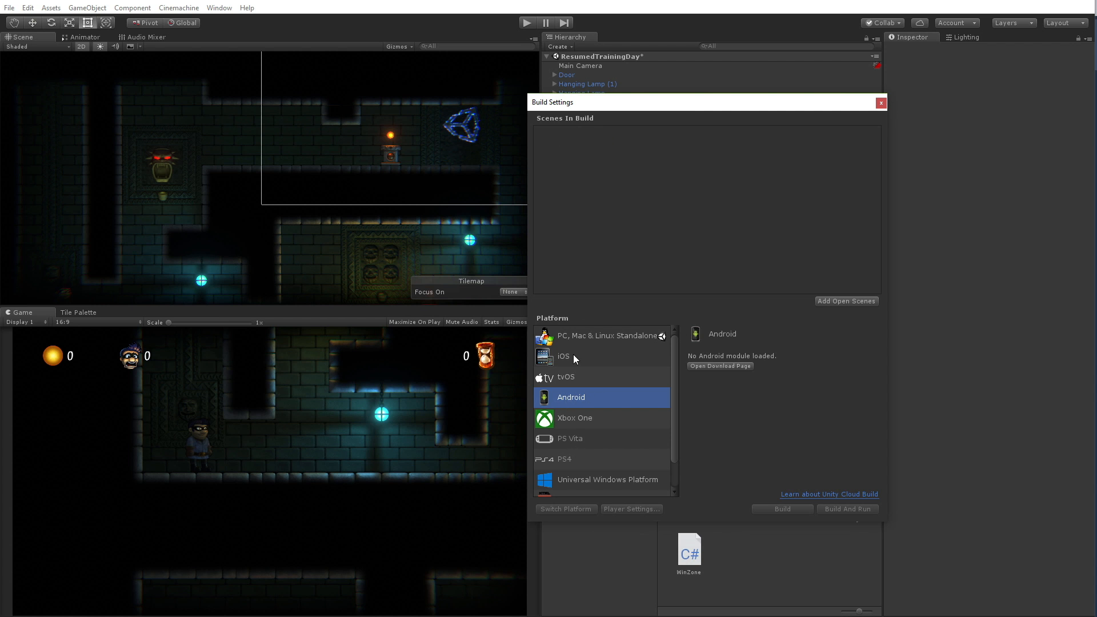
pyautogui.moveTo(26, 14)
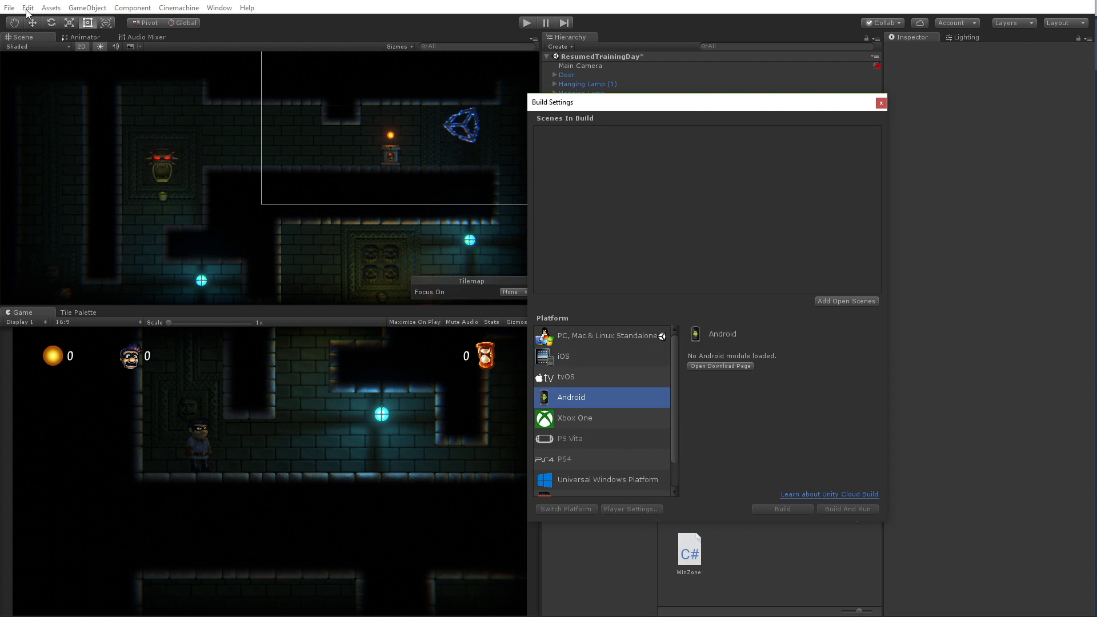
pyautogui.click(28, 7)
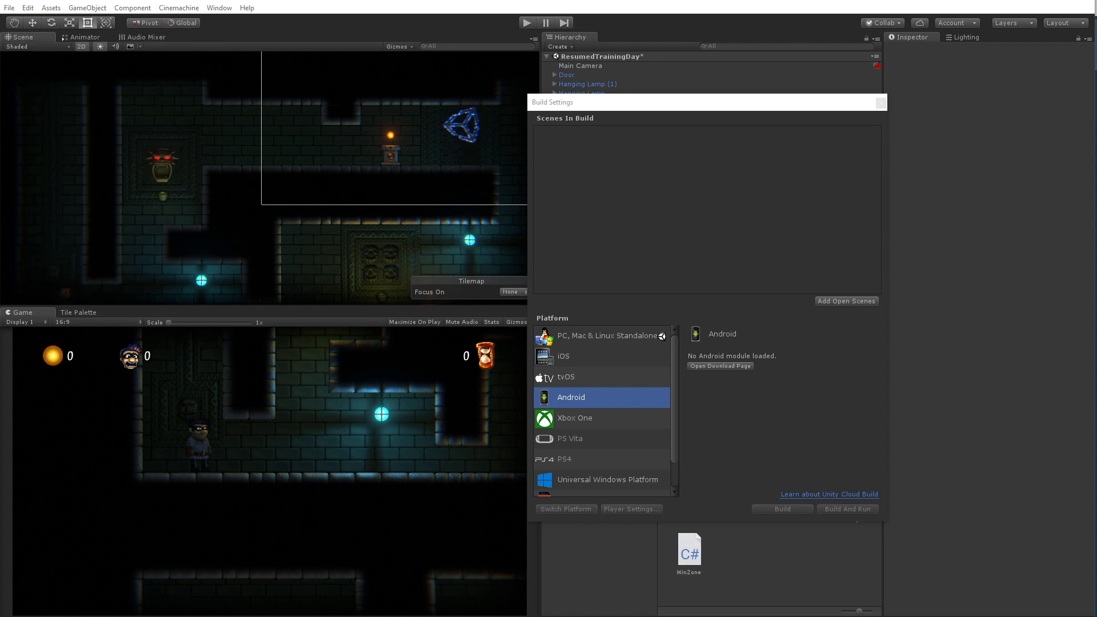
pyautogui.click(28, 7)
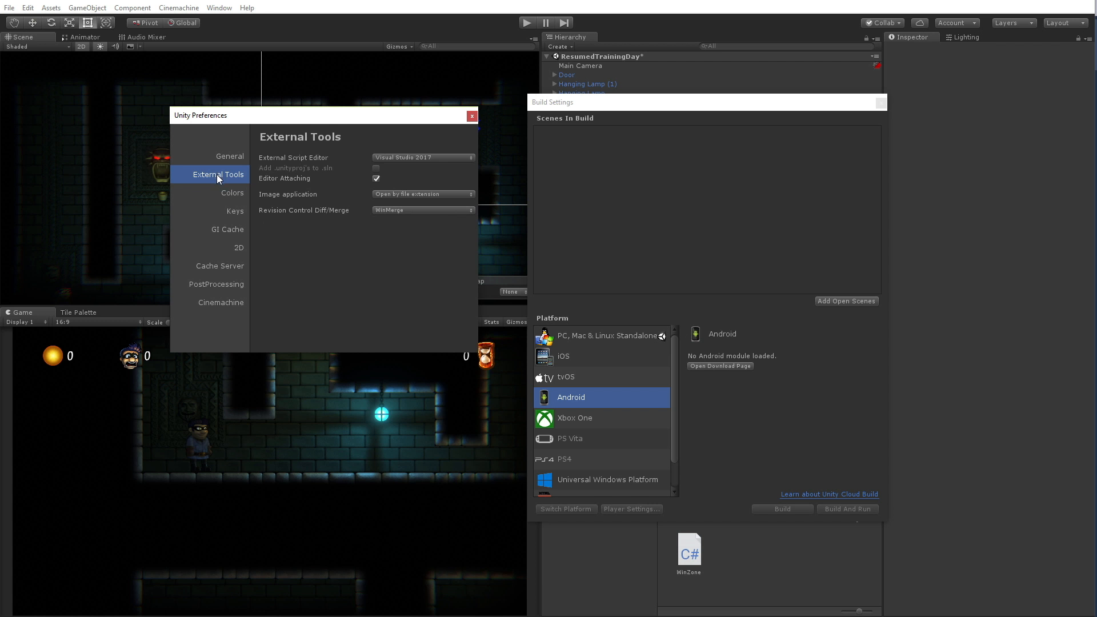
pyautogui.moveTo(395, 152)
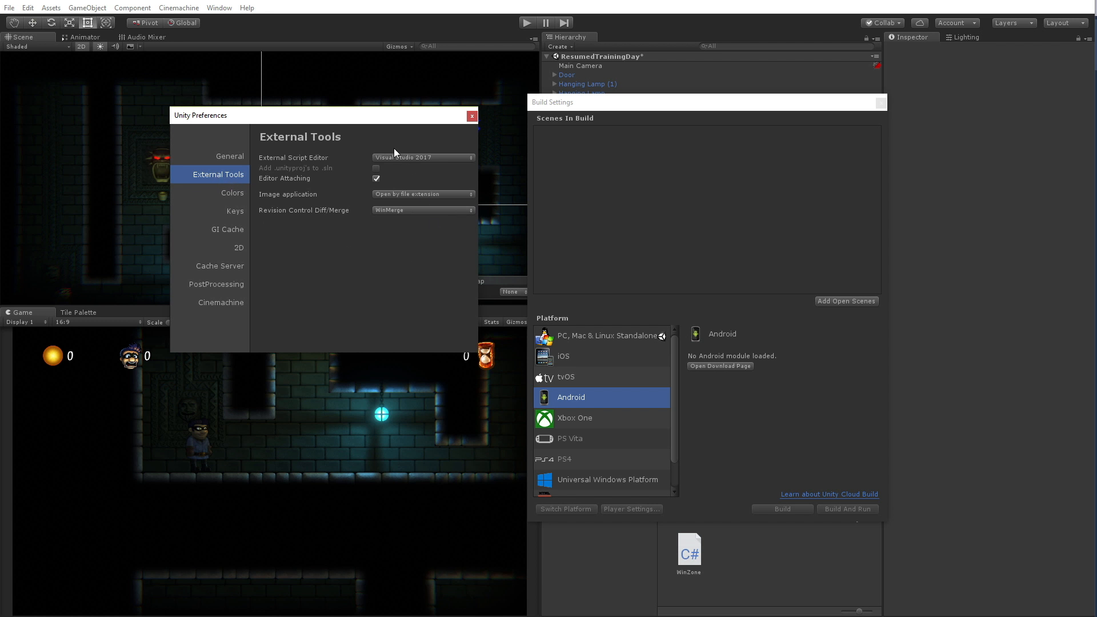
pyautogui.moveTo(277, 315)
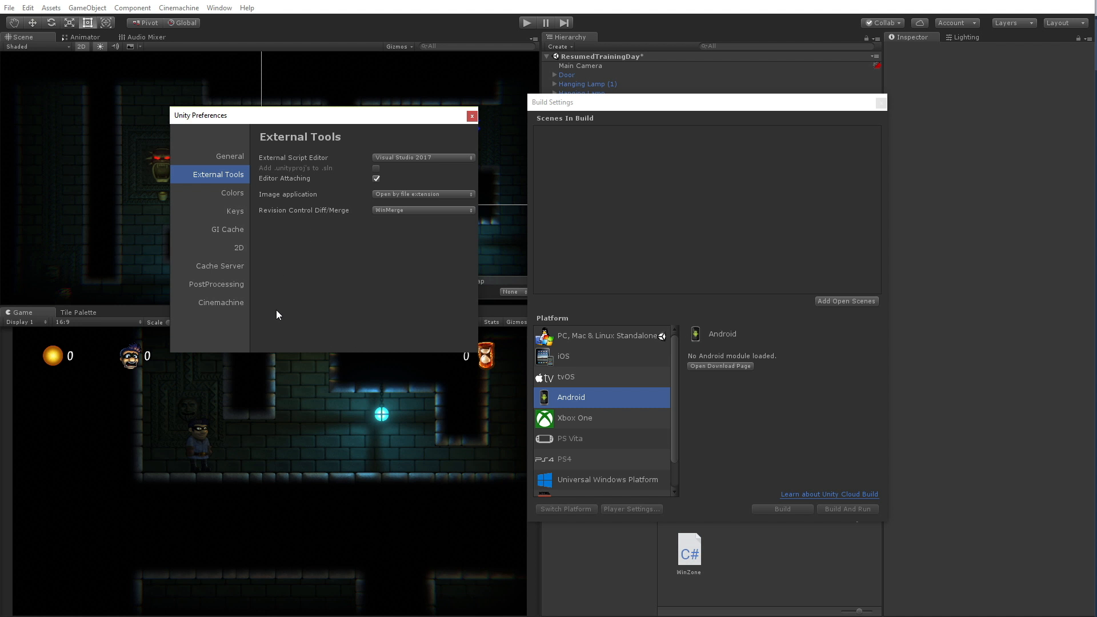
pyautogui.moveTo(344, 306)
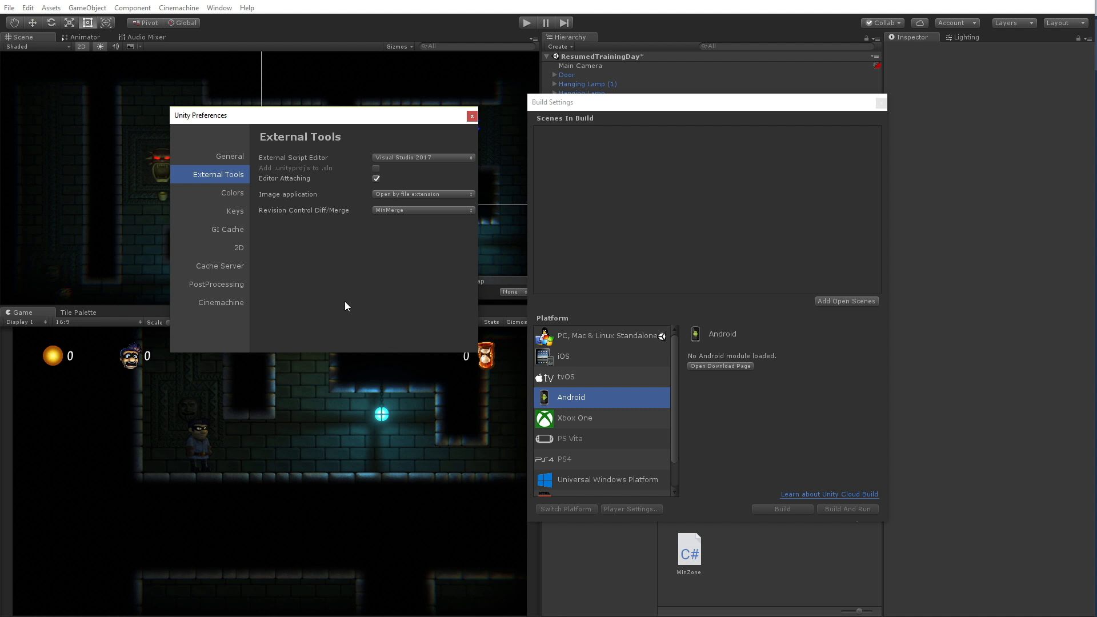
pyautogui.moveTo(362, 270)
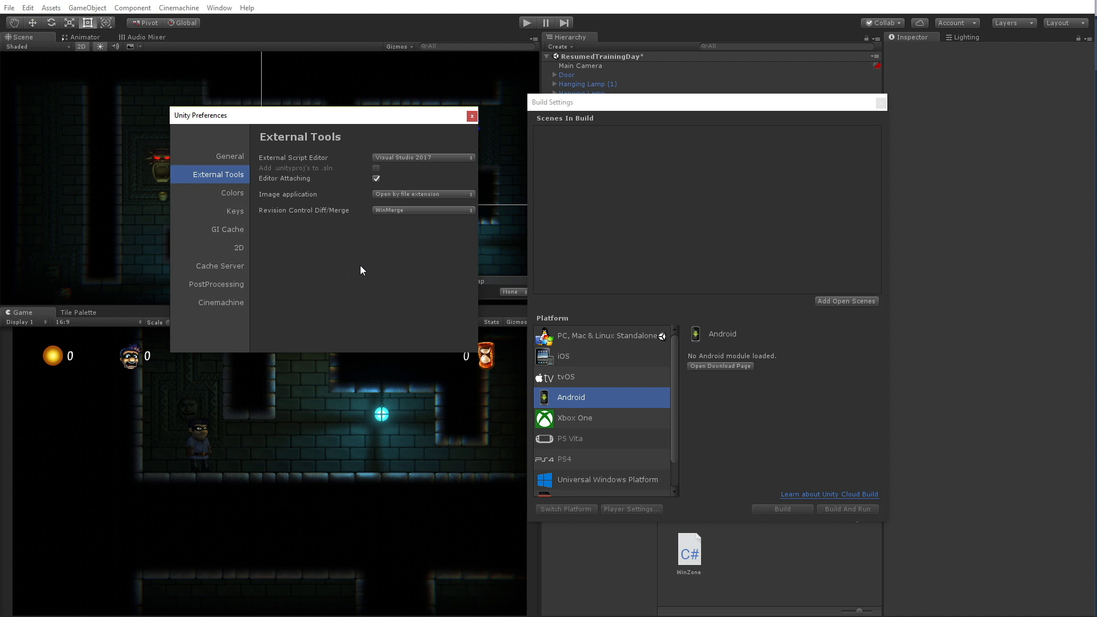
pyautogui.moveTo(479, 212)
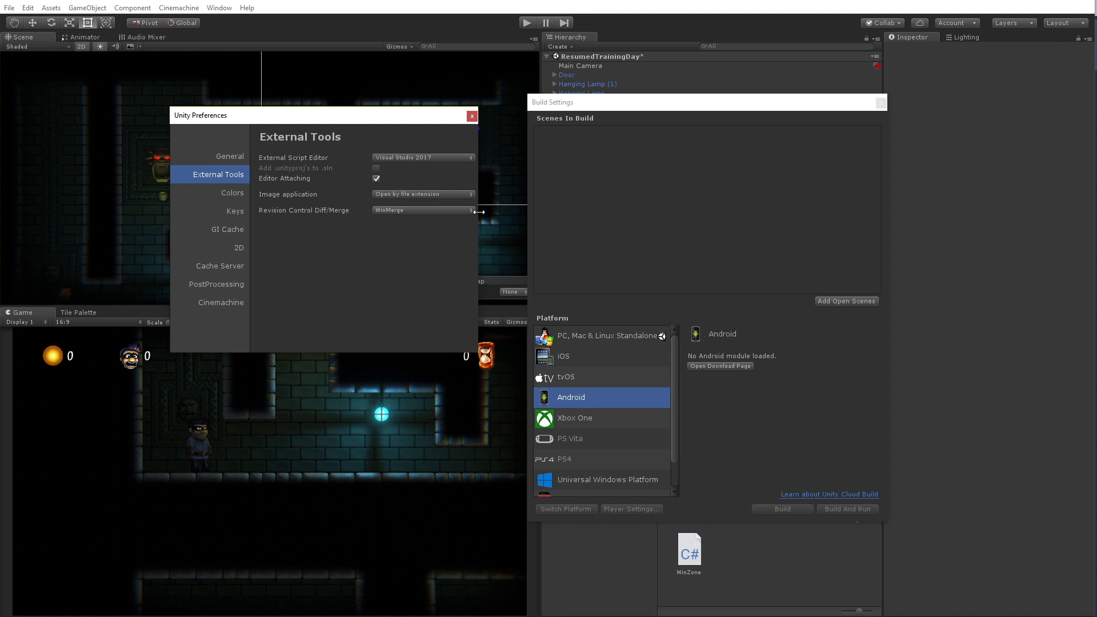
pyautogui.moveTo(396, 97)
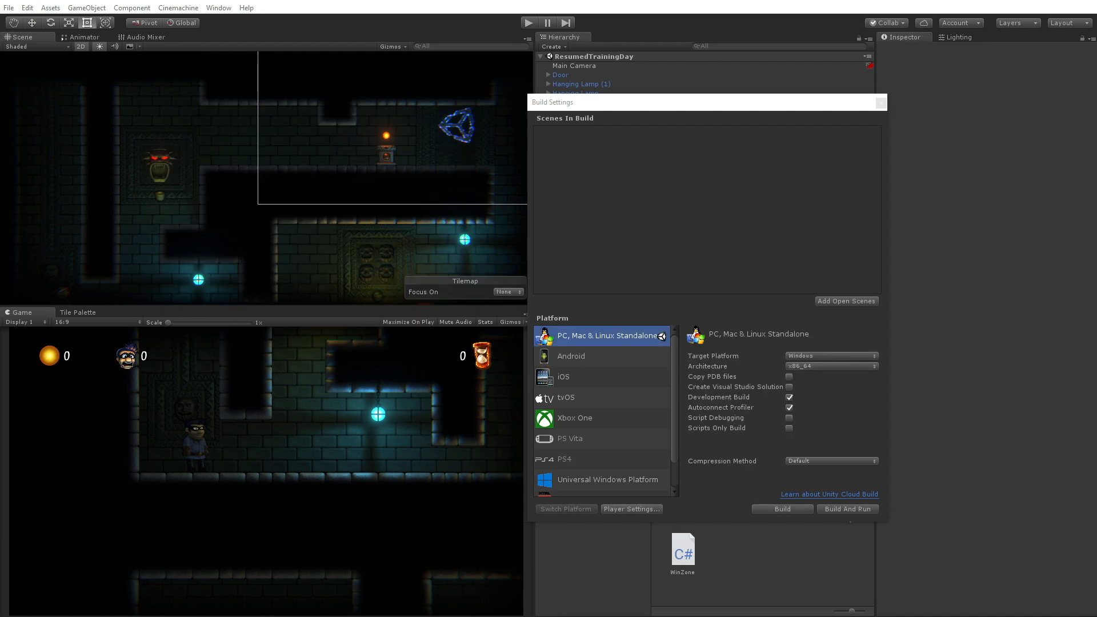
pyautogui.moveTo(960, 482)
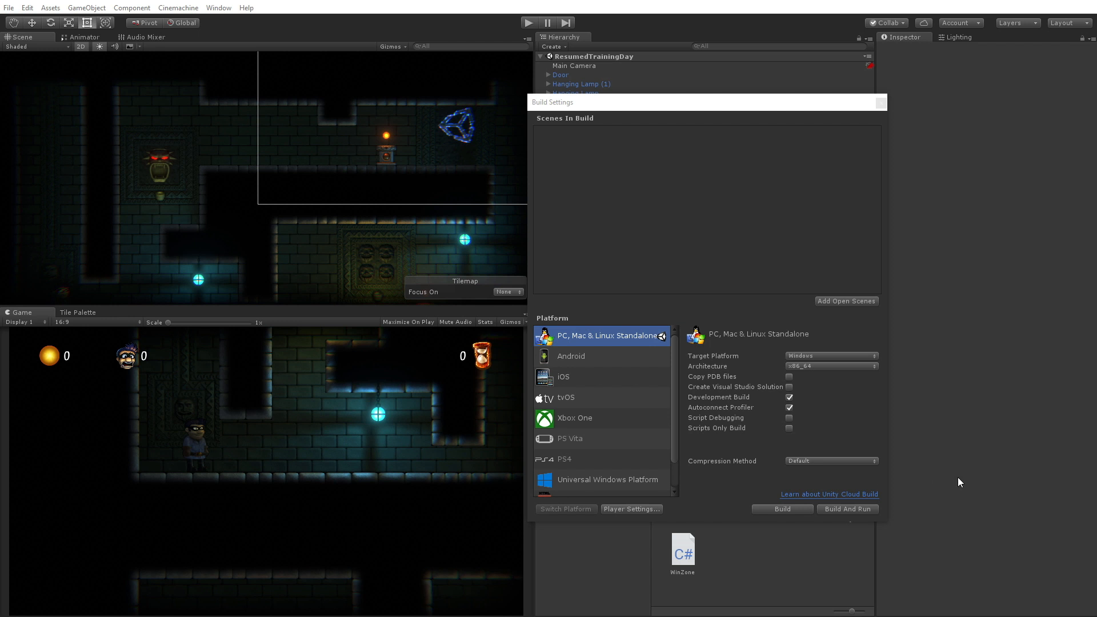
pyautogui.moveTo(630, 203)
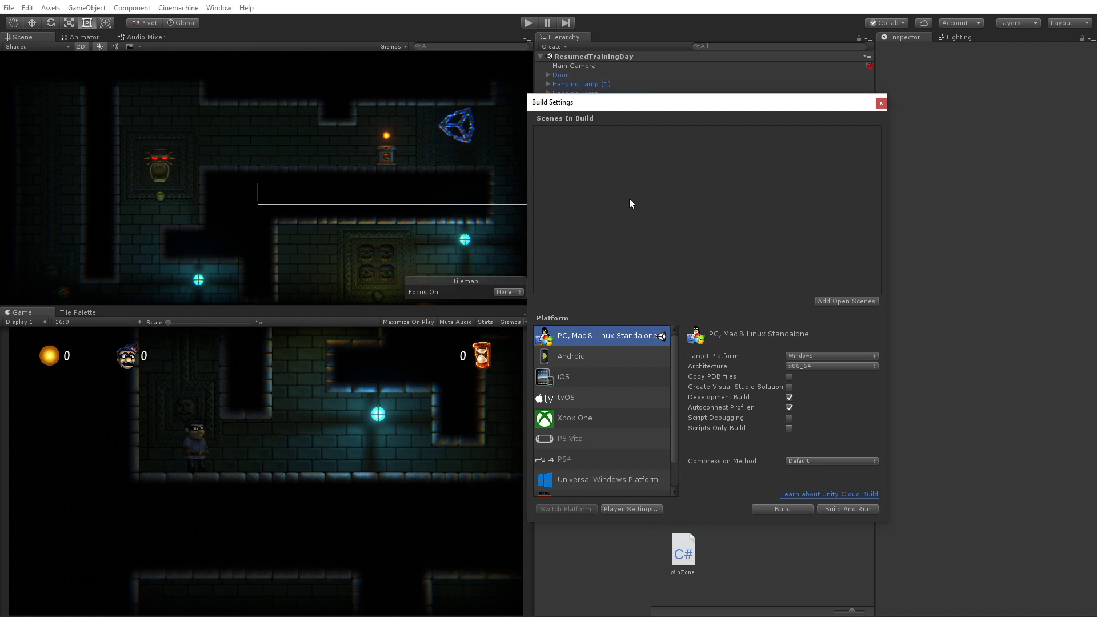
pyautogui.moveTo(608, 296)
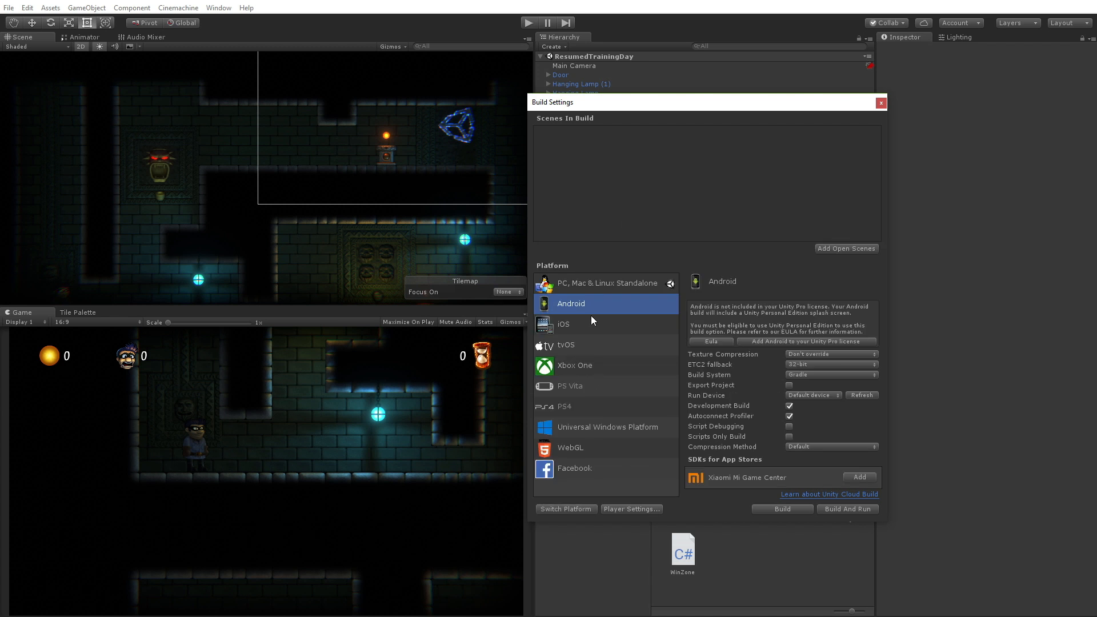
pyautogui.moveTo(784, 290)
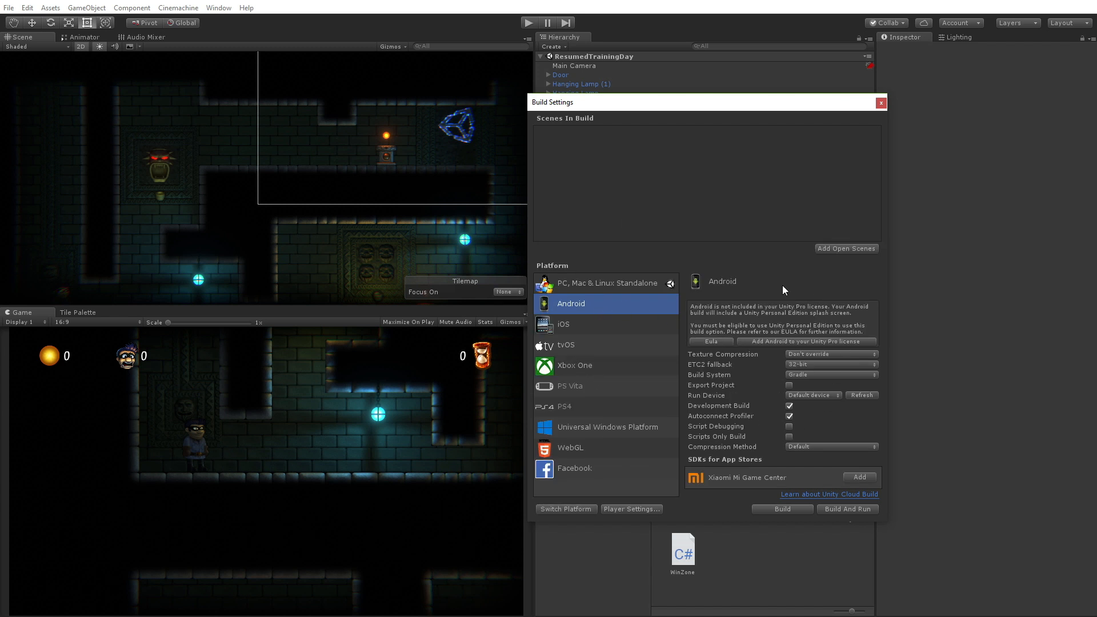
pyautogui.moveTo(811, 319)
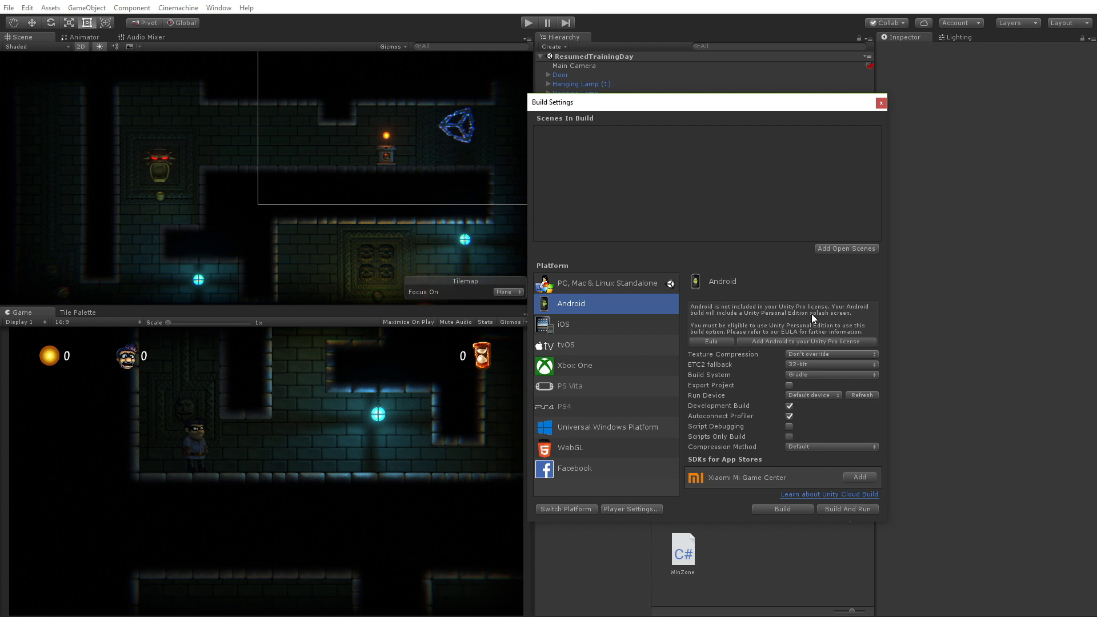
# Open the Edit menu while Android's build options are shown.
pyautogui.click(27, 7)
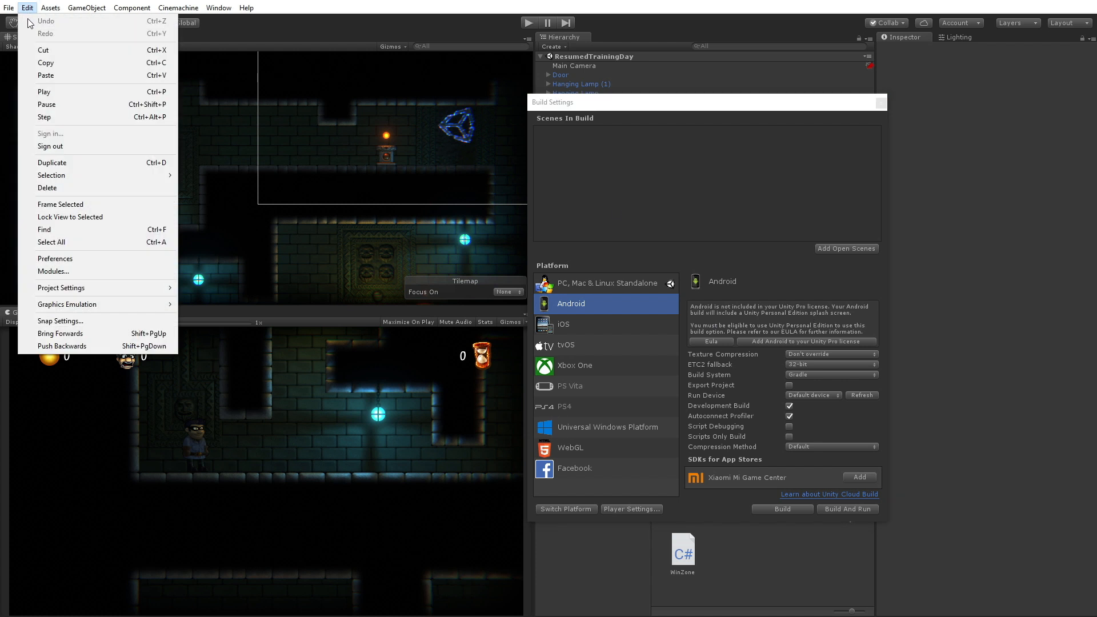
pyautogui.moveTo(100, 258)
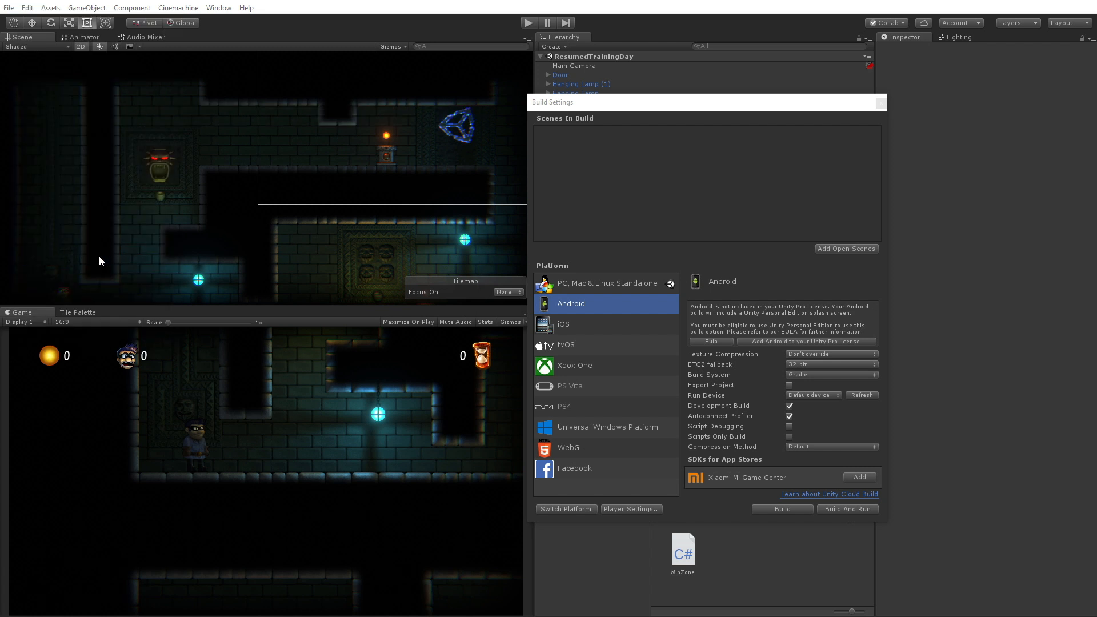
pyautogui.click(27, 8)
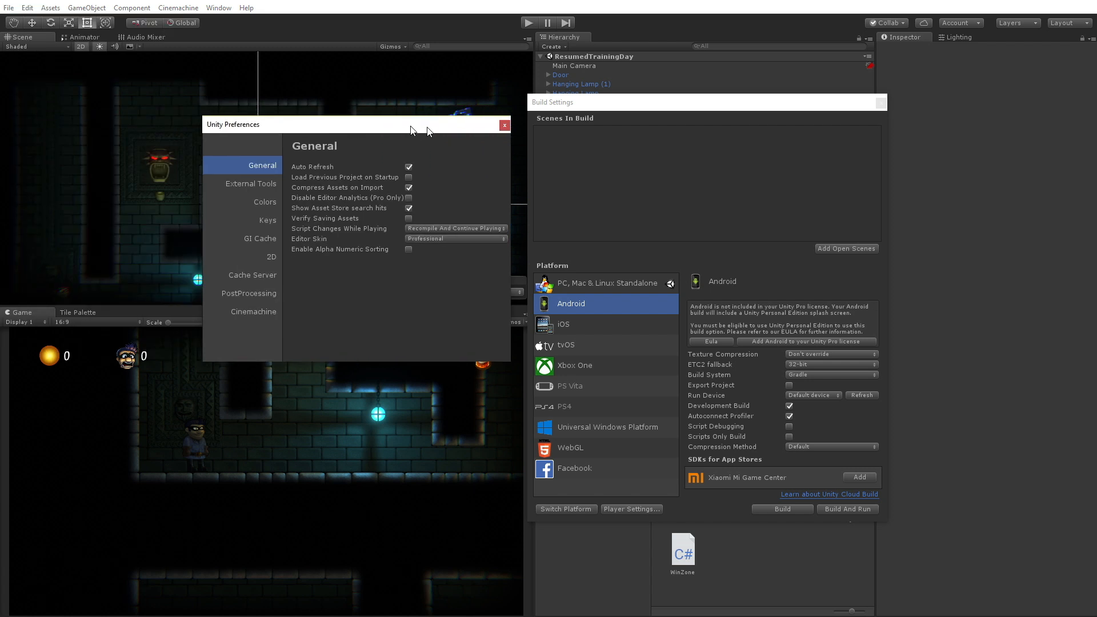
pyautogui.click(260, 184)
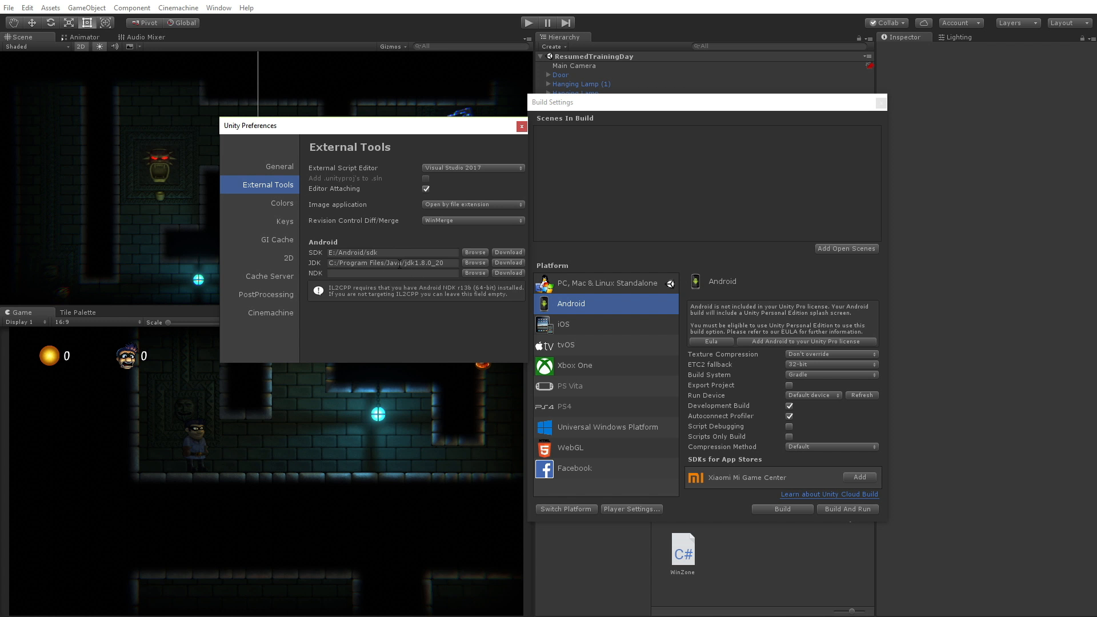
pyautogui.moveTo(446, 210)
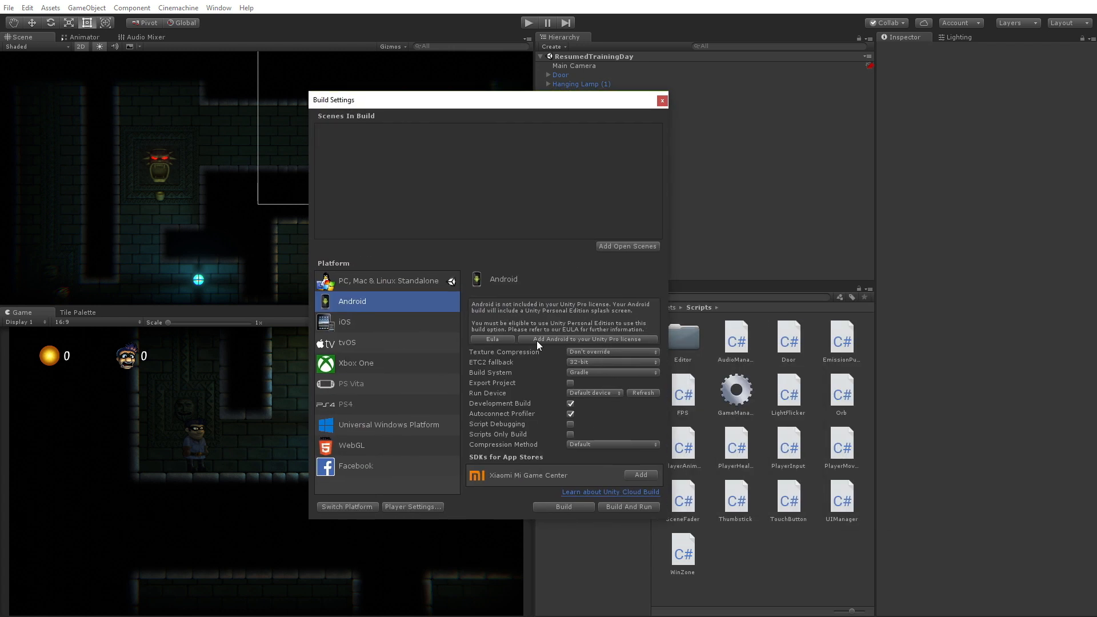
# Switch to PC, Mac & Linux Standalone, glance at iOS, and return to Standalone.
pyautogui.click(389, 281)
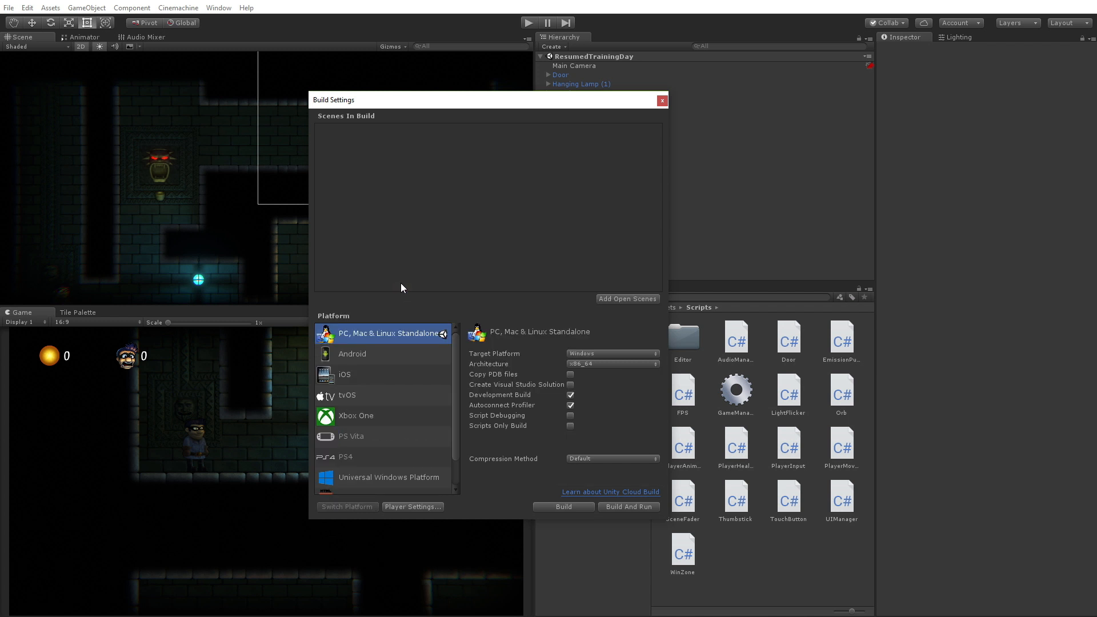
pyautogui.moveTo(363, 362)
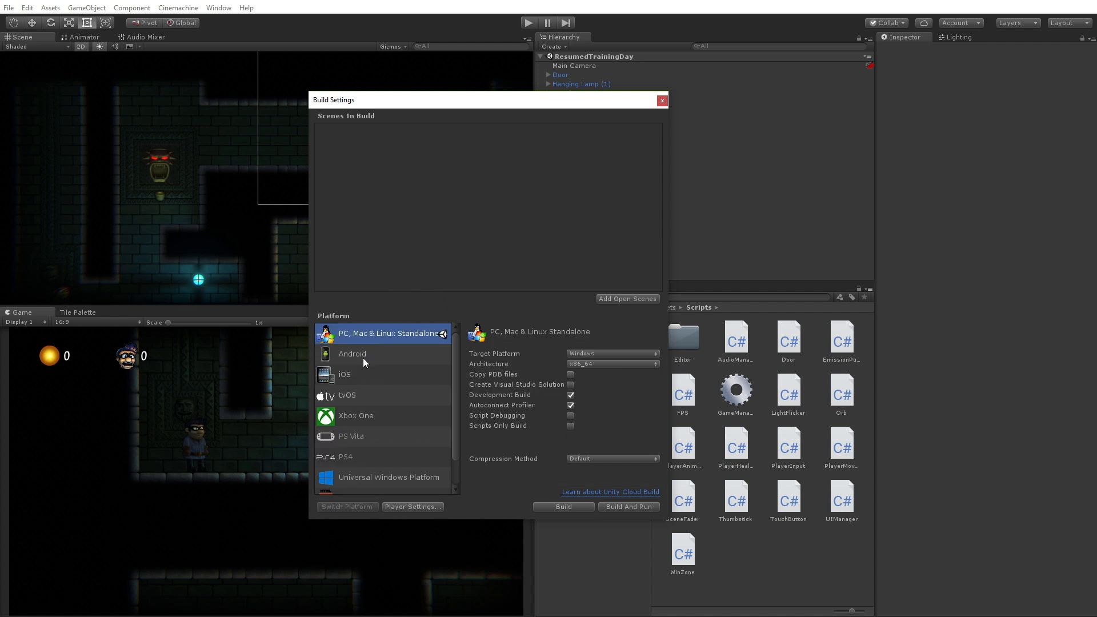
pyautogui.click(345, 375)
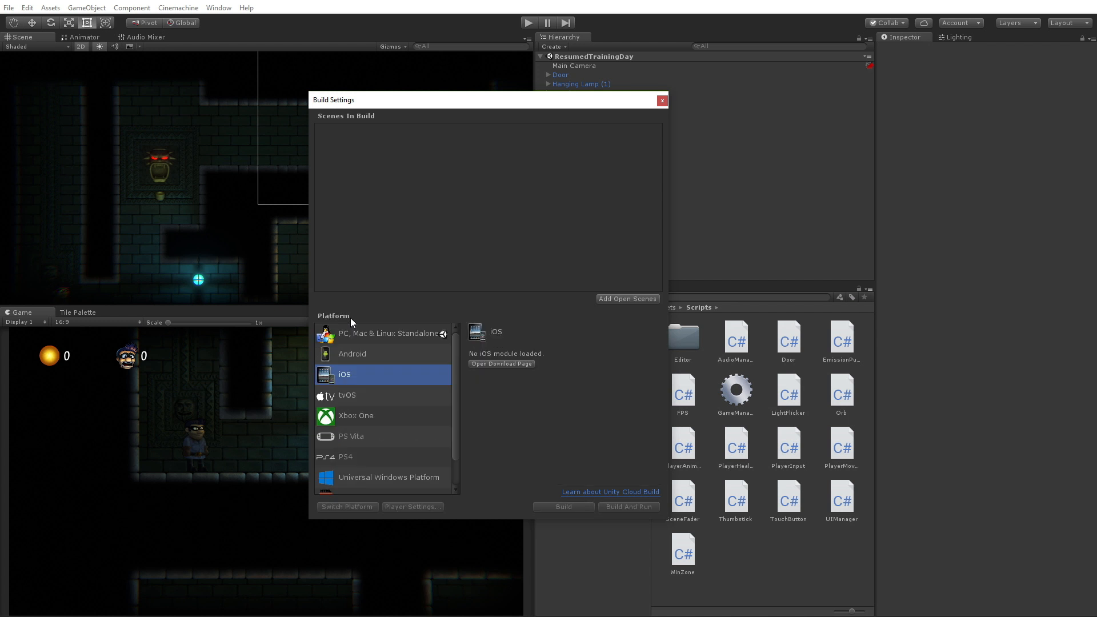
pyautogui.click(387, 333)
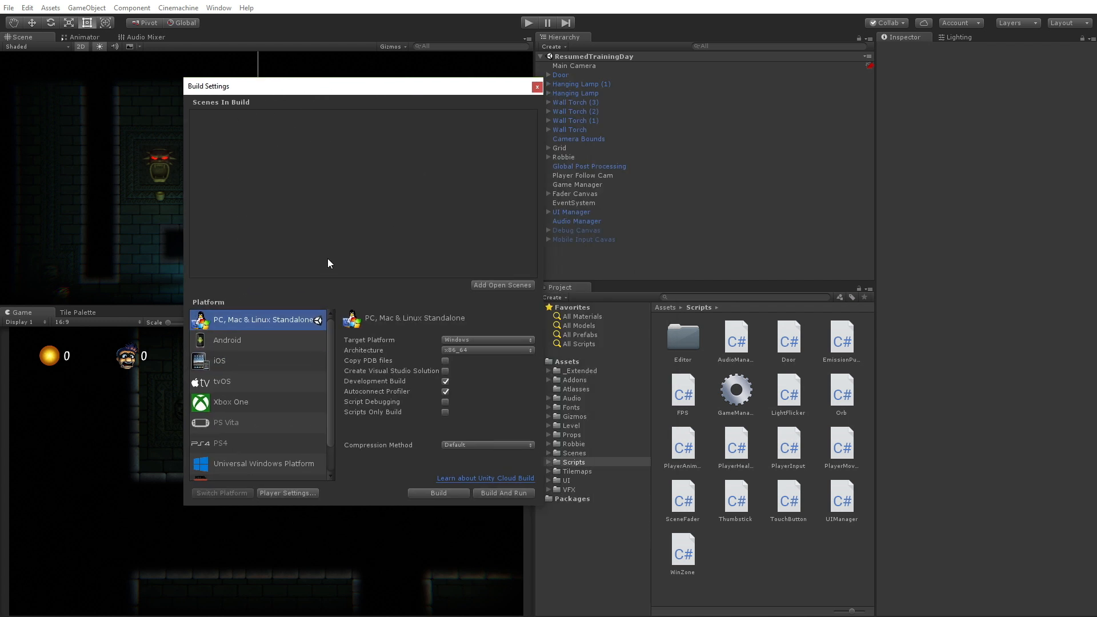
pyautogui.moveTo(389, 231)
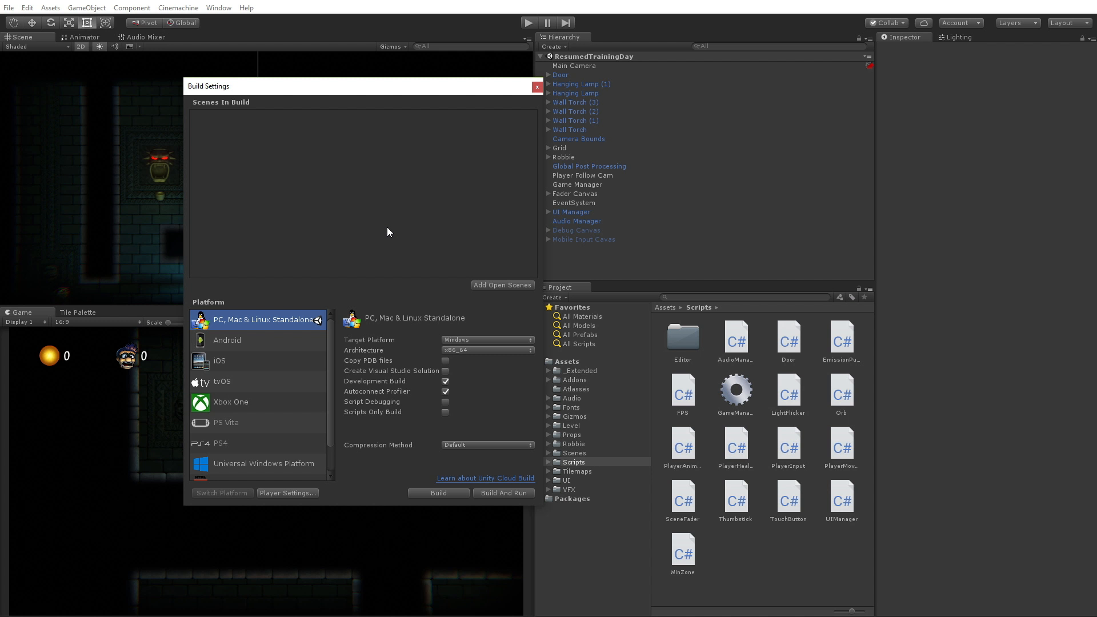
pyautogui.moveTo(160, 219)
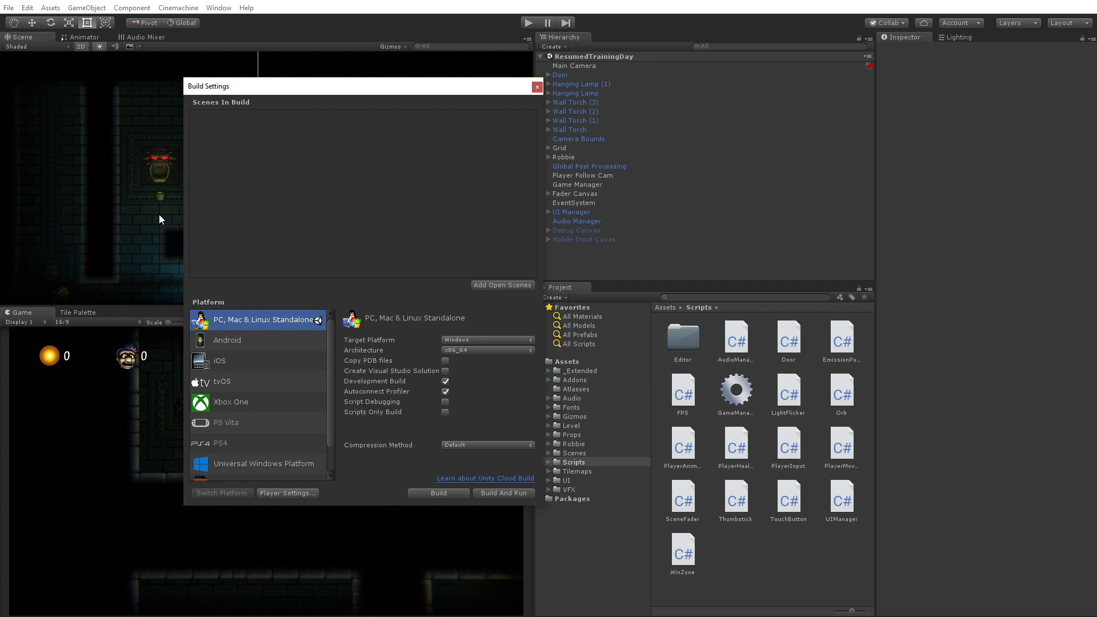
pyautogui.moveTo(203, 218)
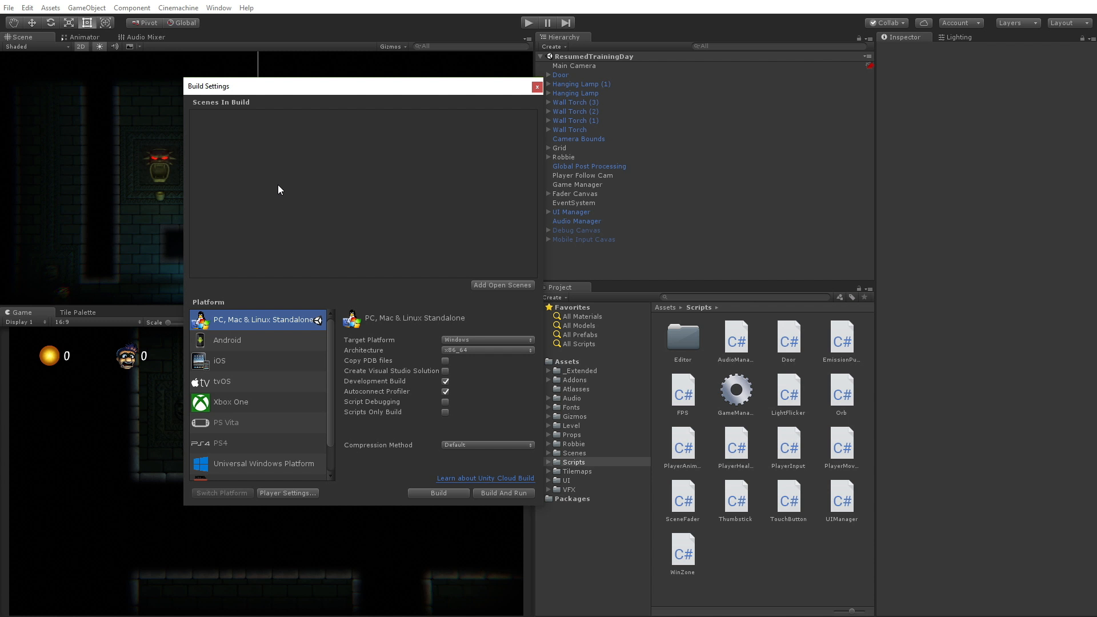
pyautogui.moveTo(362, 94)
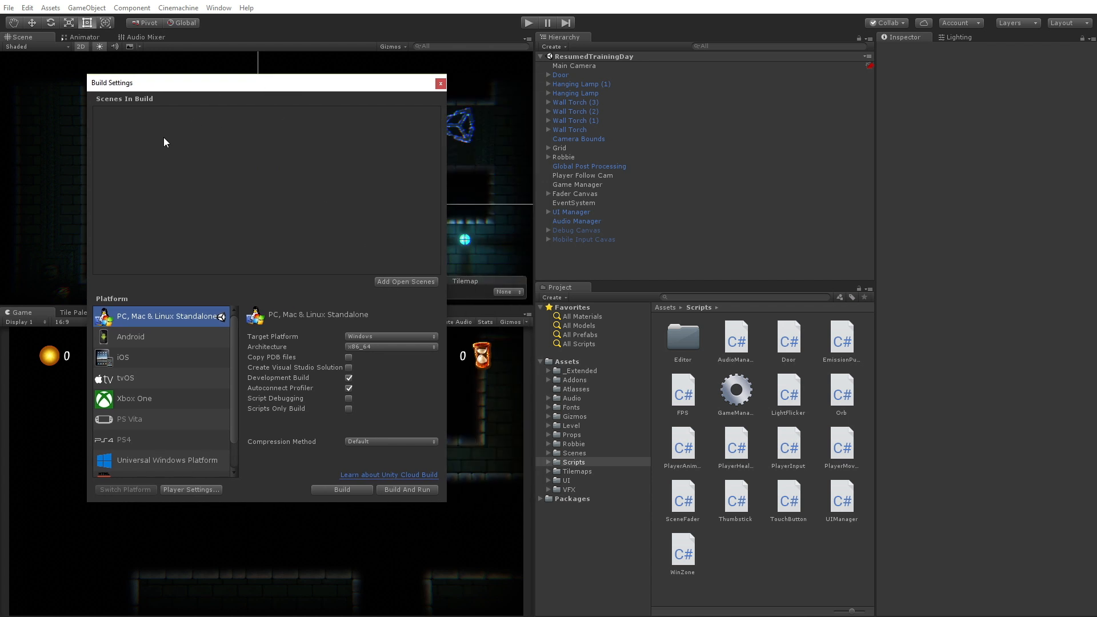
pyautogui.moveTo(619, 453)
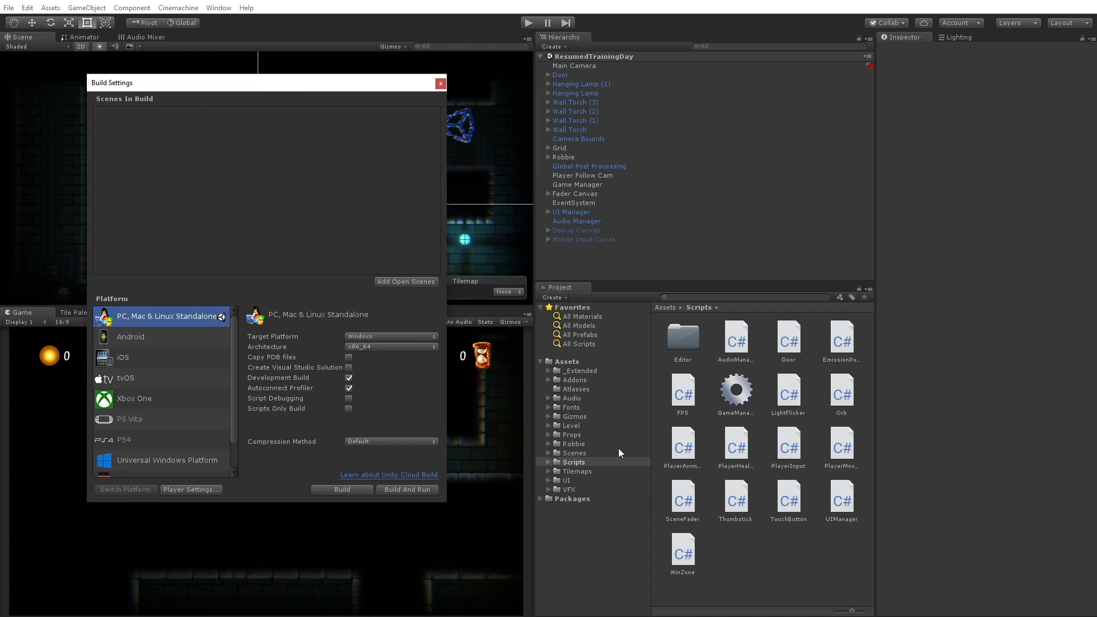
# Add the Level Reference scene to the build, then remove it from Scenes In Build.
pyautogui.click(573, 453)
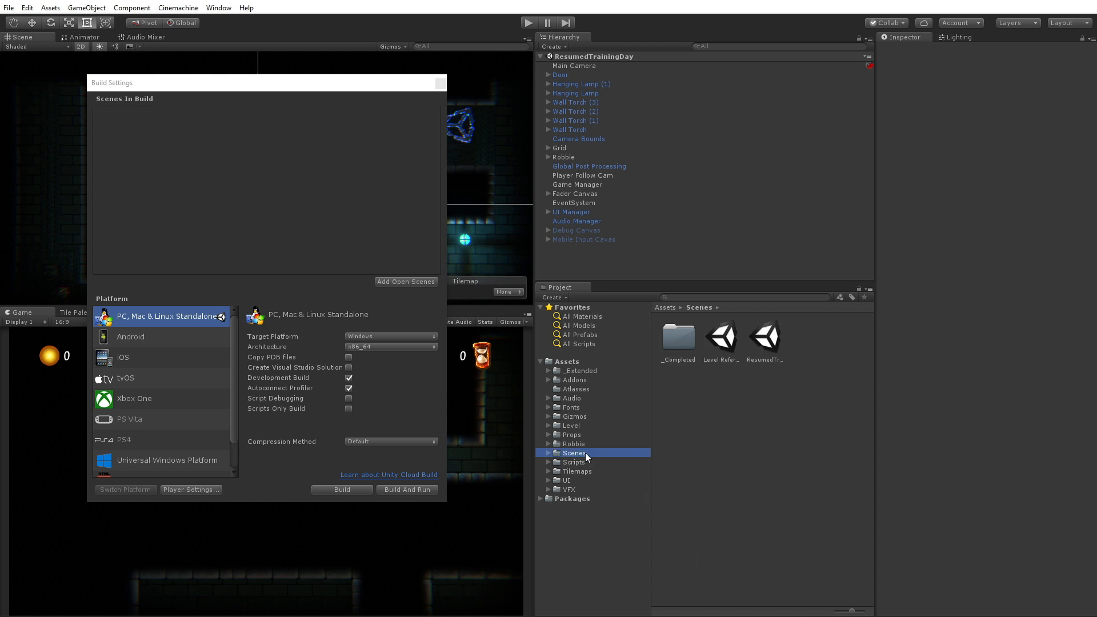
pyautogui.moveTo(561, 62)
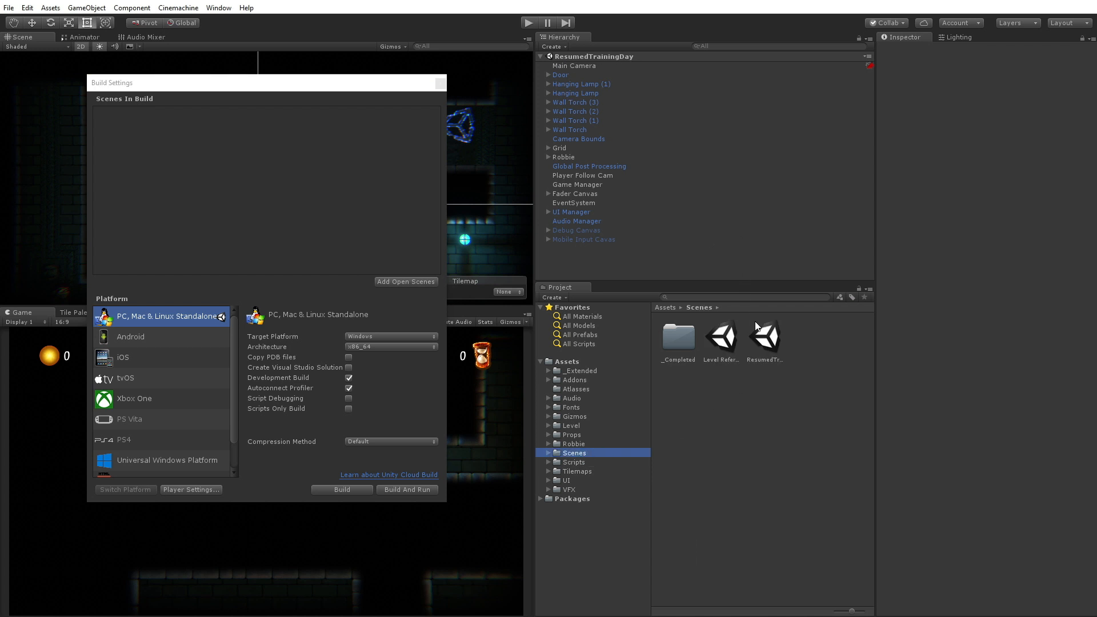
pyautogui.click(405, 282)
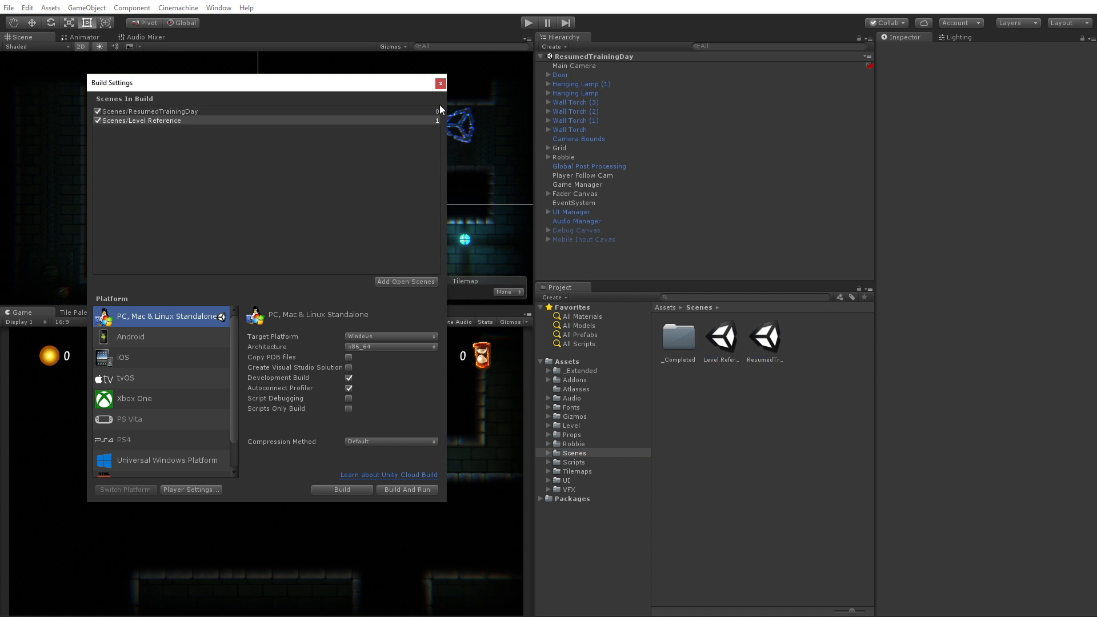
pyautogui.rightClick(161, 120)
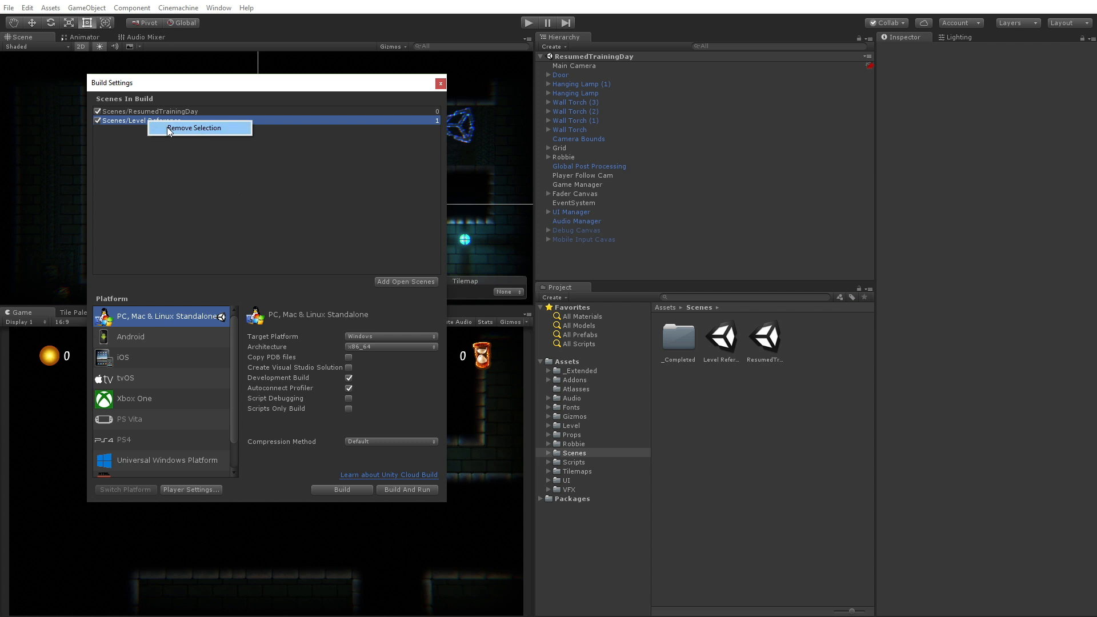
pyautogui.click(194, 127)
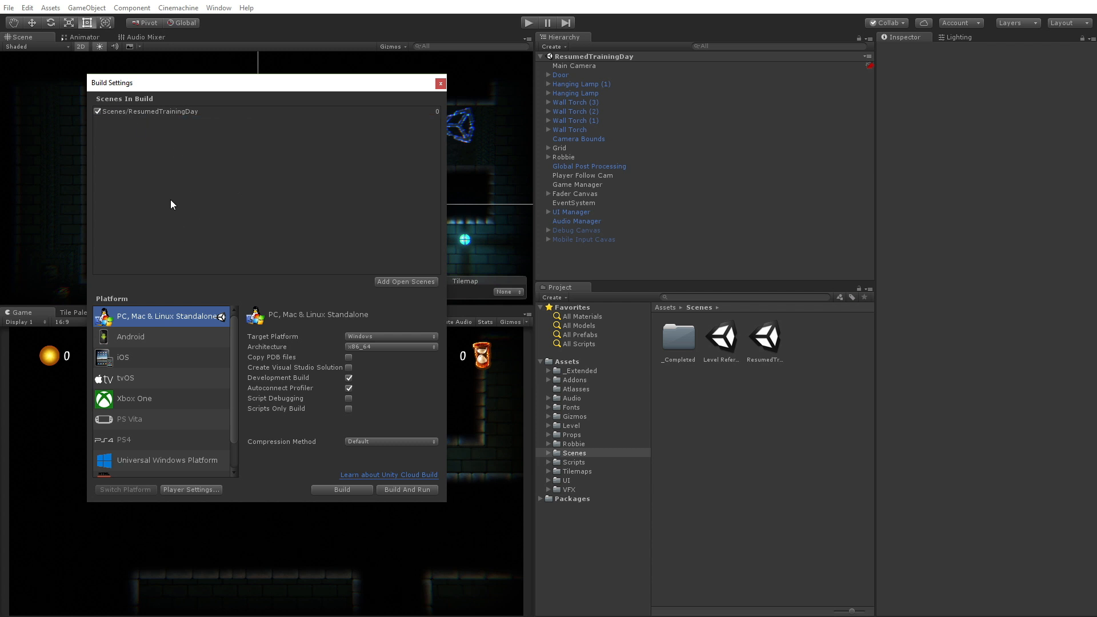
pyautogui.moveTo(386, 153)
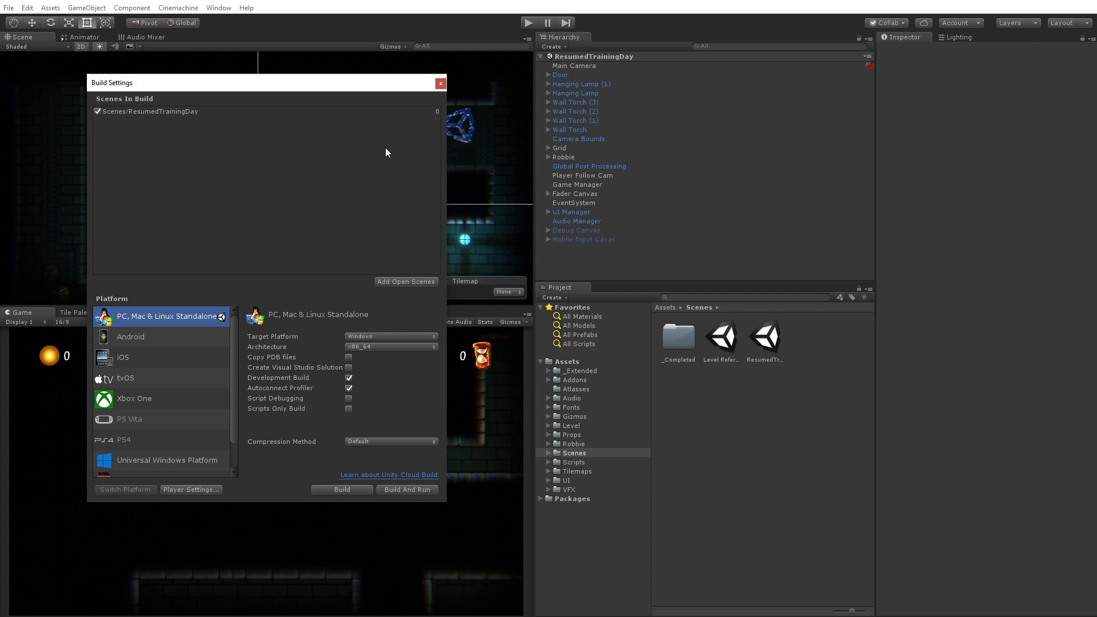
pyautogui.moveTo(356, 162)
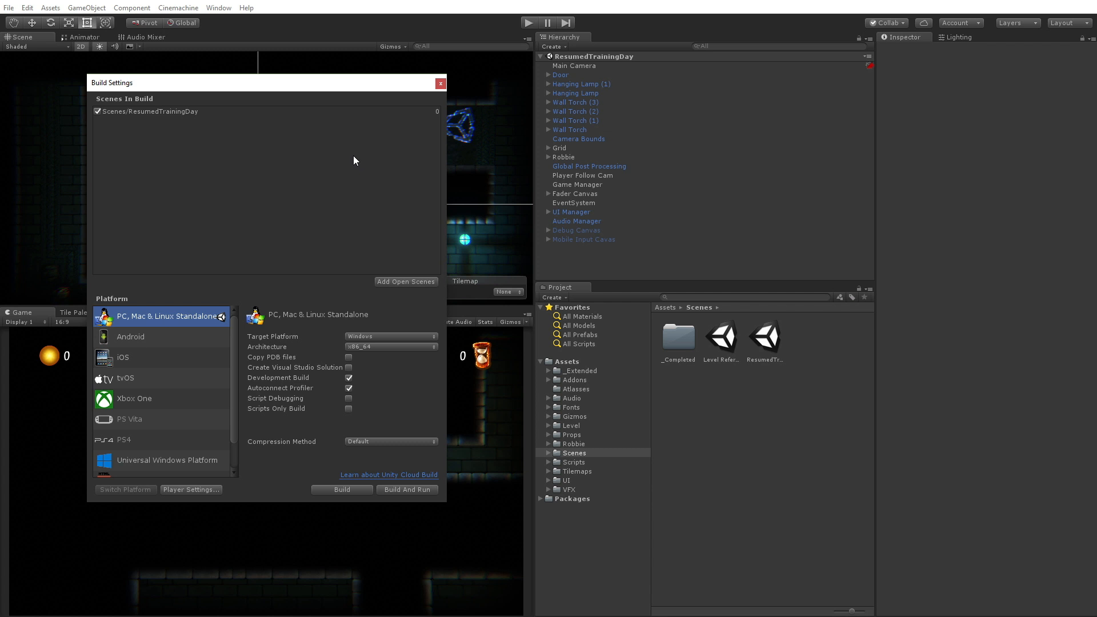
pyautogui.moveTo(221, 157)
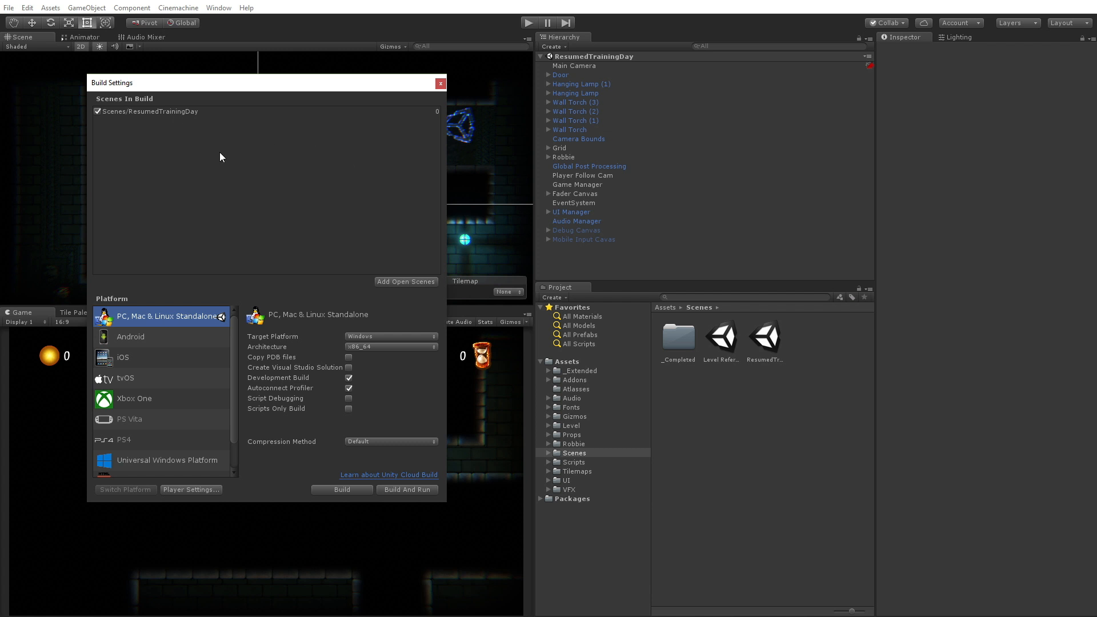
pyautogui.moveTo(245, 184)
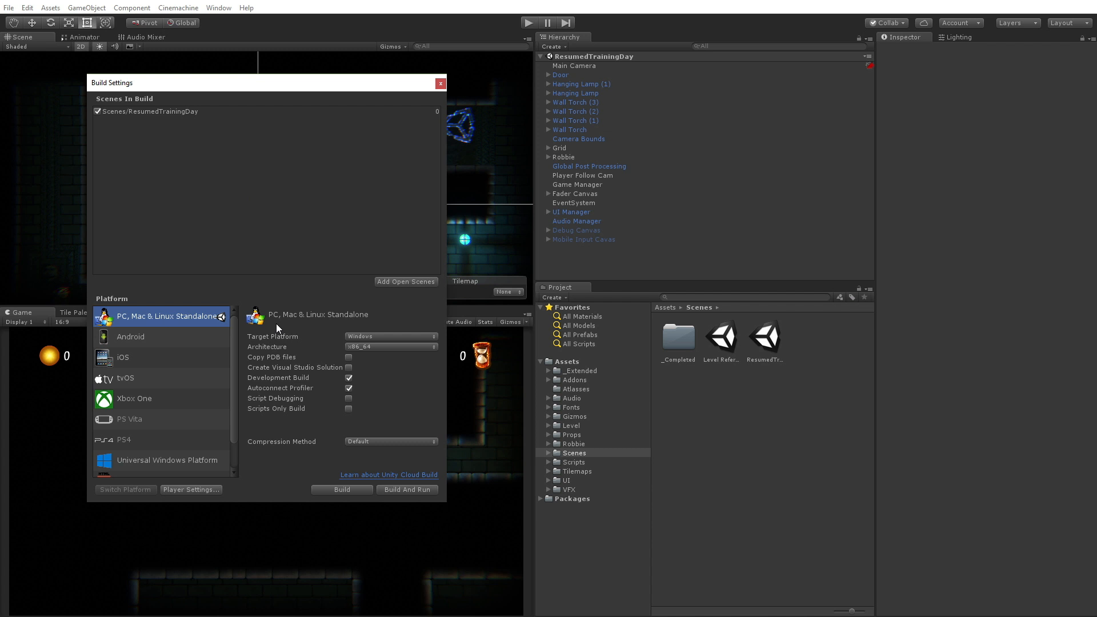
# Uncheck Development Build, keep Windows x86_64, and build into the Builds folder.
pyautogui.click(348, 377)
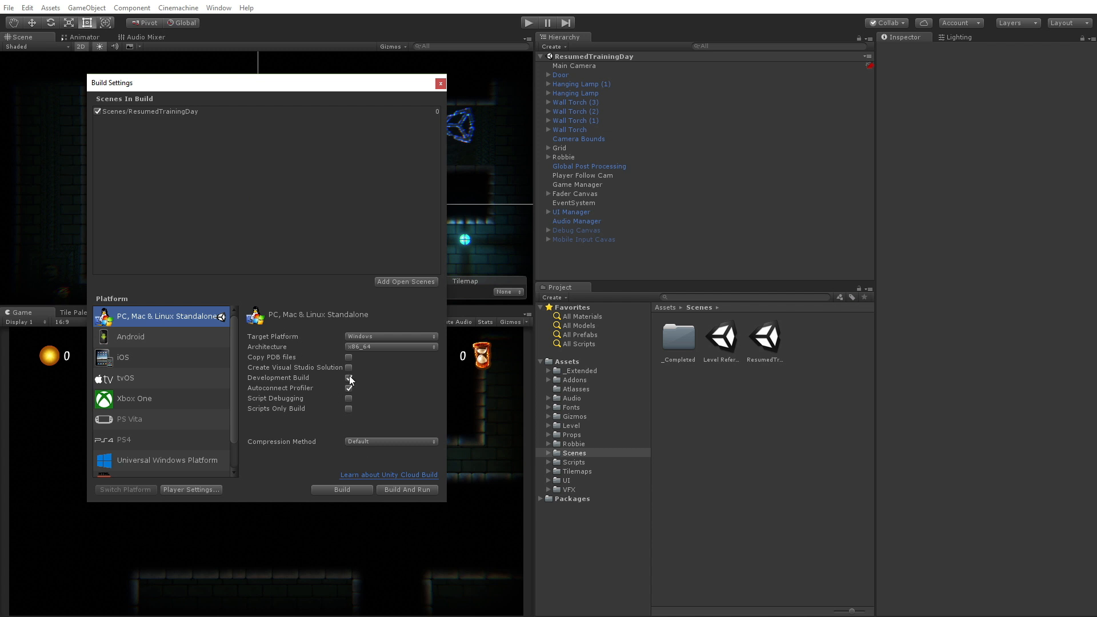
pyautogui.click(349, 378)
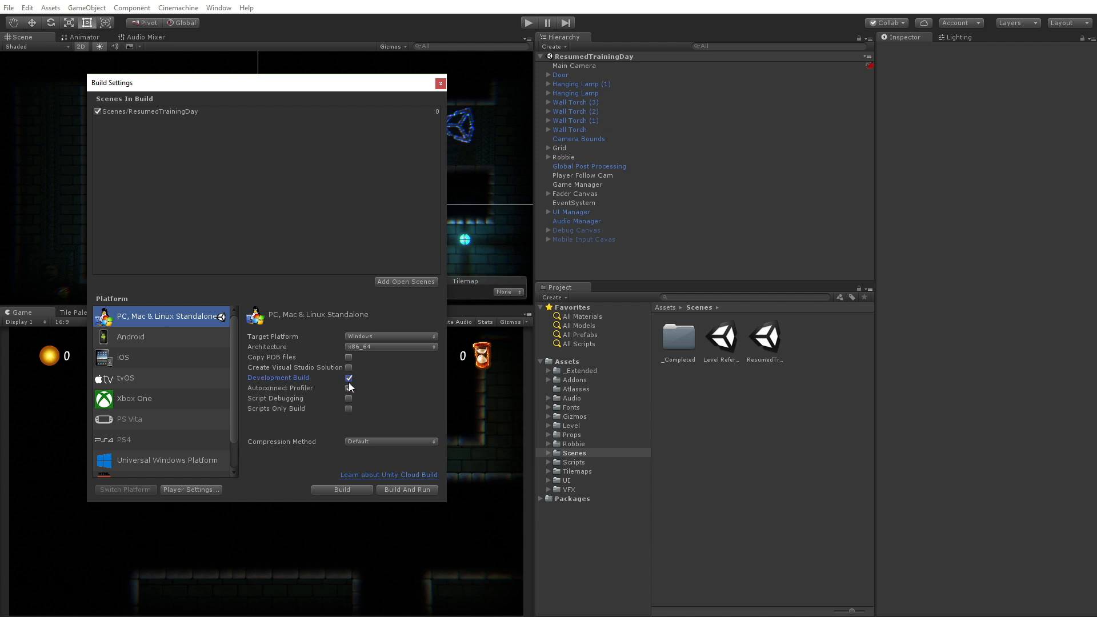
pyautogui.click(349, 377)
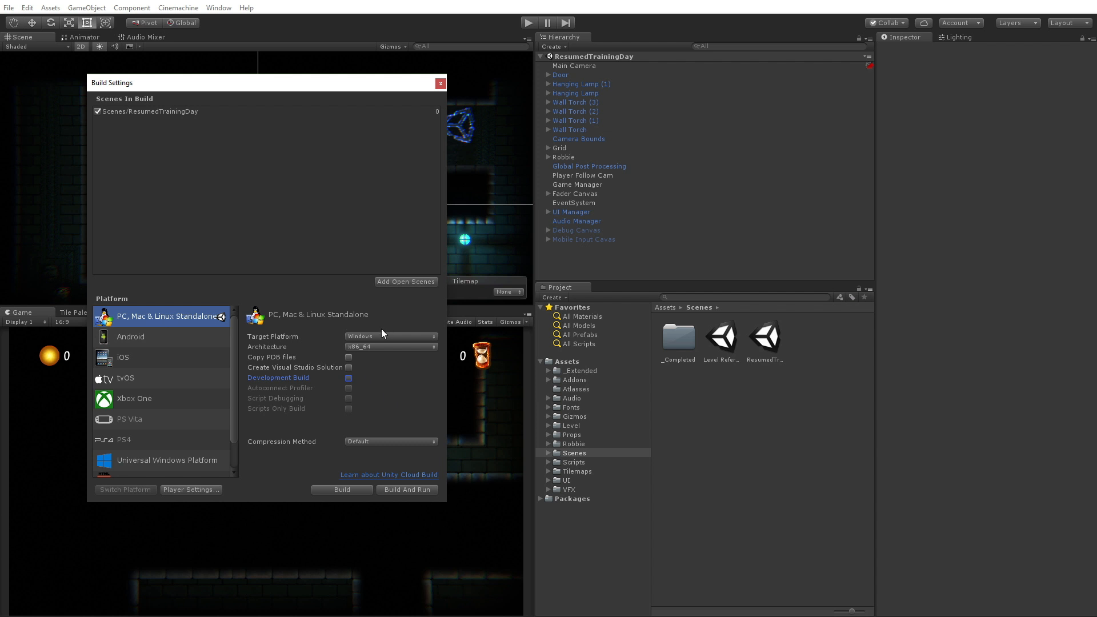
pyautogui.click(390, 336)
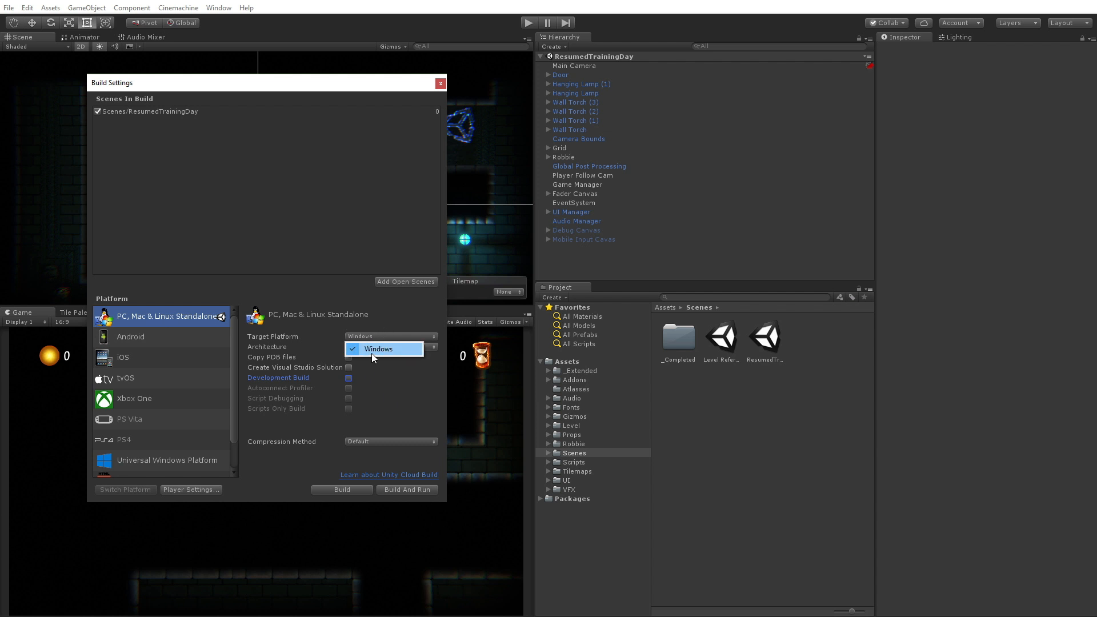
pyautogui.click(383, 349)
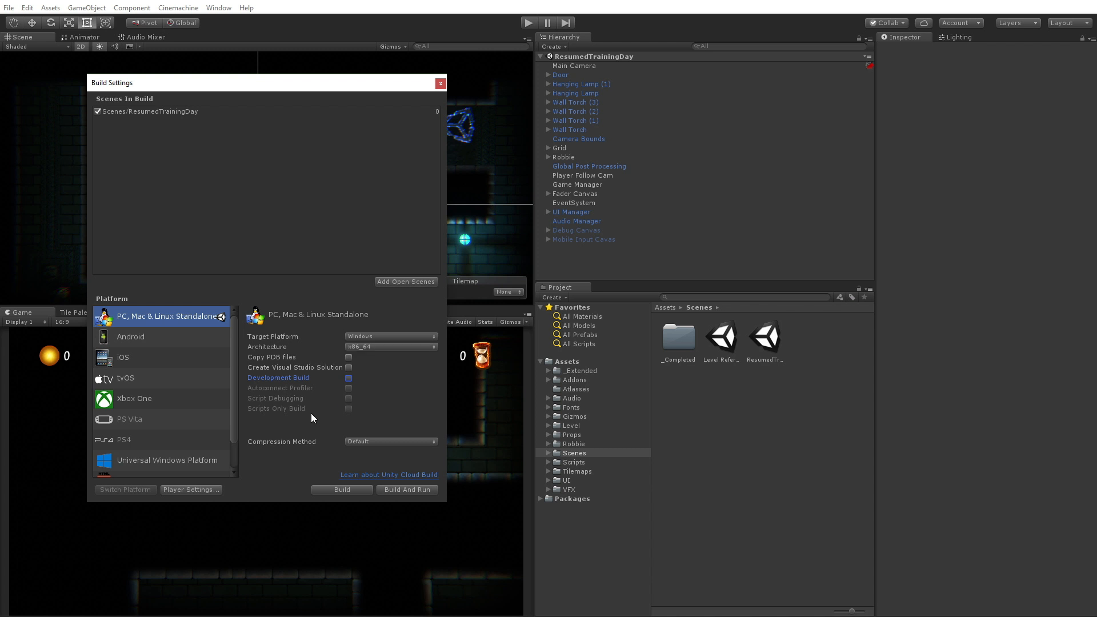
pyautogui.click(389, 347)
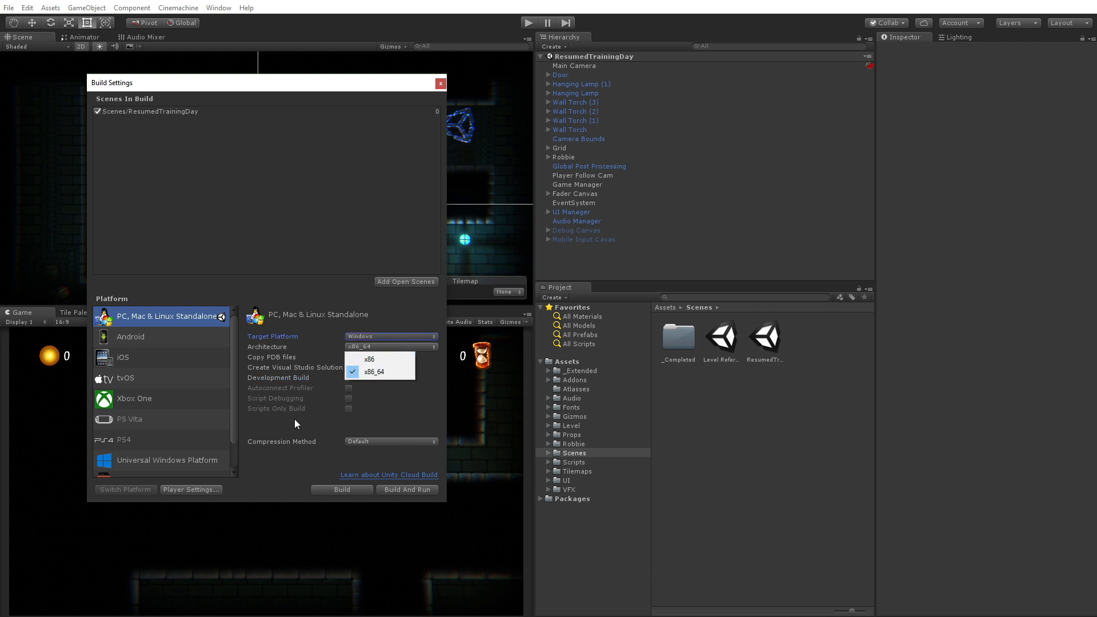
pyautogui.click(406, 489)
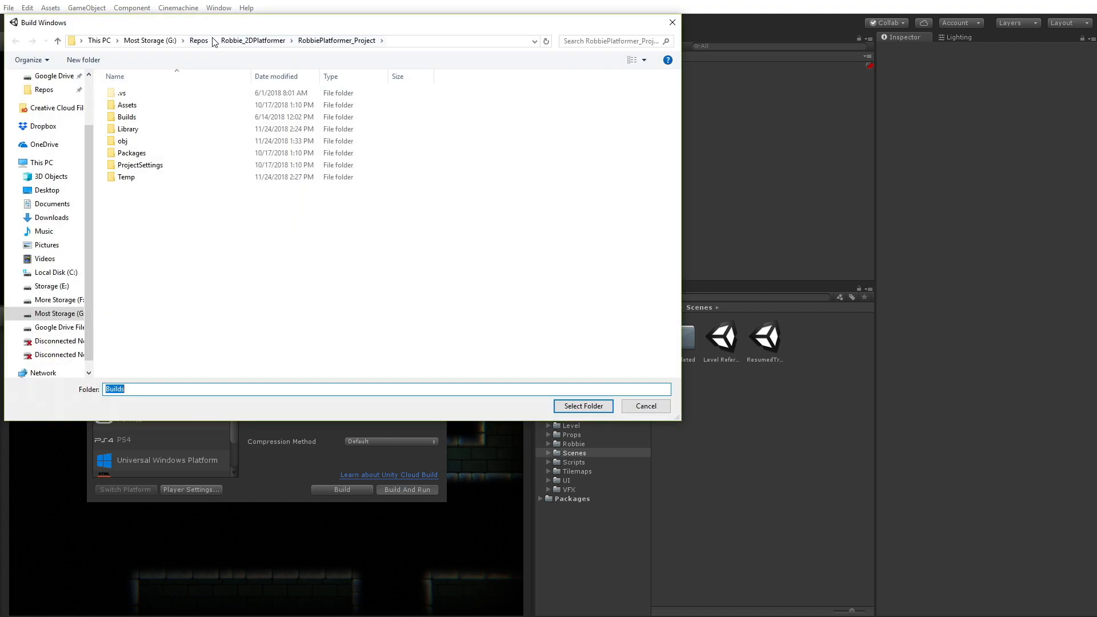
pyautogui.doubleClick(127, 117)
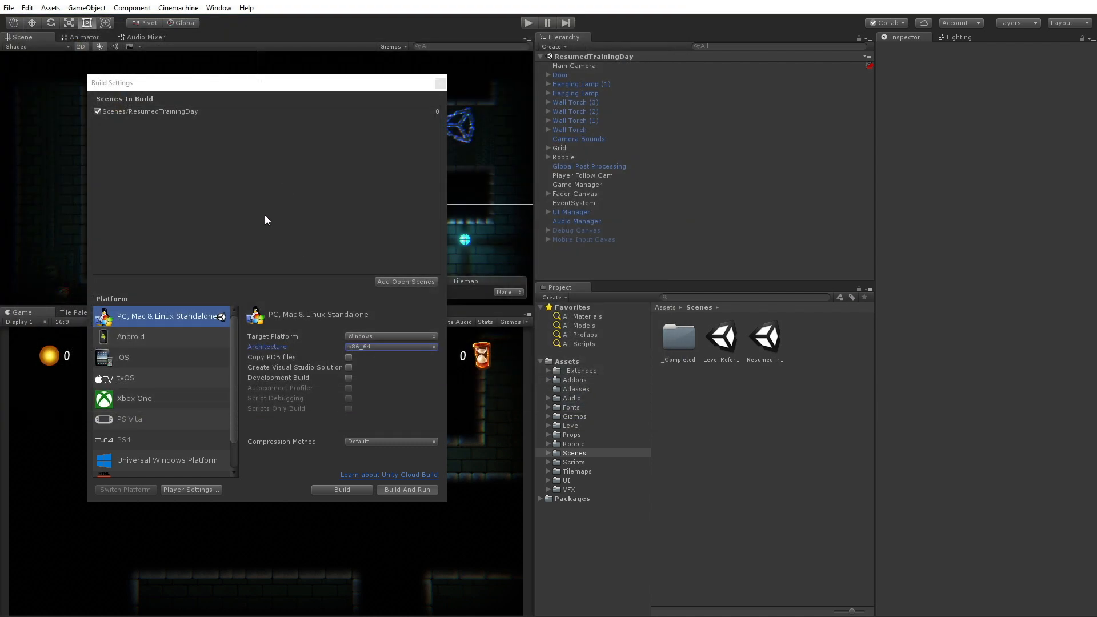
pyautogui.click(343, 489)
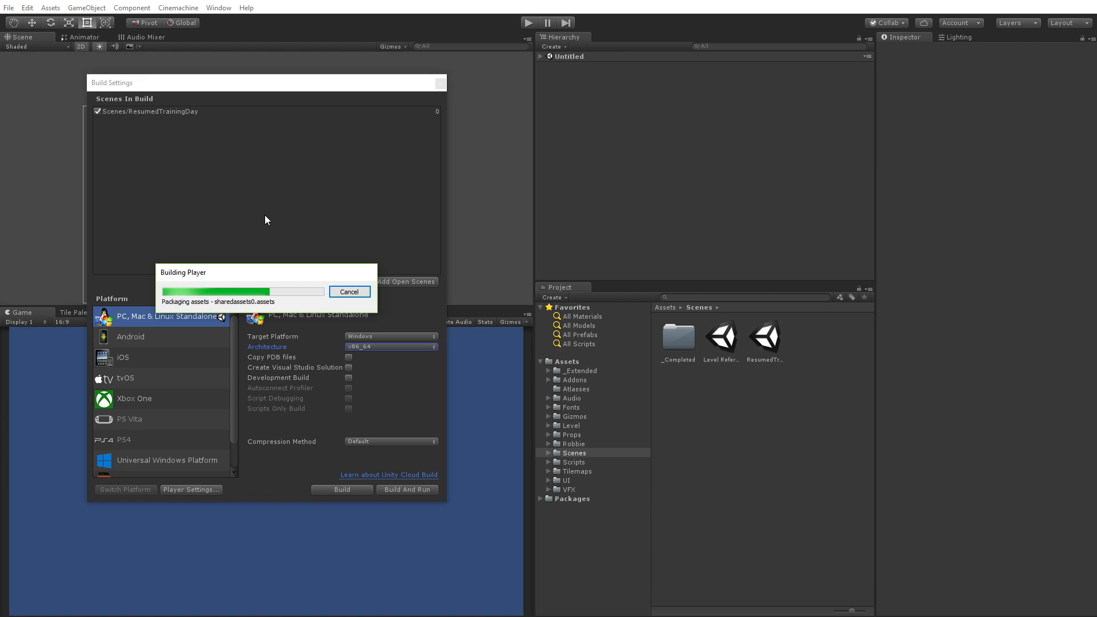
pyautogui.moveTo(264, 281)
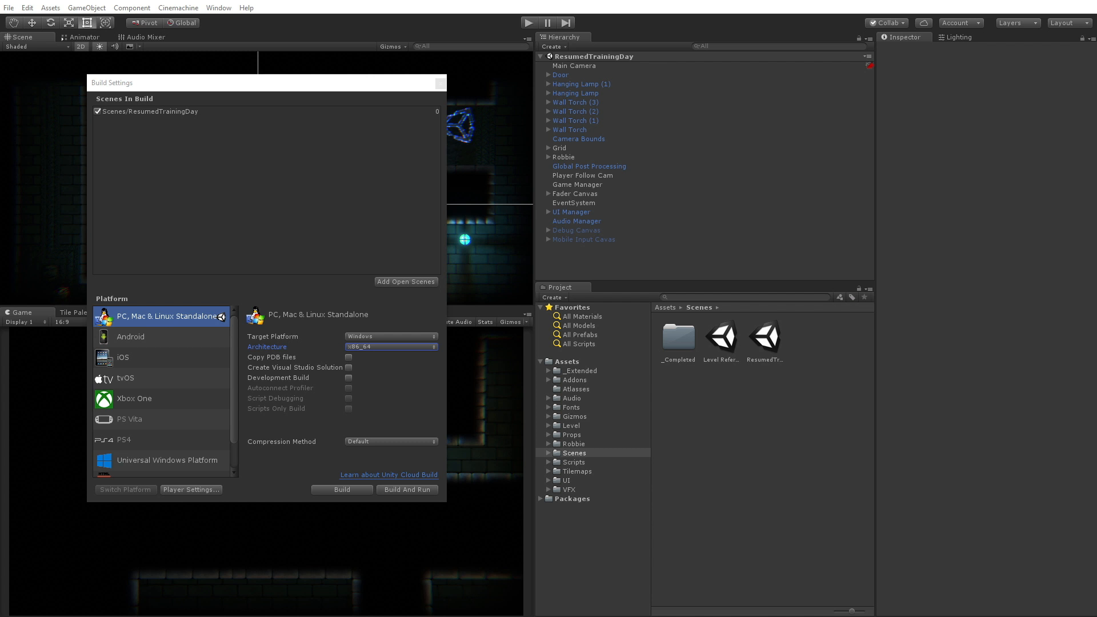
# Let the Windows x86_64 player build finish packaging assets.
pyautogui.click(406, 489)
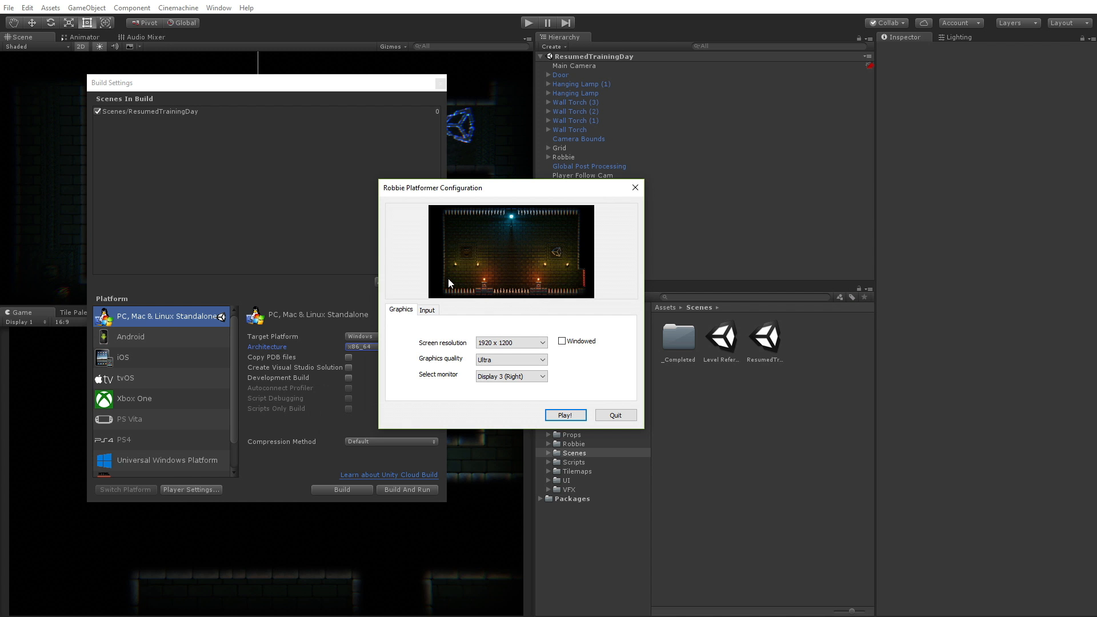
pyautogui.moveTo(519, 265)
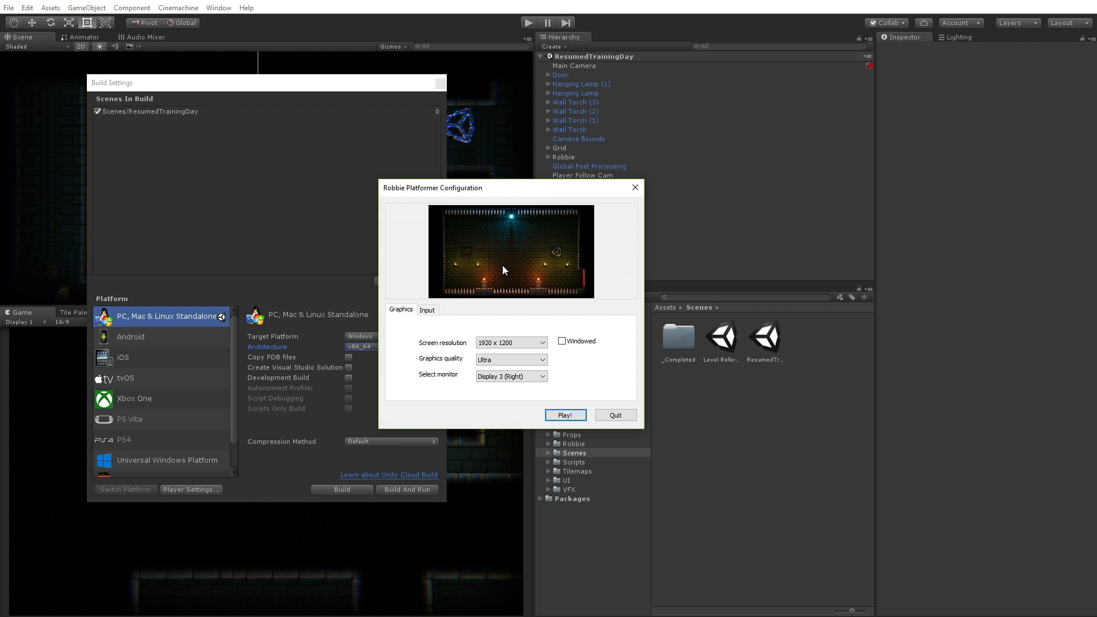
pyautogui.moveTo(520, 261)
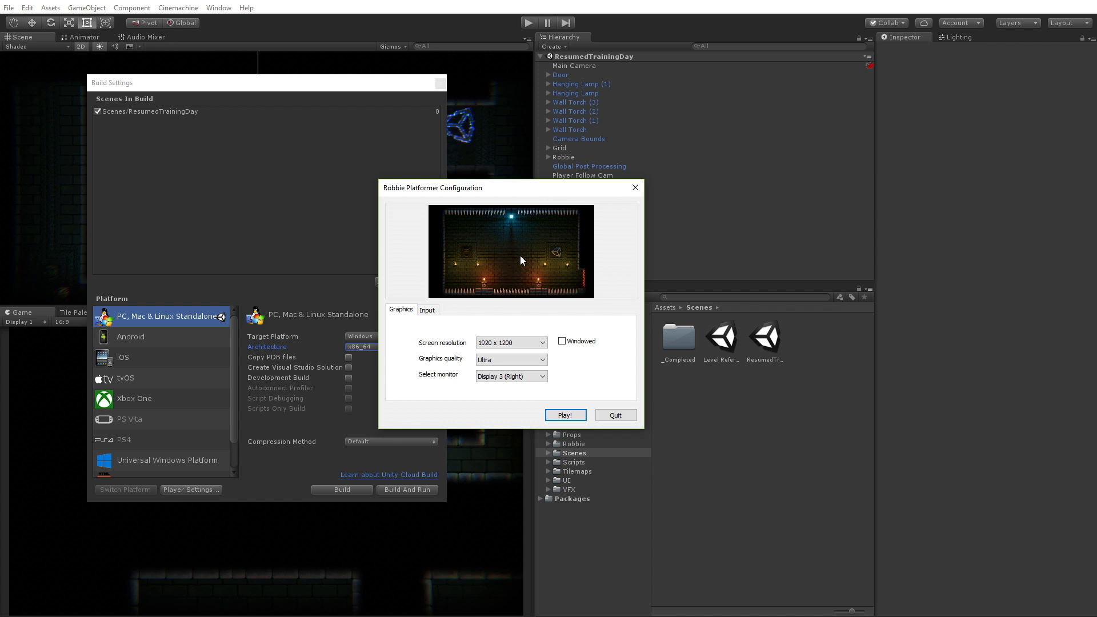
pyautogui.moveTo(525, 292)
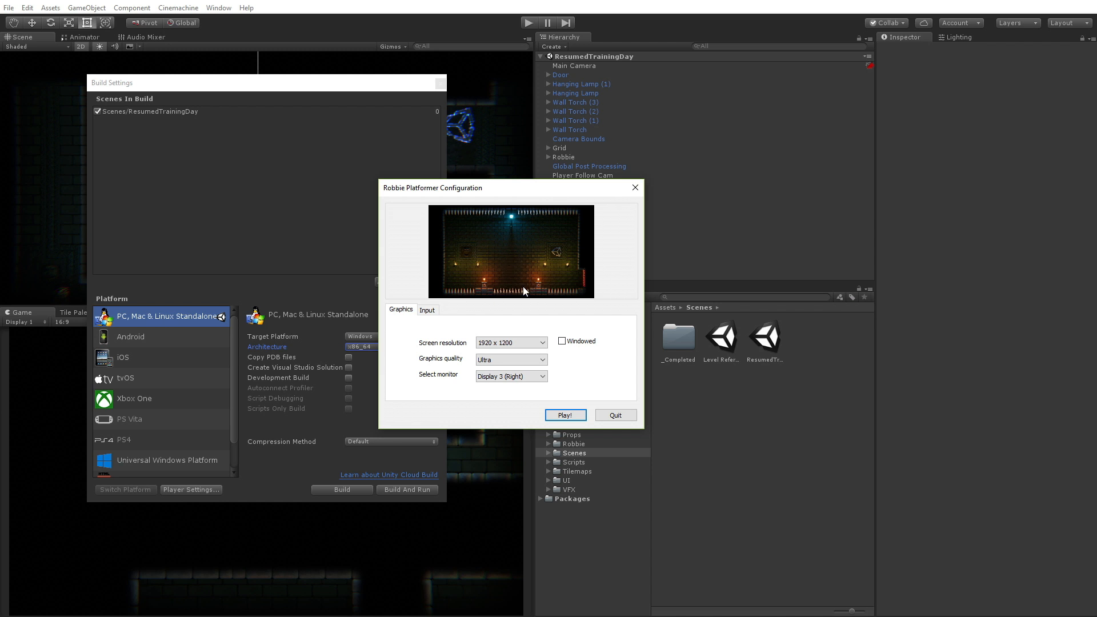
# Set the launcher's screen resolution to 1920 x 1080 and start the game.
pyautogui.click(511, 343)
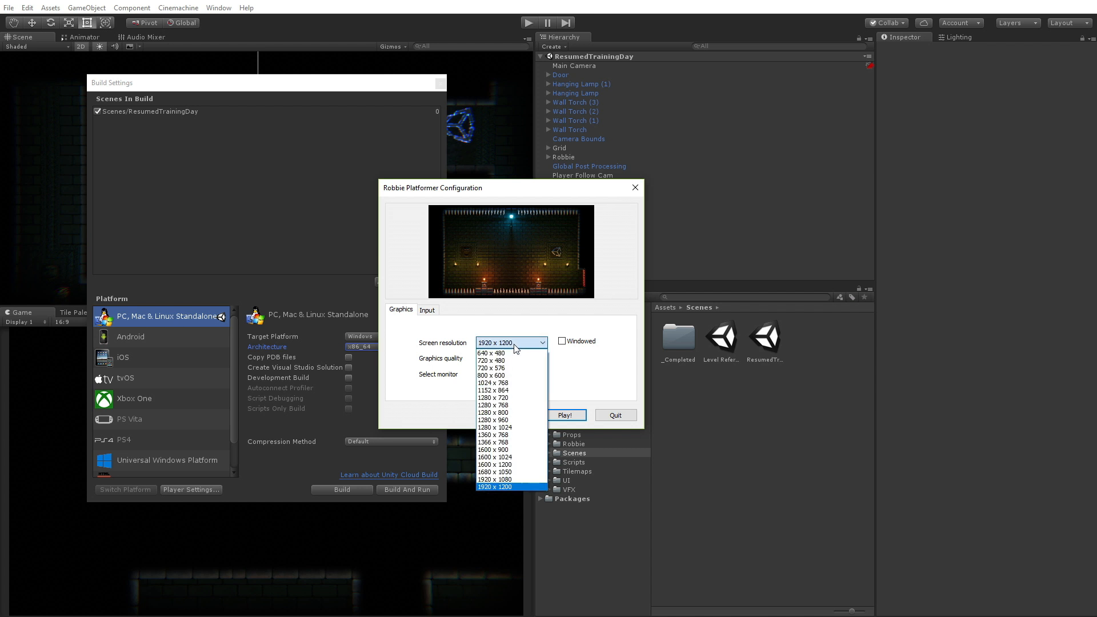
pyautogui.moveTo(511, 472)
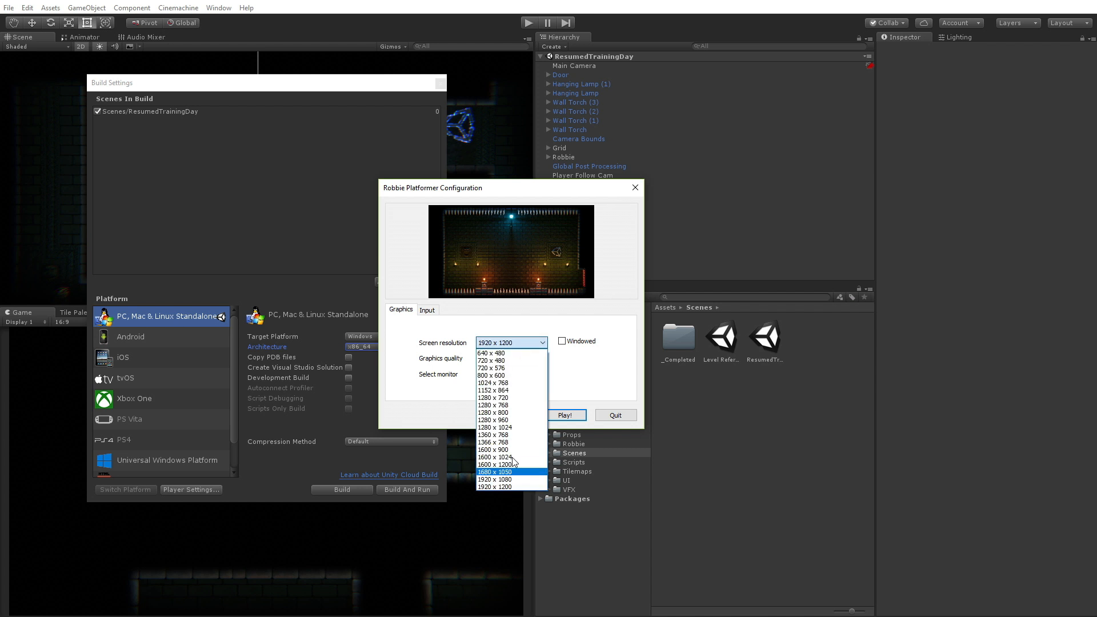
pyautogui.click(495, 486)
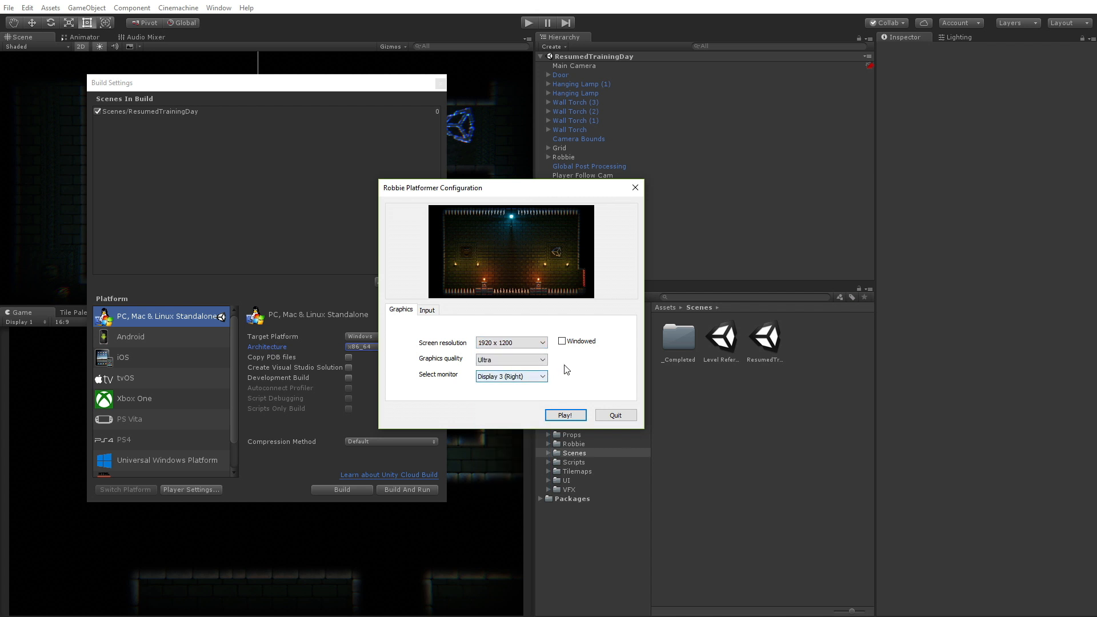
pyautogui.click(511, 342)
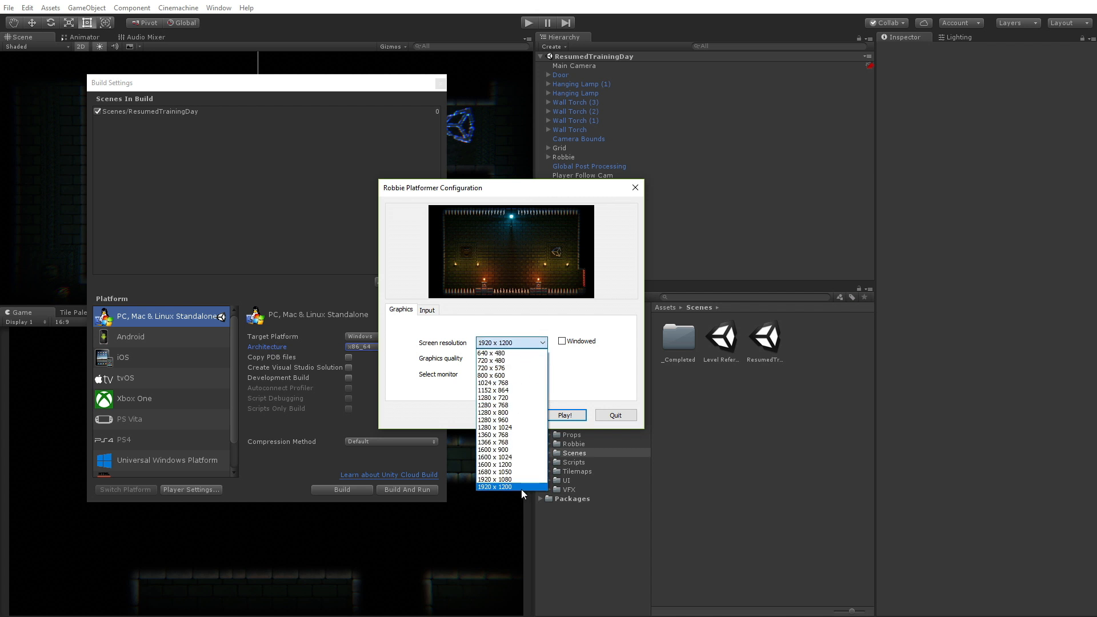
pyautogui.click(495, 480)
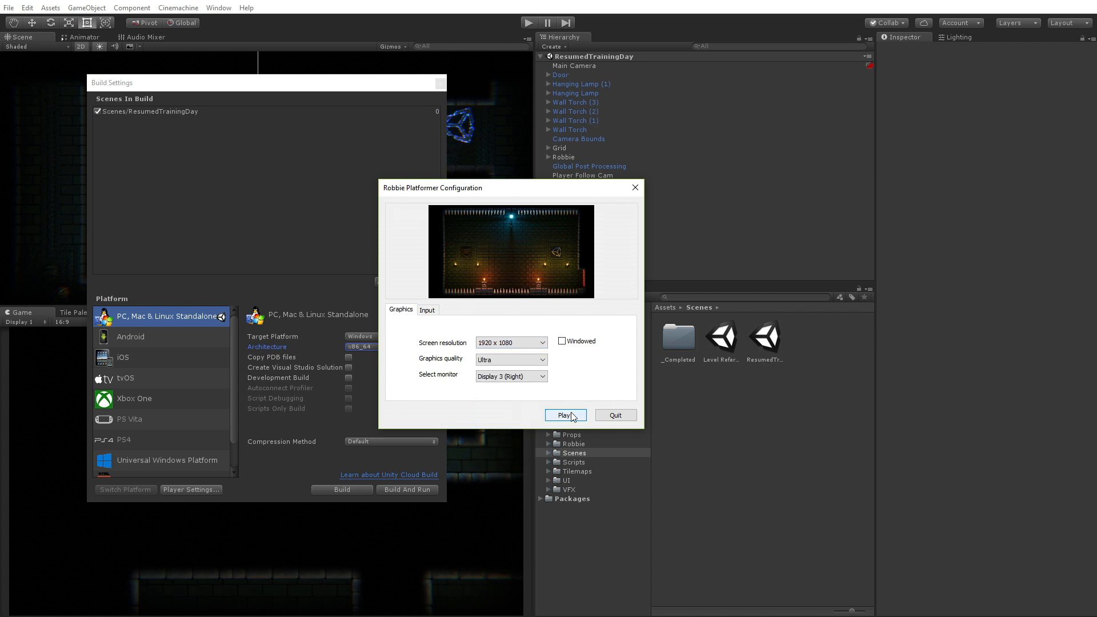
pyautogui.click(565, 414)
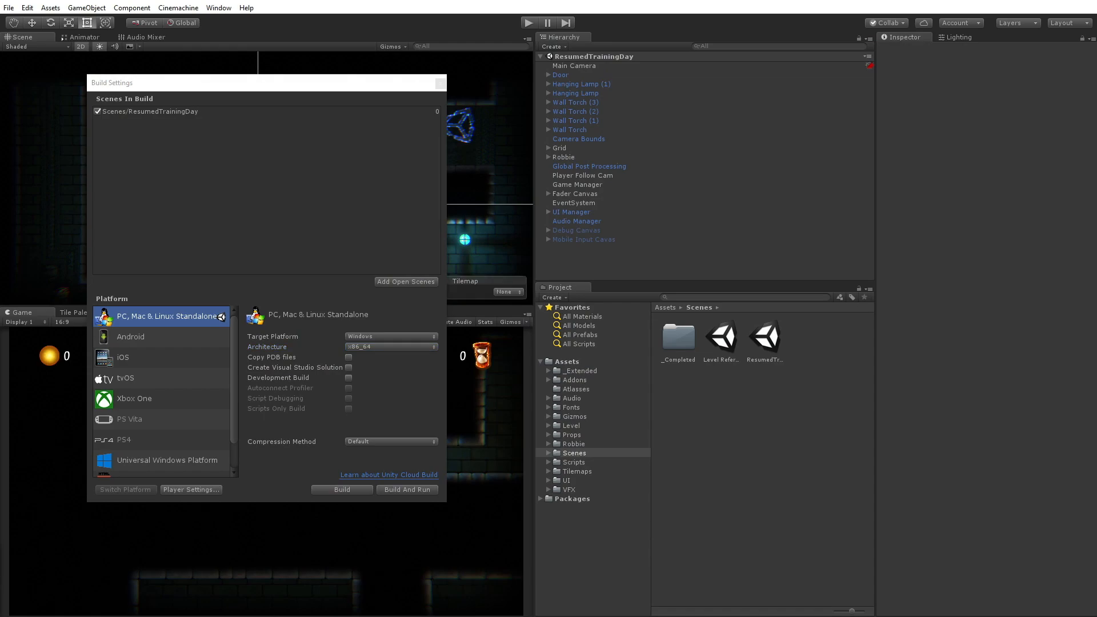
pyautogui.moveTo(246, 453)
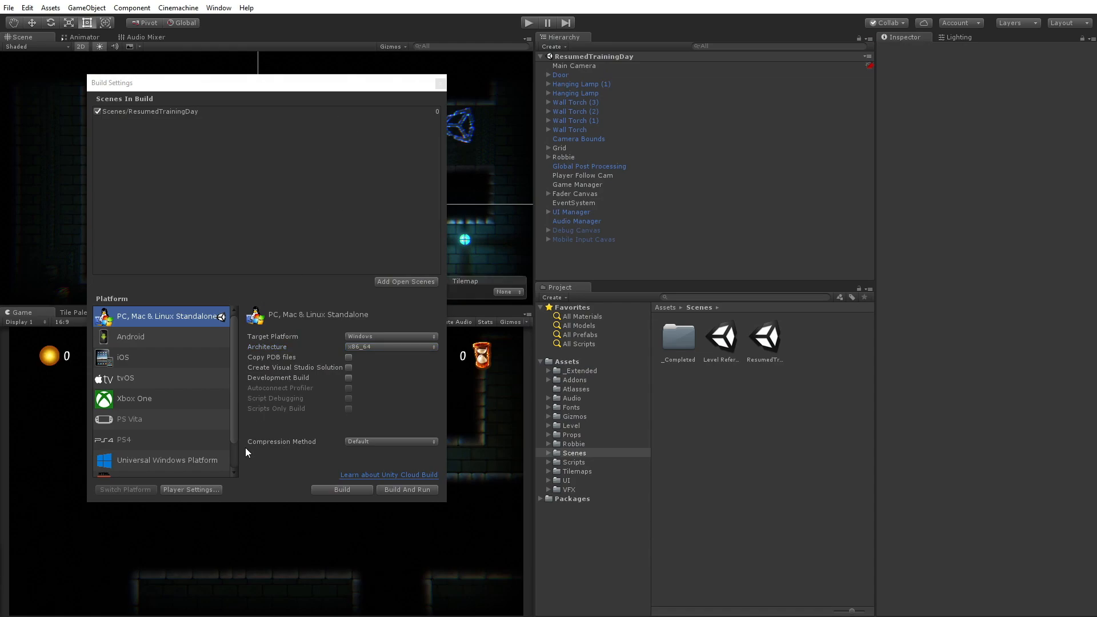
# Expand the standalone Icon settings to show the Robbie face icon at every size.
pyautogui.click(190, 490)
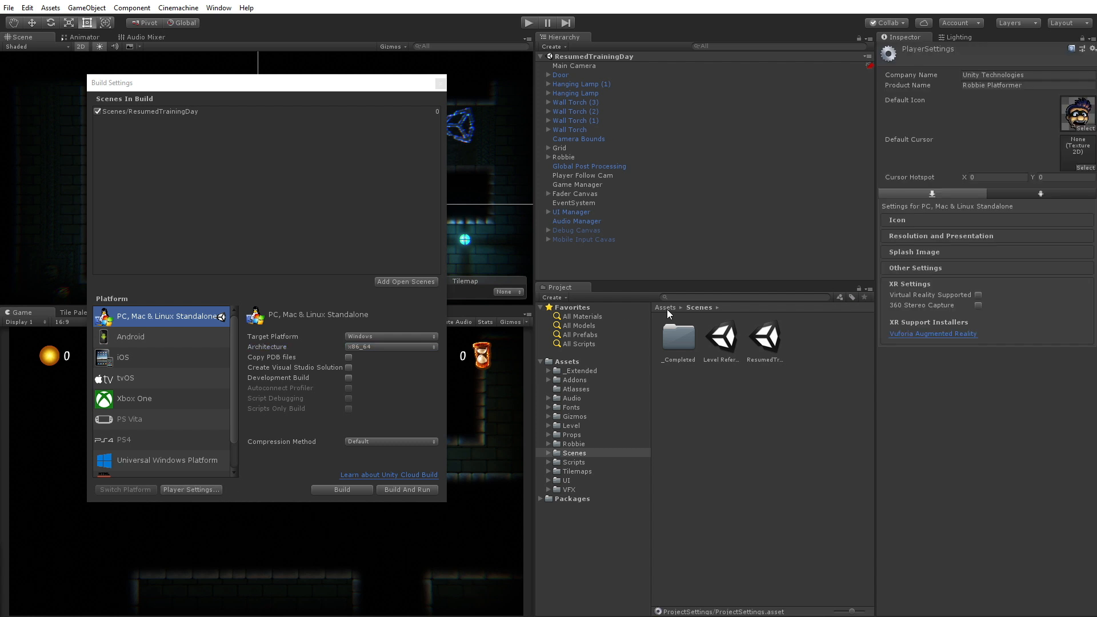
pyautogui.click(888, 231)
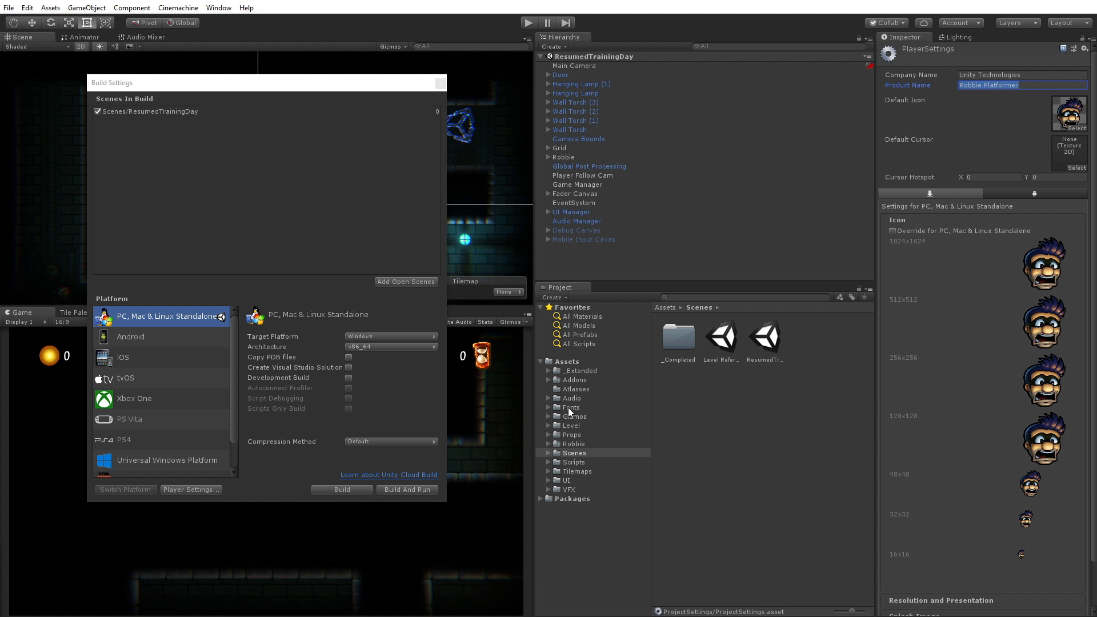
pyautogui.rightClick(573, 452)
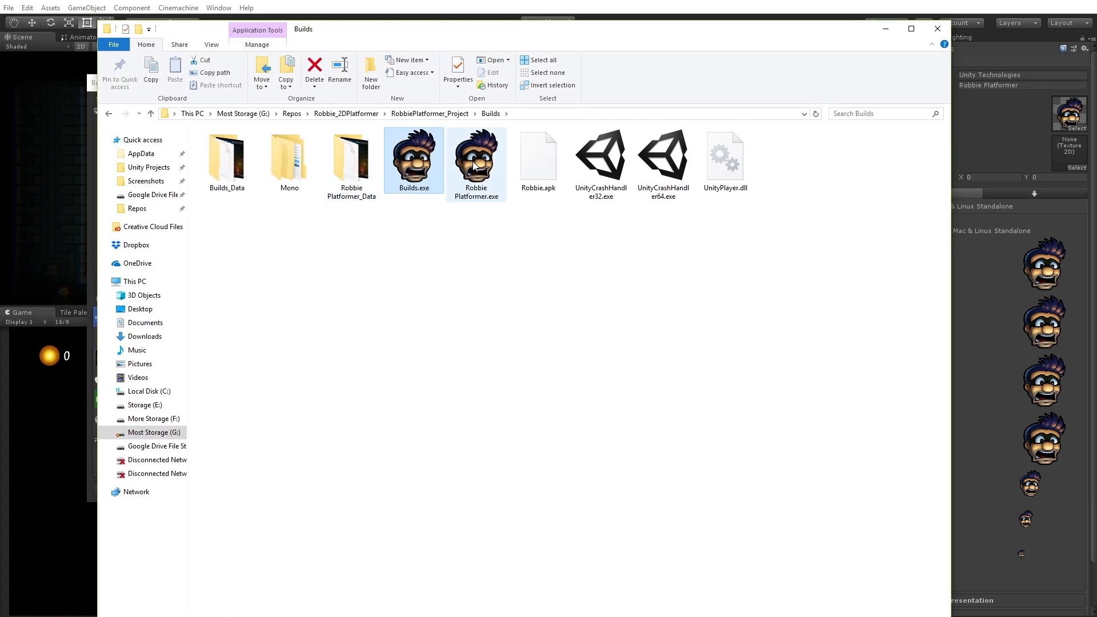
# Select Robbie Platformer.exe in the Builds folder to check its Robbie icon.
pyautogui.click(476, 157)
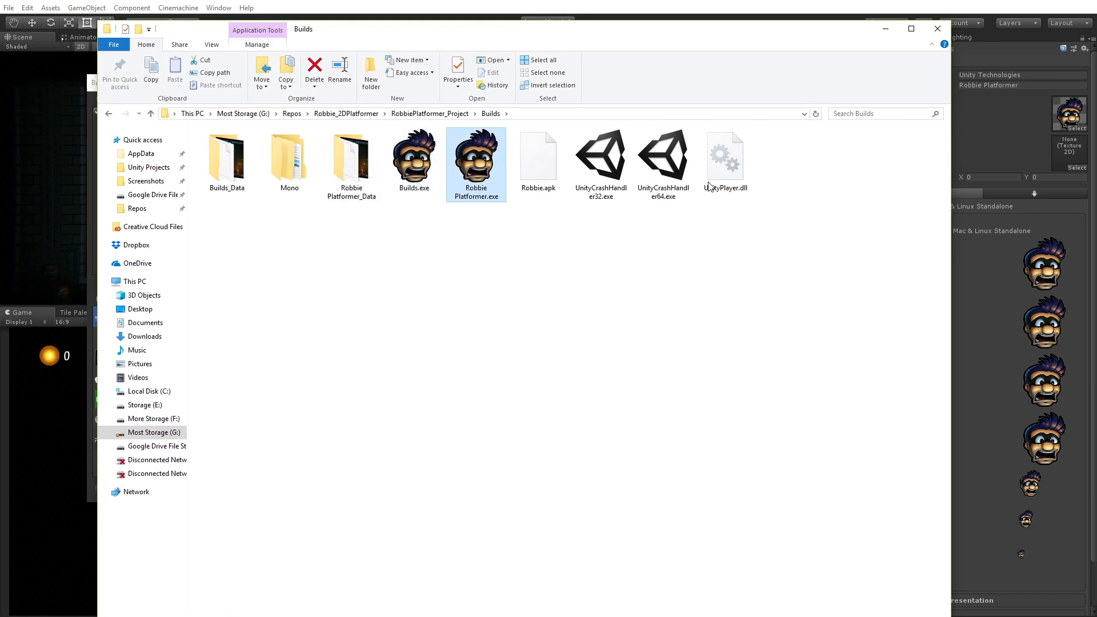
pyautogui.click(538, 152)
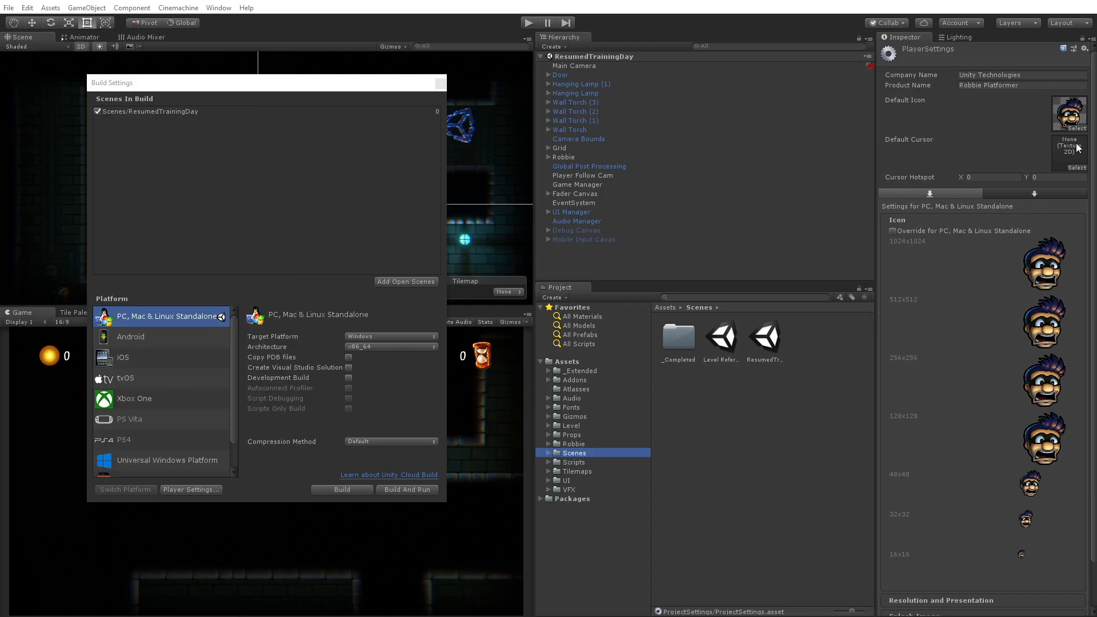
pyautogui.moveTo(1063, 313)
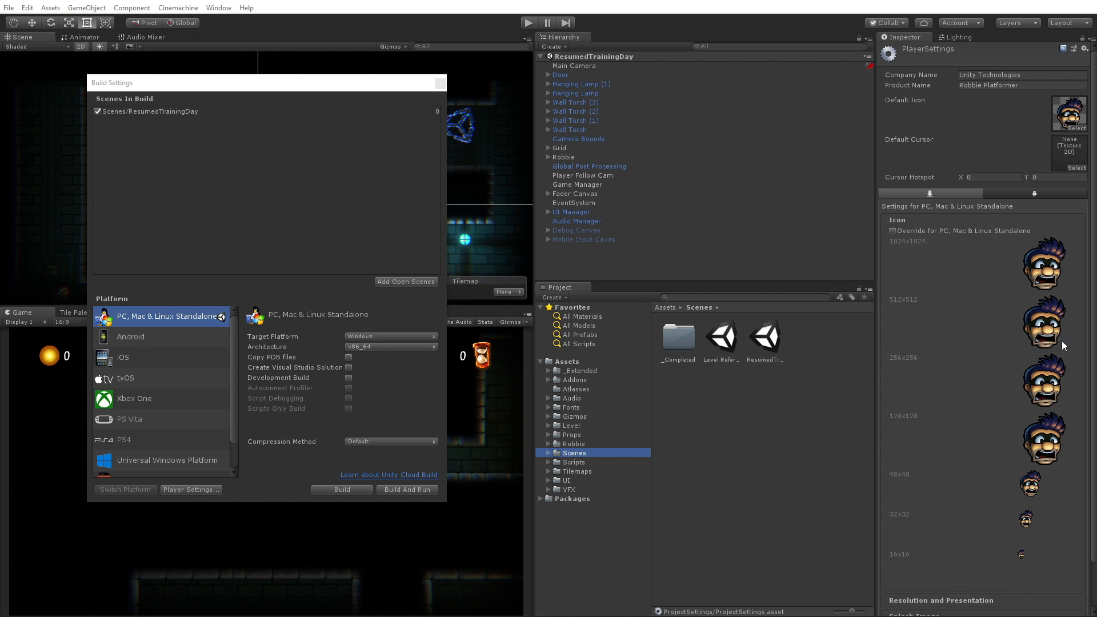
# Review Splash Image settings with the Pixel Reign logo, then scroll to Other Settings.
pyautogui.scroll(-3)
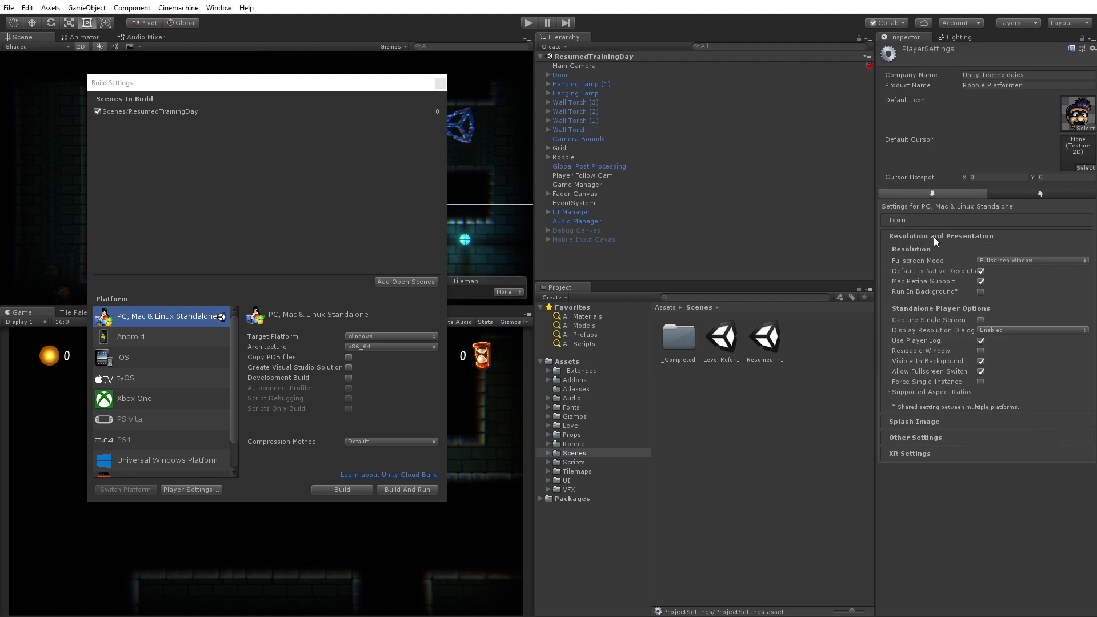
pyautogui.click(914, 421)
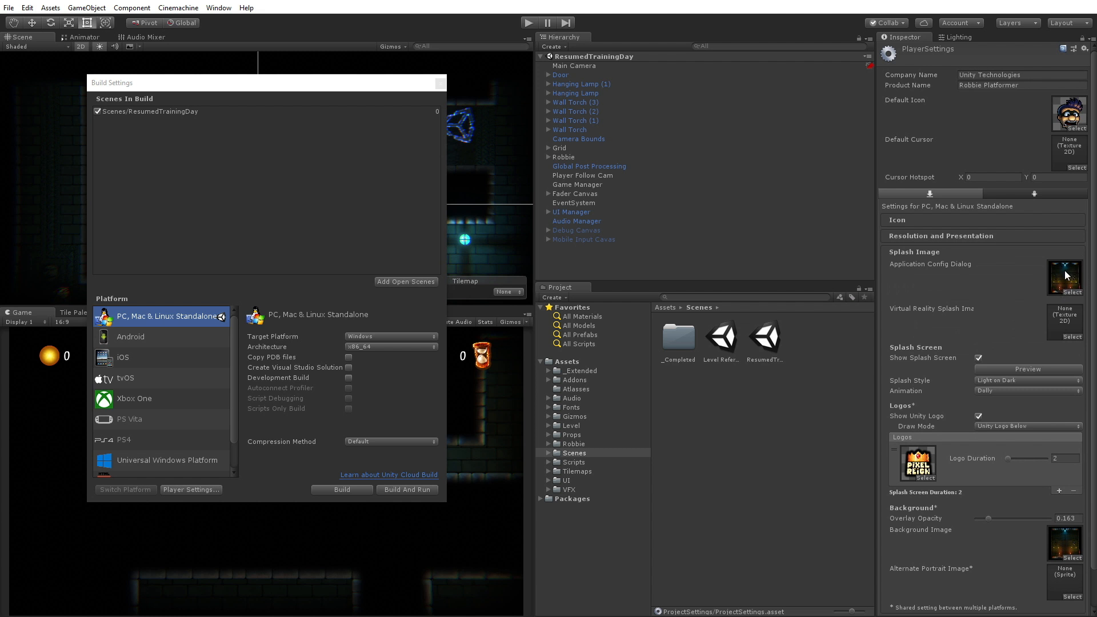
pyautogui.moveTo(1066, 271)
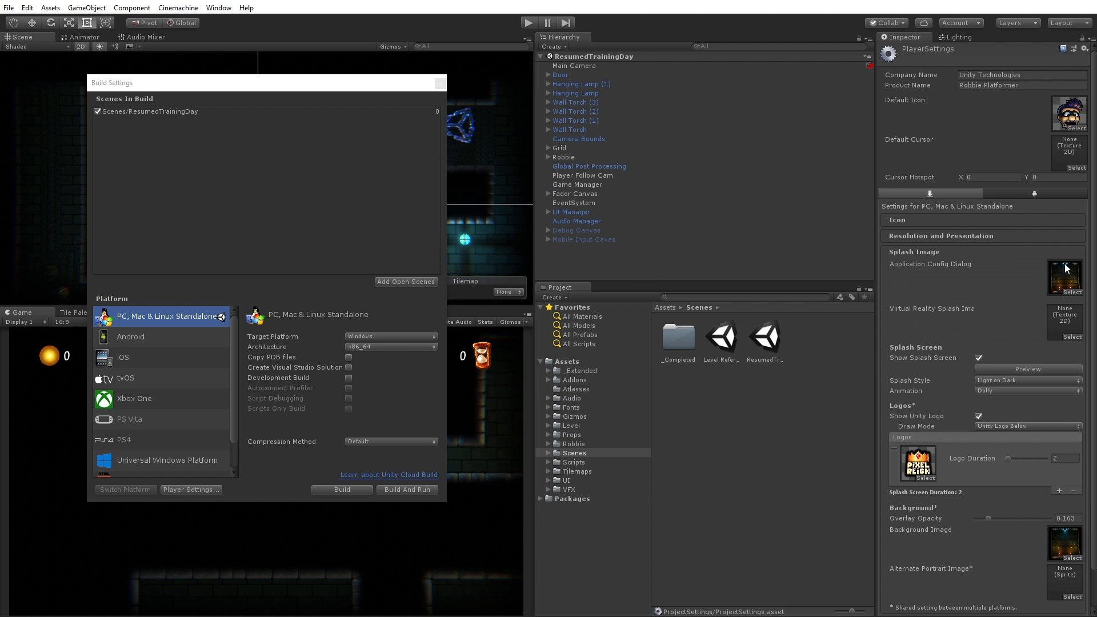
pyautogui.moveTo(910, 448)
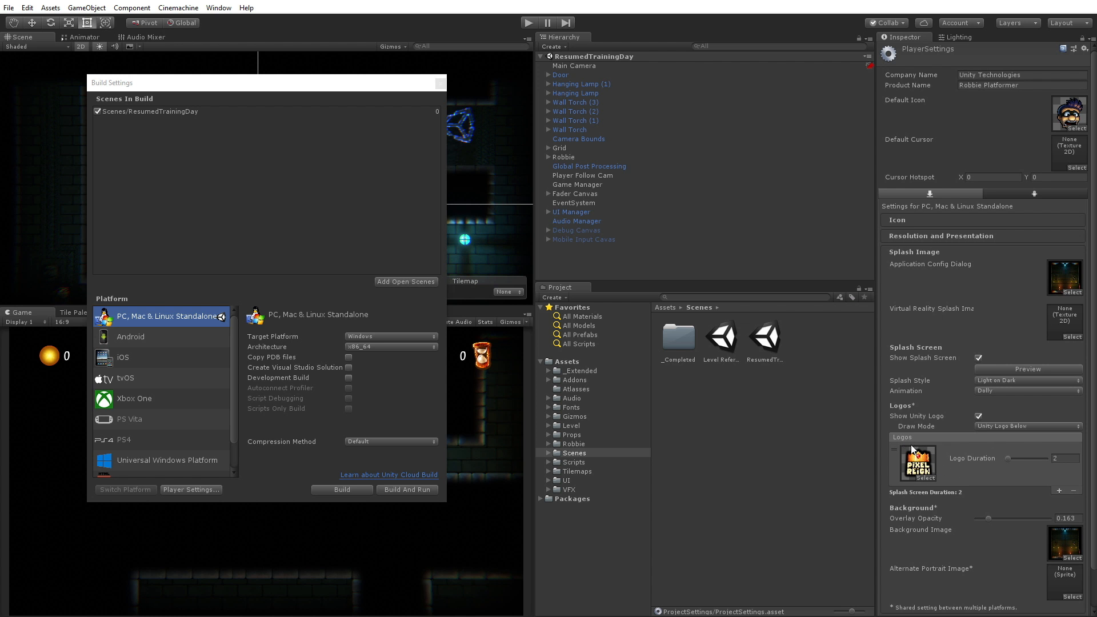
pyautogui.moveTo(1075, 551)
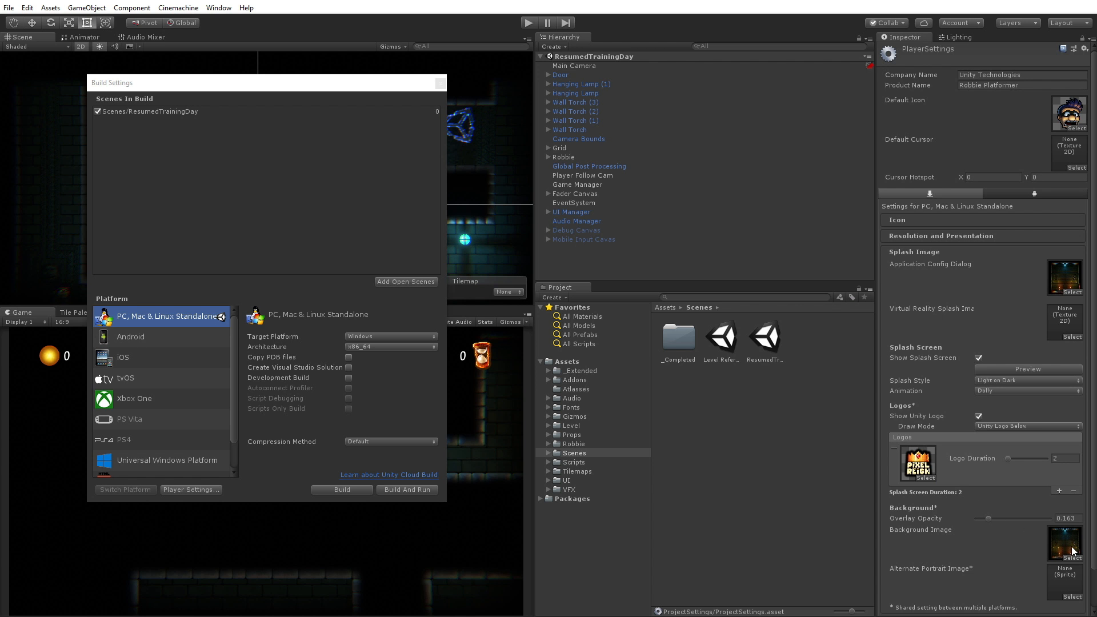
pyautogui.moveTo(1004, 467)
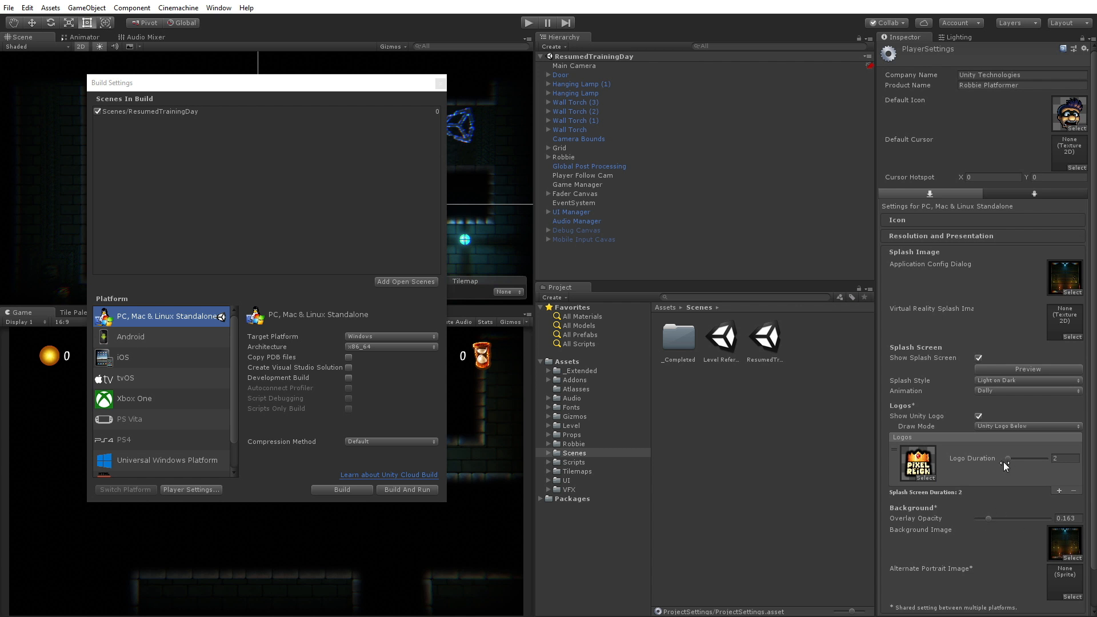
pyautogui.moveTo(960, 395)
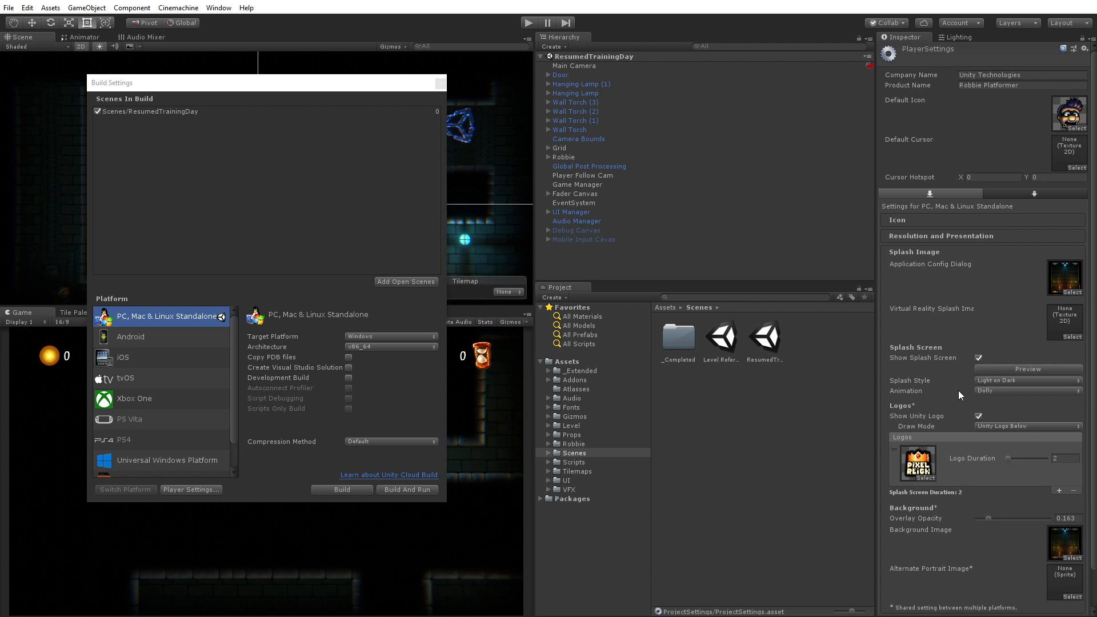
pyautogui.scroll(-3)
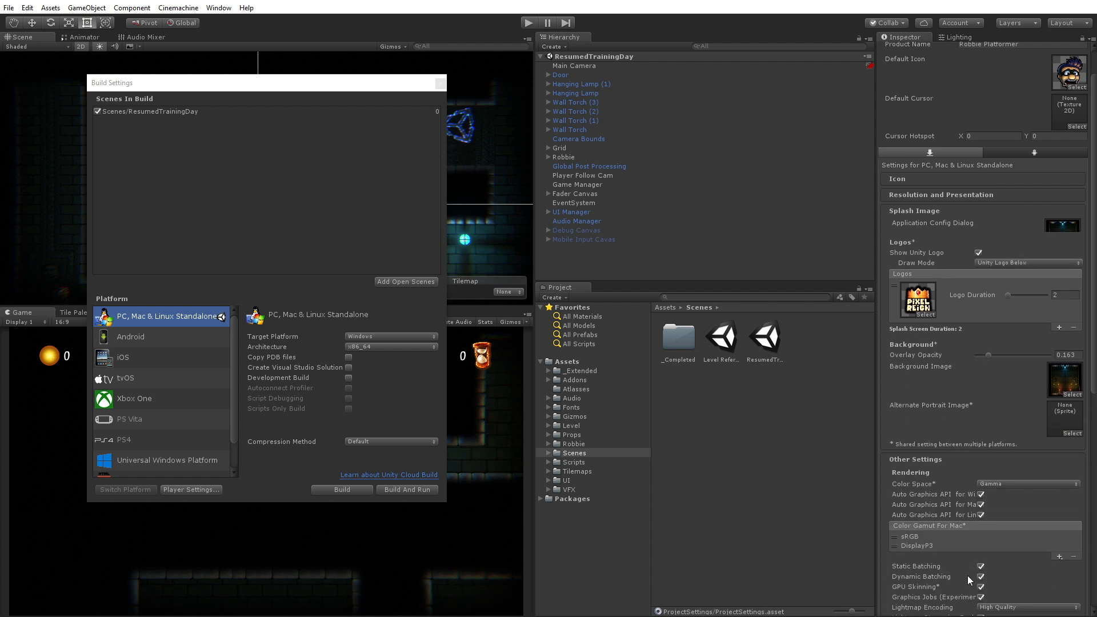
# Scroll Other Settings to the Mac App Store bundle identifier com.Unity.Robbie2DPlatformer.
pyautogui.scroll(-3)
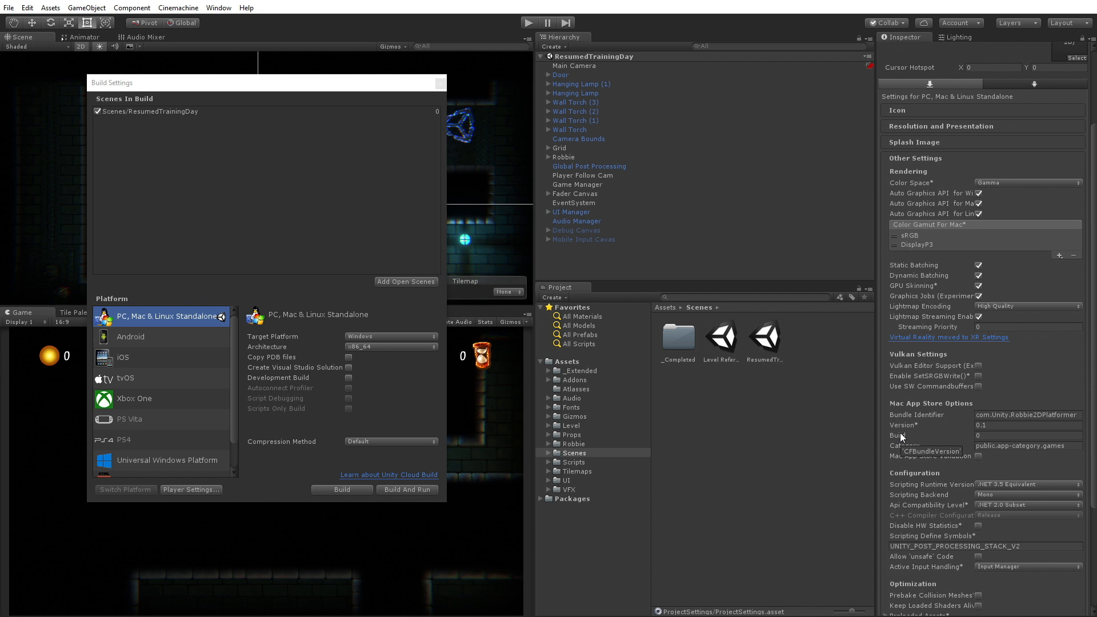
pyautogui.moveTo(338, 222)
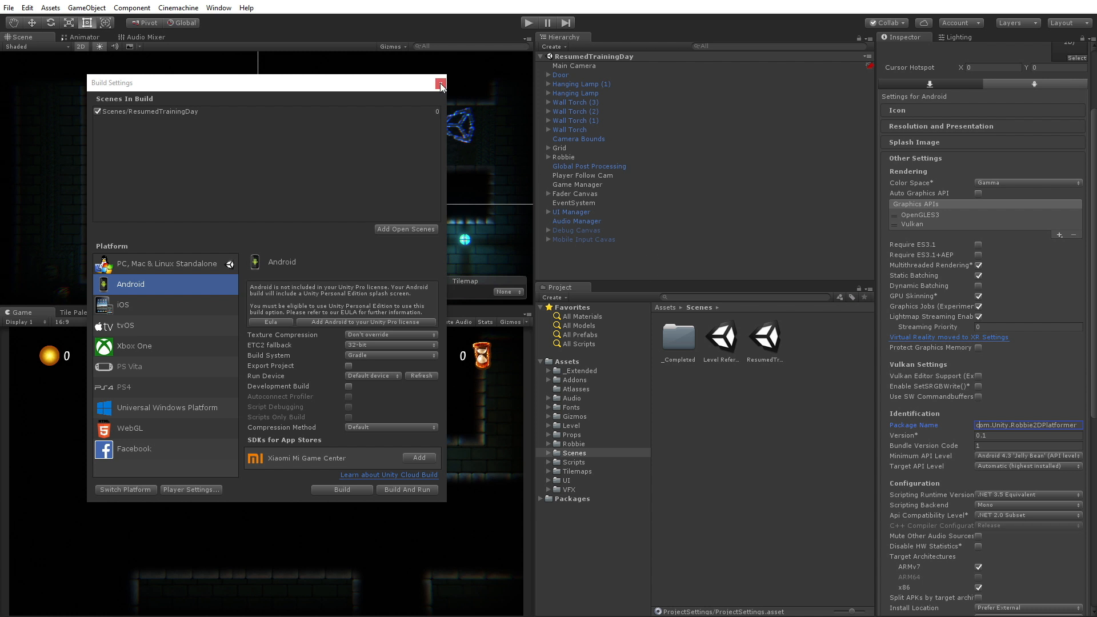
# Close Build Settings and browse to Assets/_Extended/Scenes in the Project window.
pyautogui.click(440, 84)
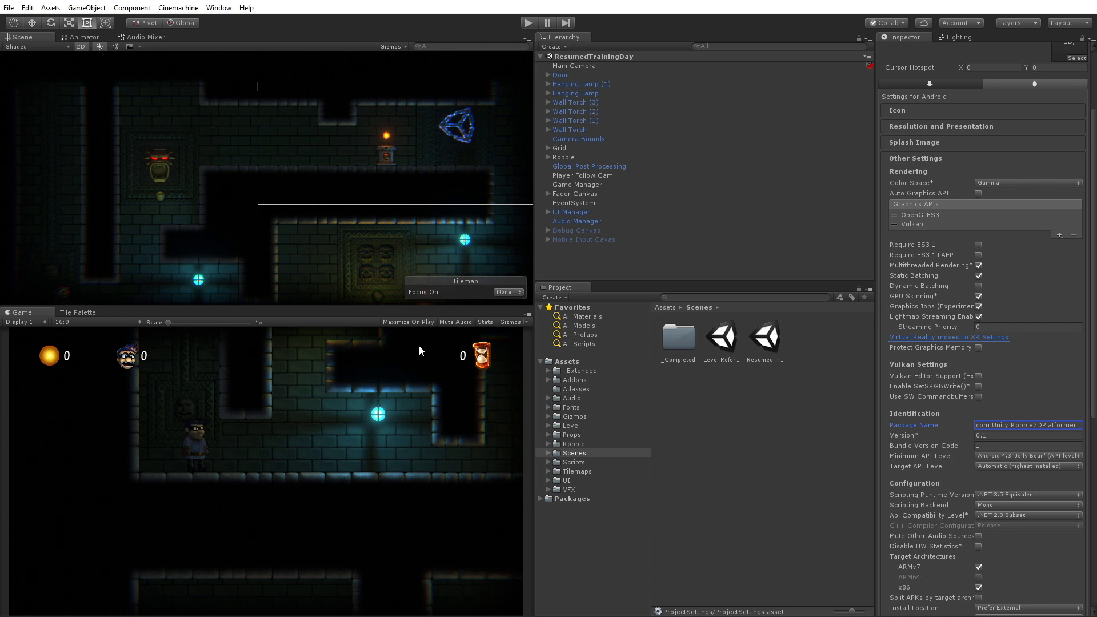
pyautogui.click(580, 371)
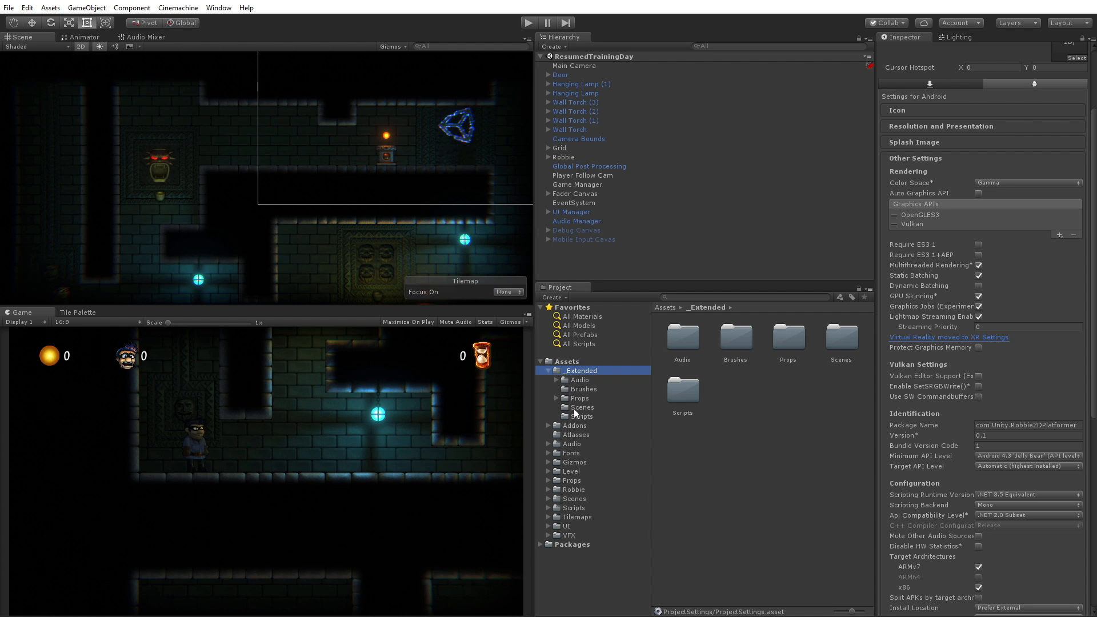
pyautogui.click(581, 407)
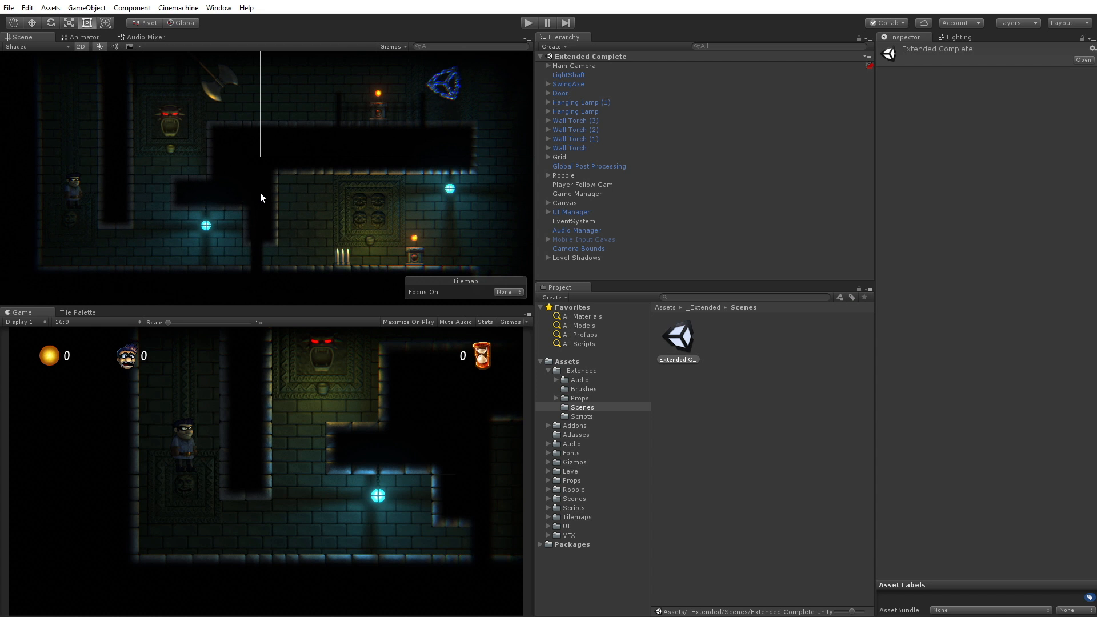
pyautogui.moveTo(359, 266)
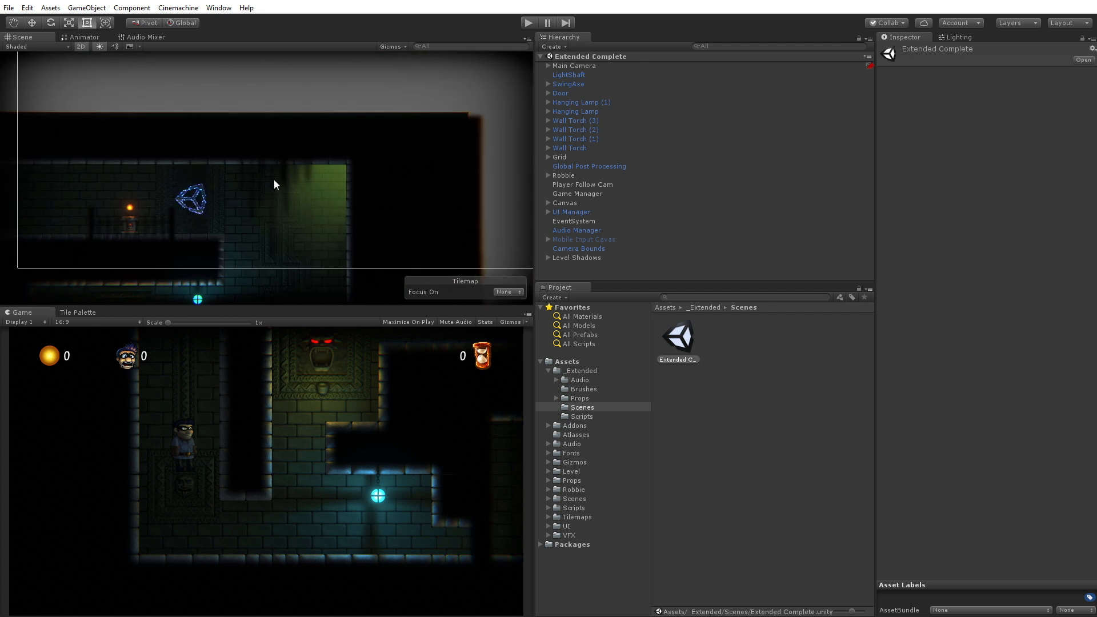
pyautogui.moveTo(292, 196)
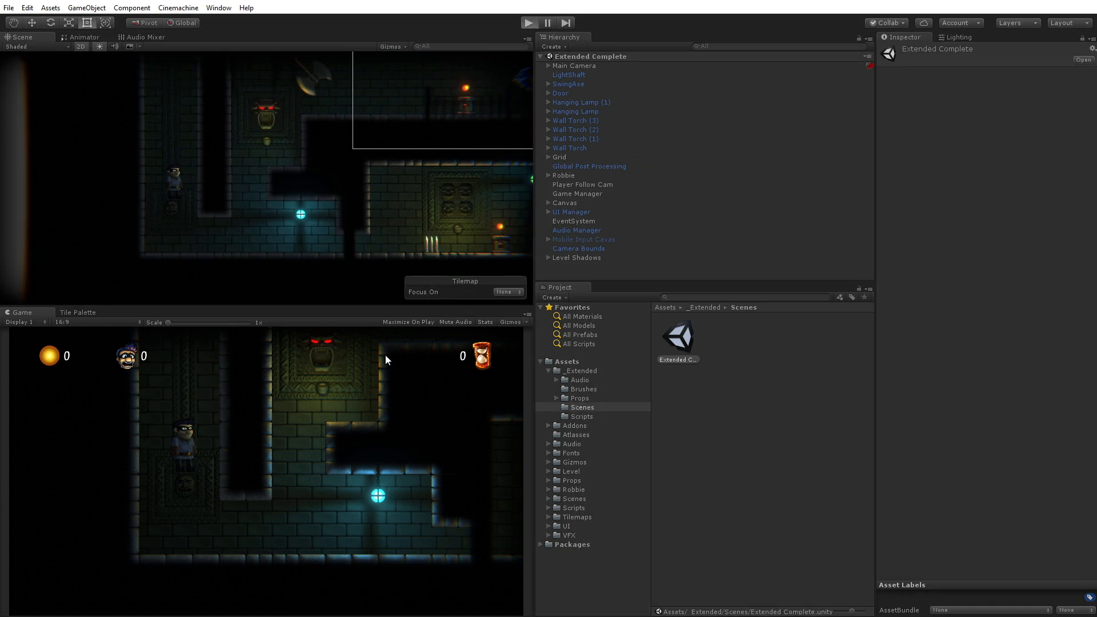
pyautogui.click(530, 22)
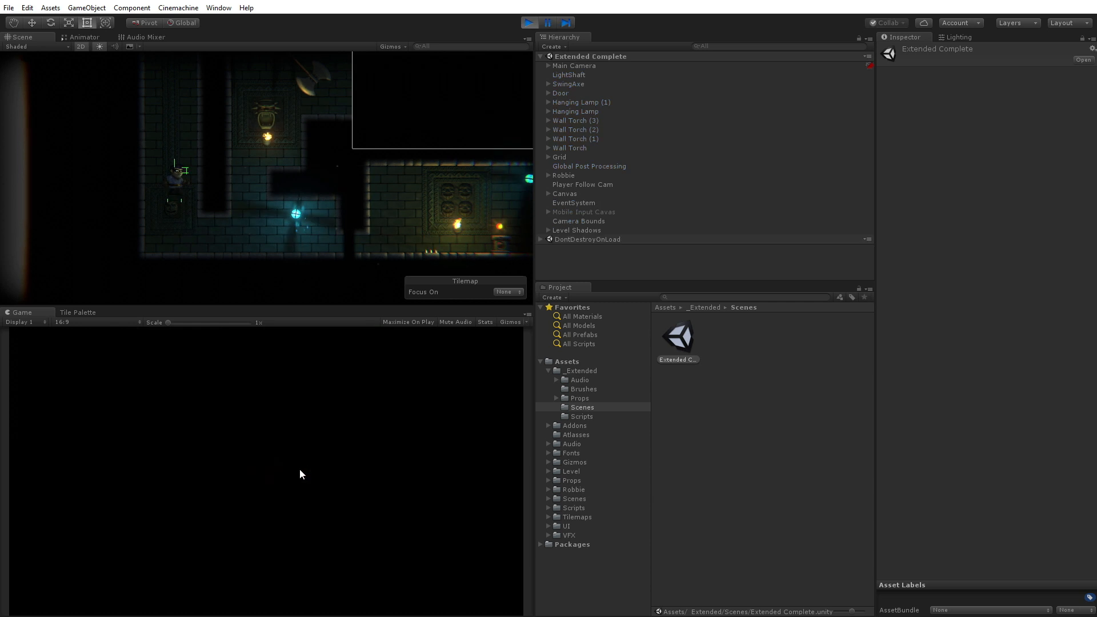
pyautogui.click(531, 22)
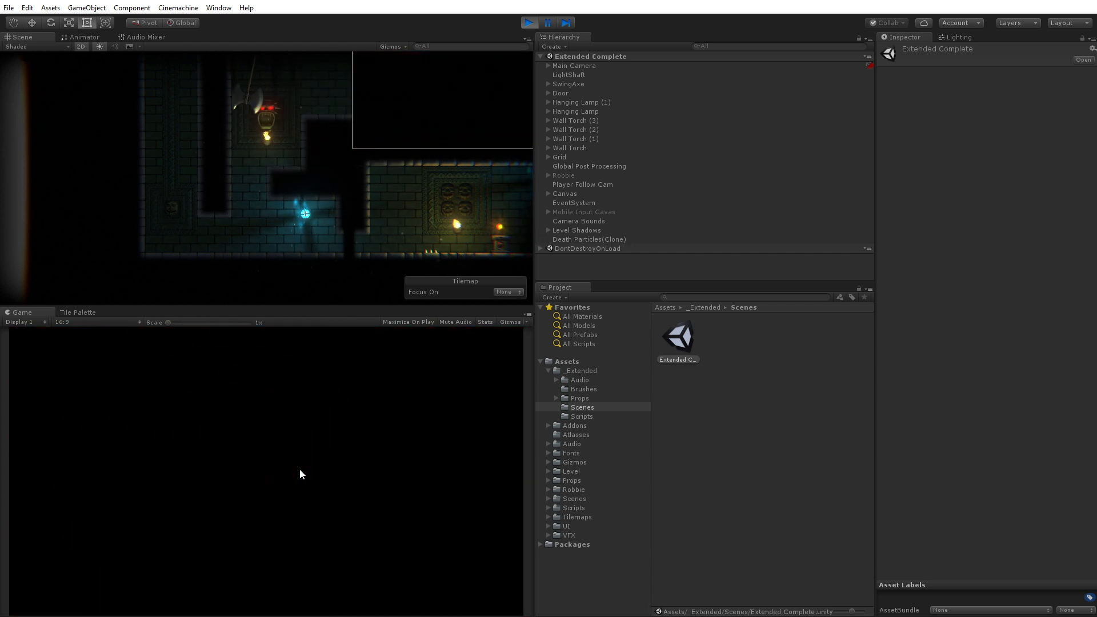
pyautogui.click(530, 22)
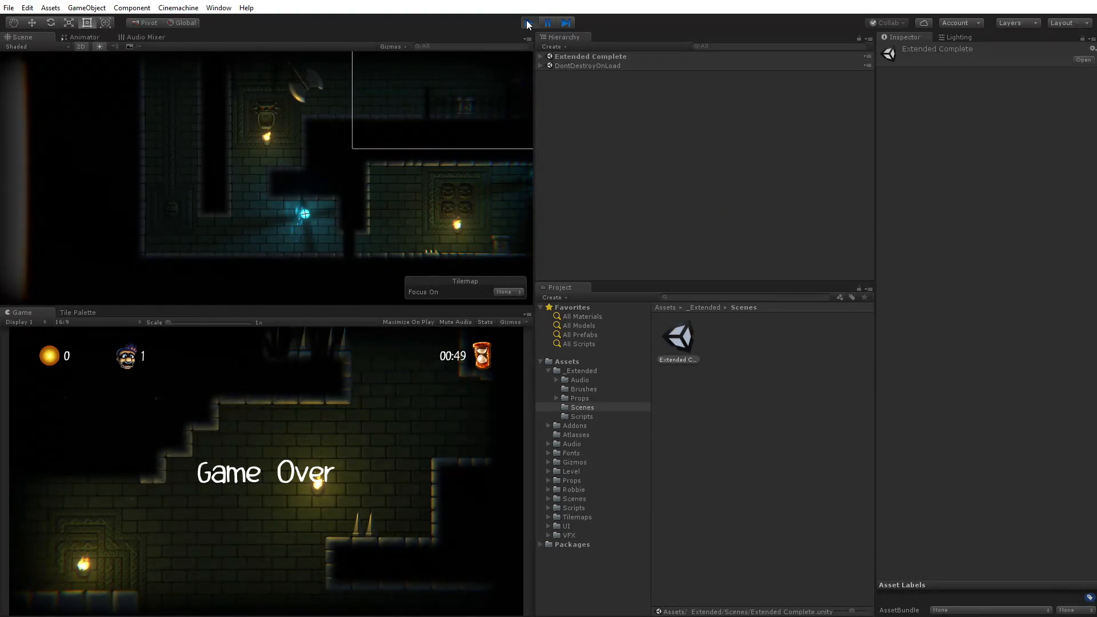
pyautogui.click(529, 23)
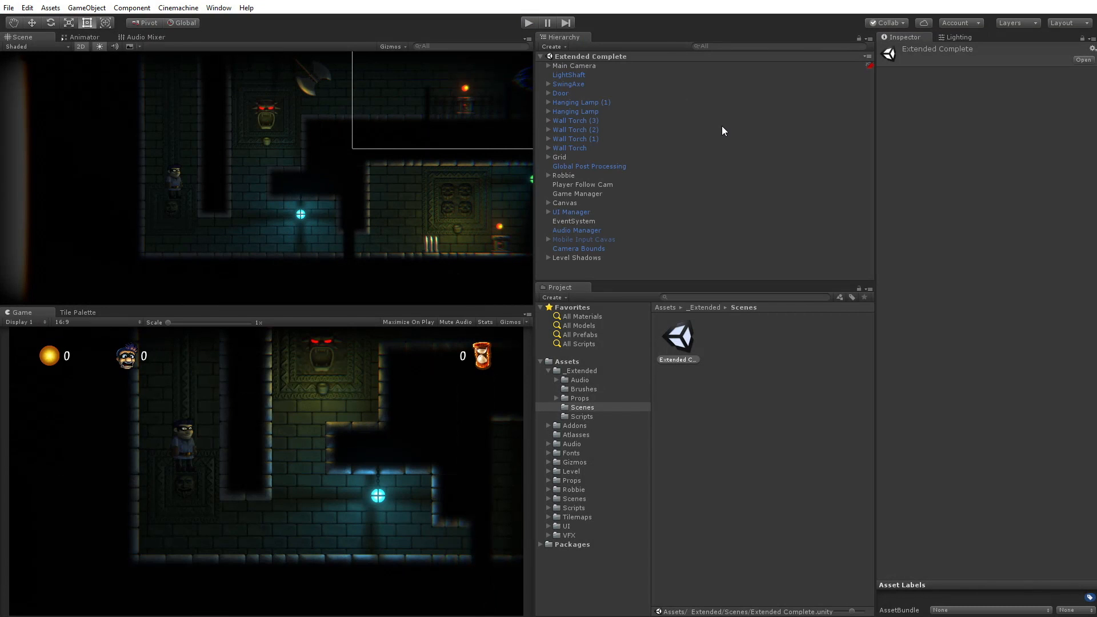